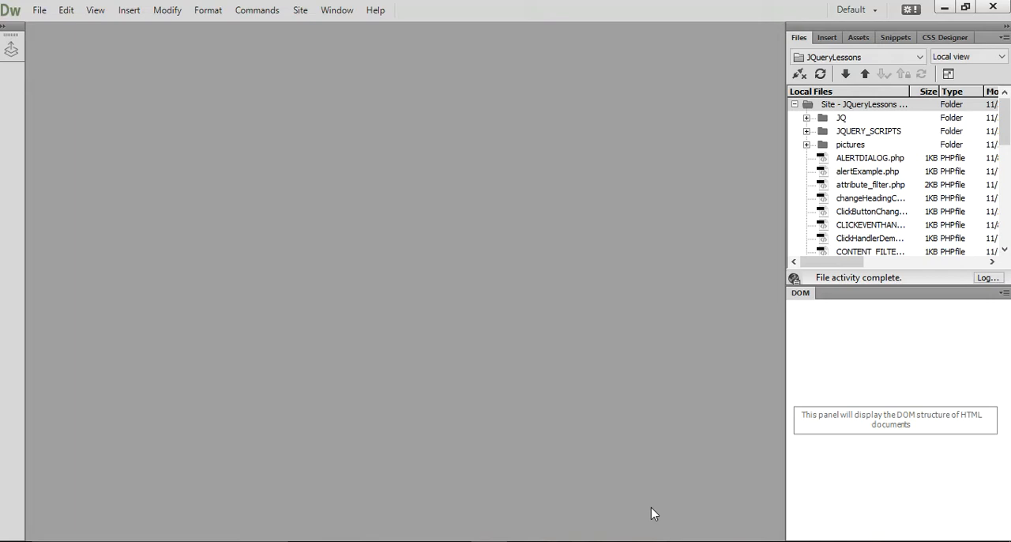
pyautogui.moveTo(534, 387)
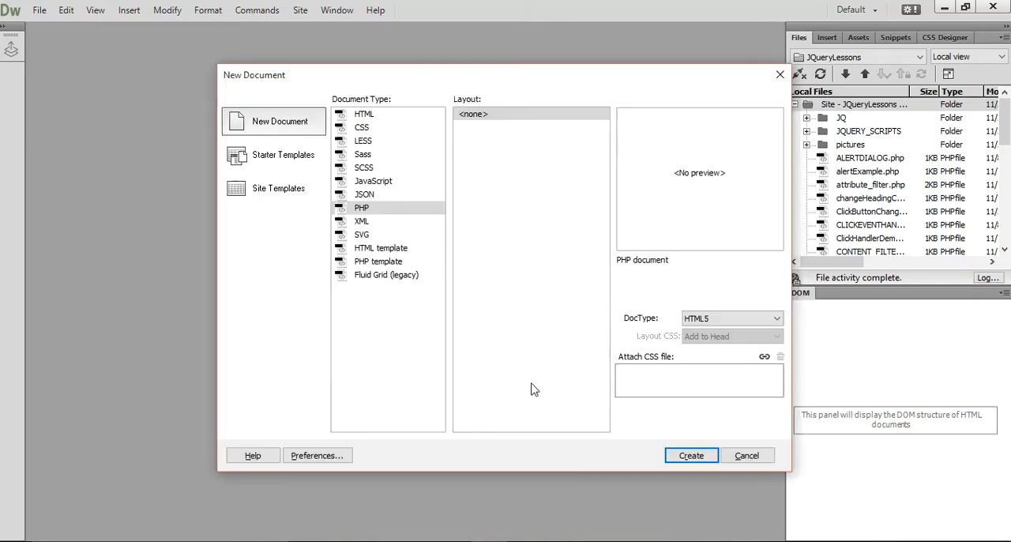
# Create a blank PHP document and save it as ODDEVENSELECTORS.php in the JQueryExample folder.
pyautogui.click(690, 455)
pyautogui.write('ODDEVE')
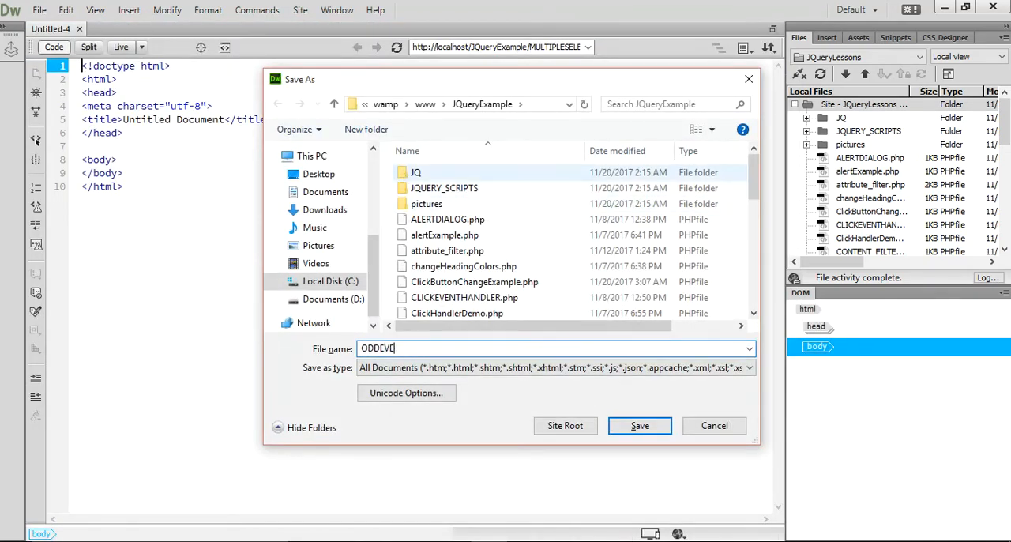
pyautogui.write('NSELECTOR')
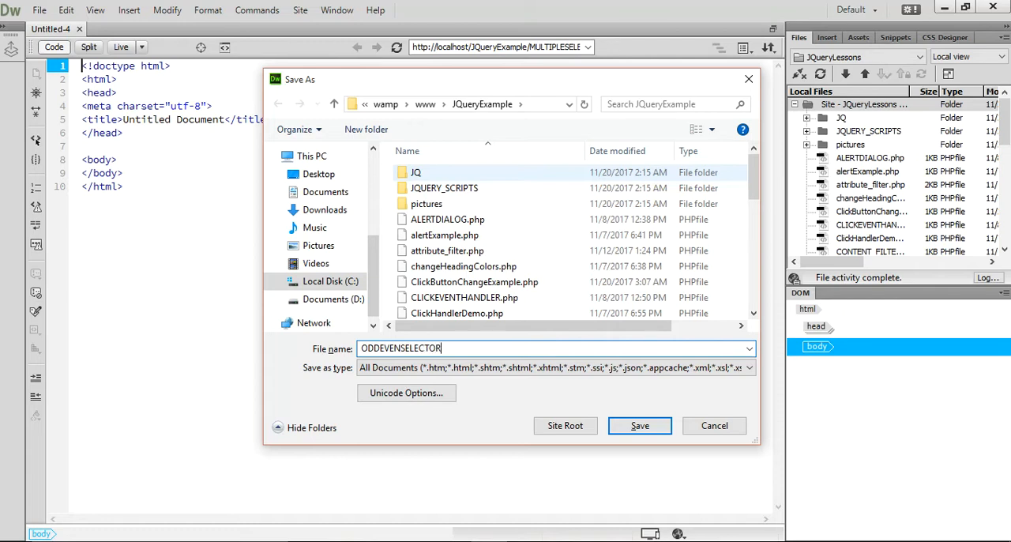
pyautogui.click(640, 425)
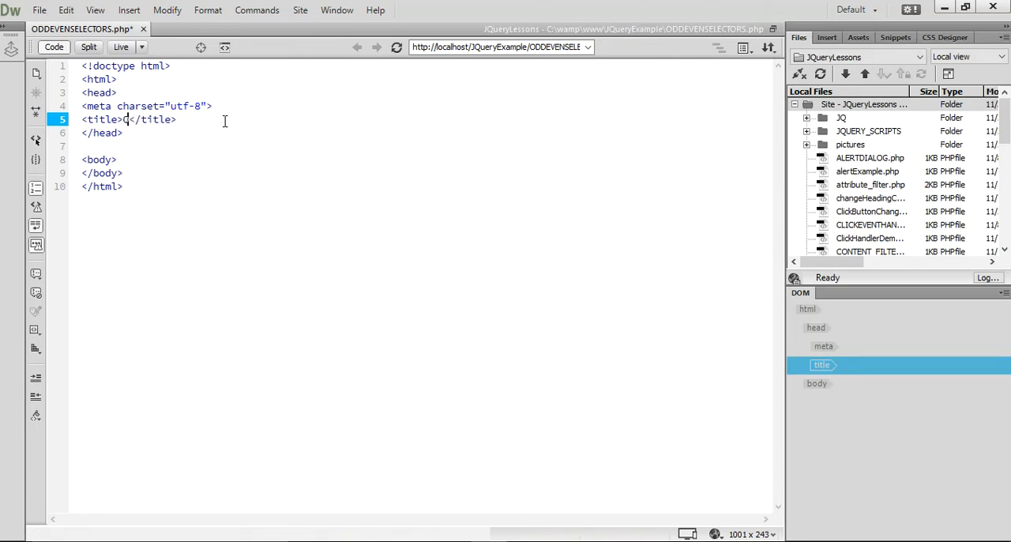
# Set the page title to ODD AND EVEN SELECTORS.
pyautogui.write('ODD AND')
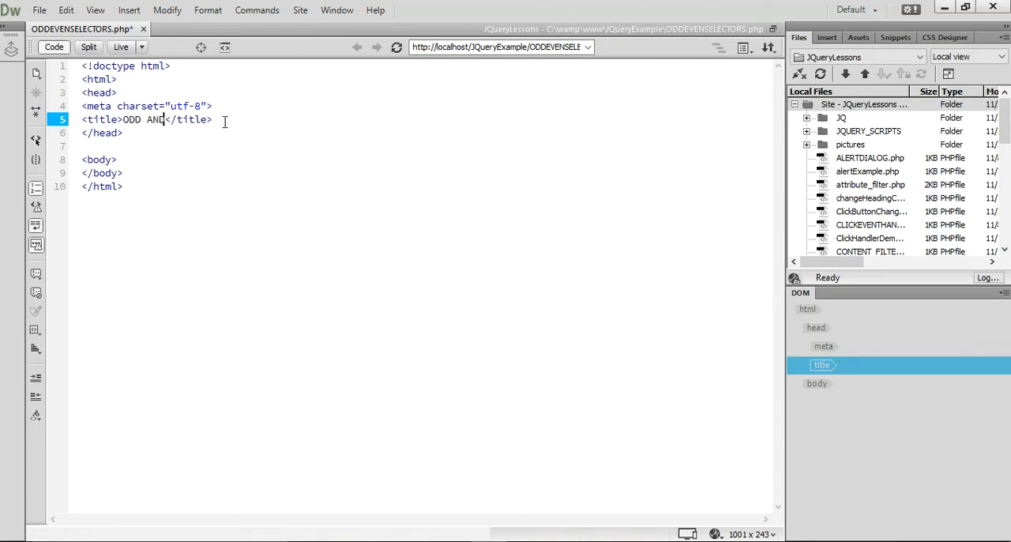
pyautogui.write('EVEN SELECOTR')
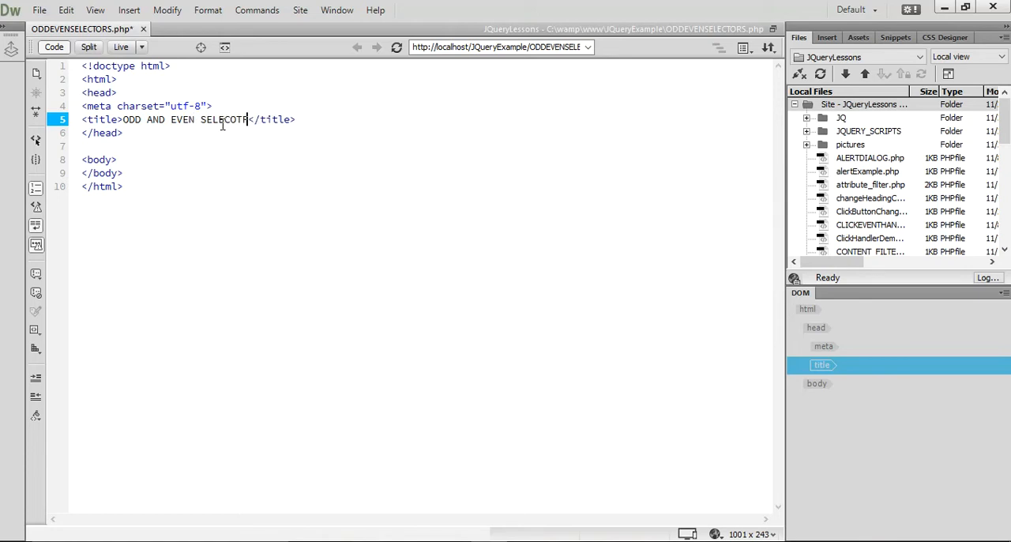
pyautogui.press('BackSpace')
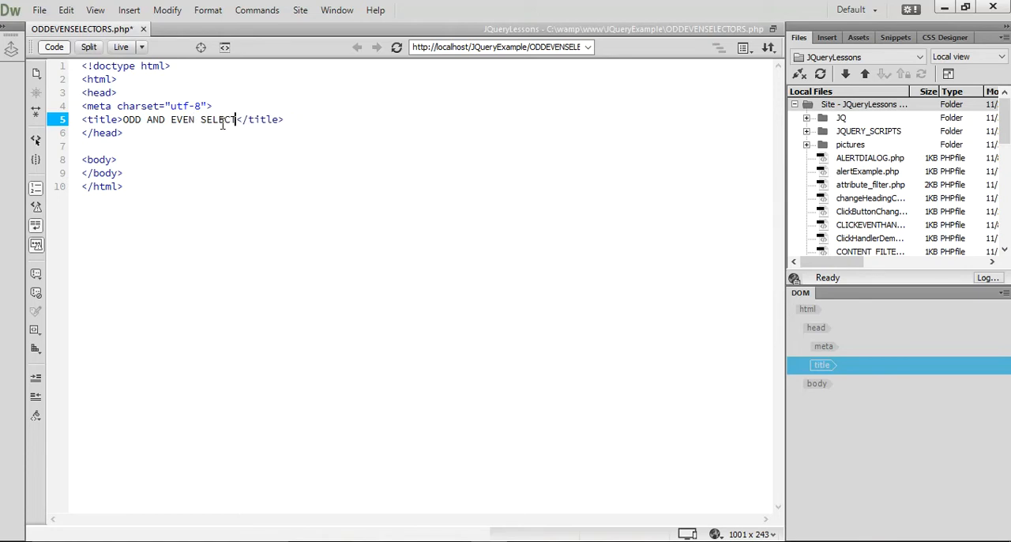
pyautogui.write('ORS')
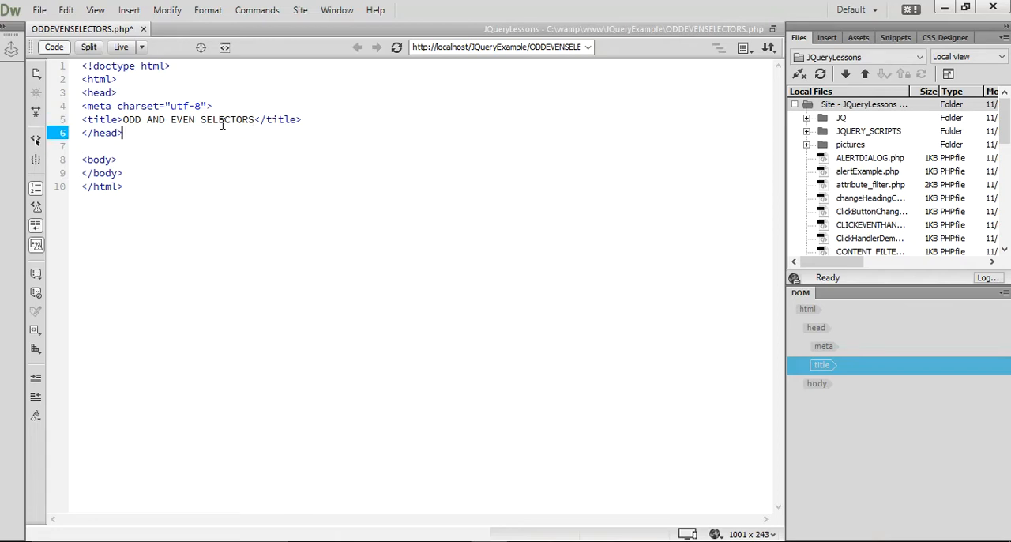
# Add a text/javascript script tag in the head sourcing JQ/jquery-1.11.3.min.js.
pyautogui.press('Enter')
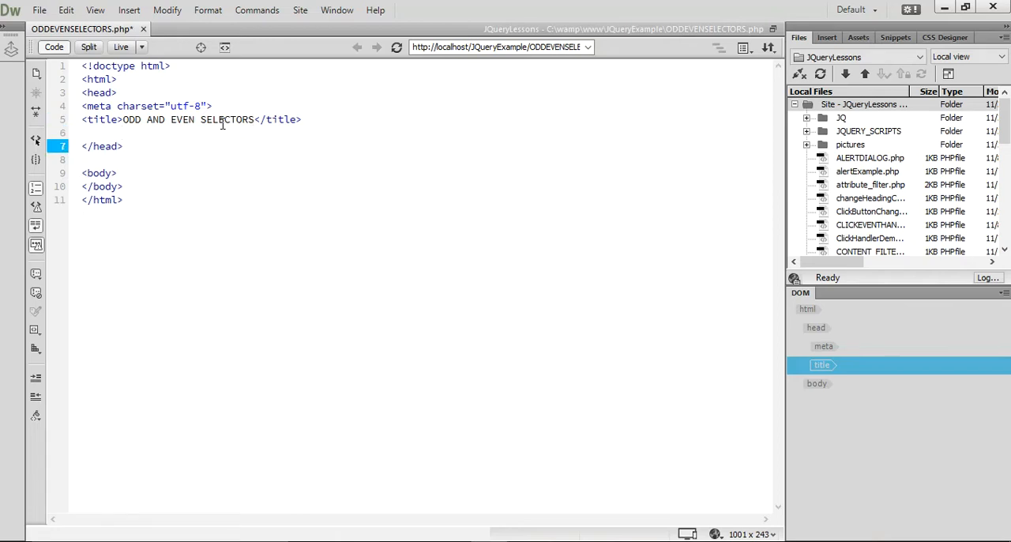
pyautogui.write('<')
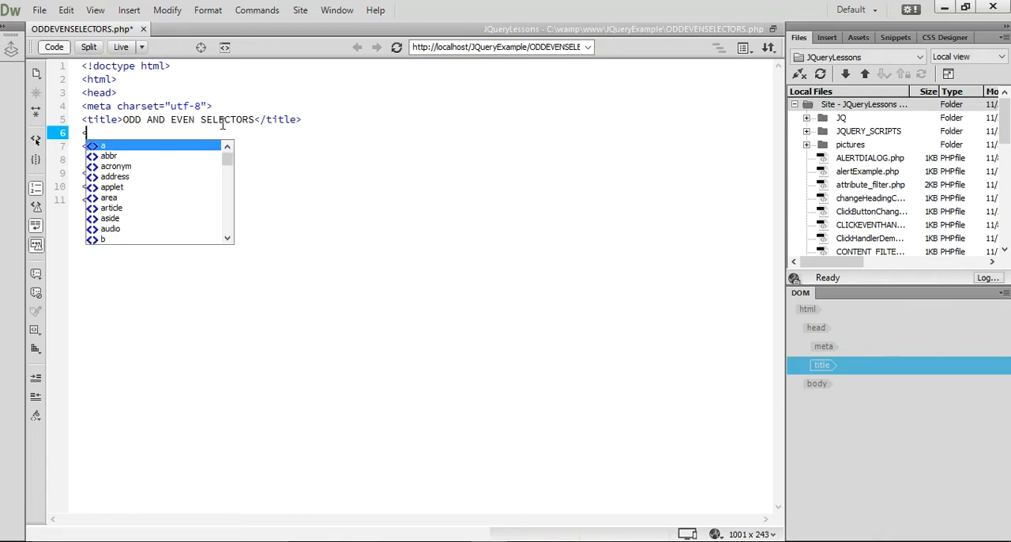
pyautogui.write('script ty')
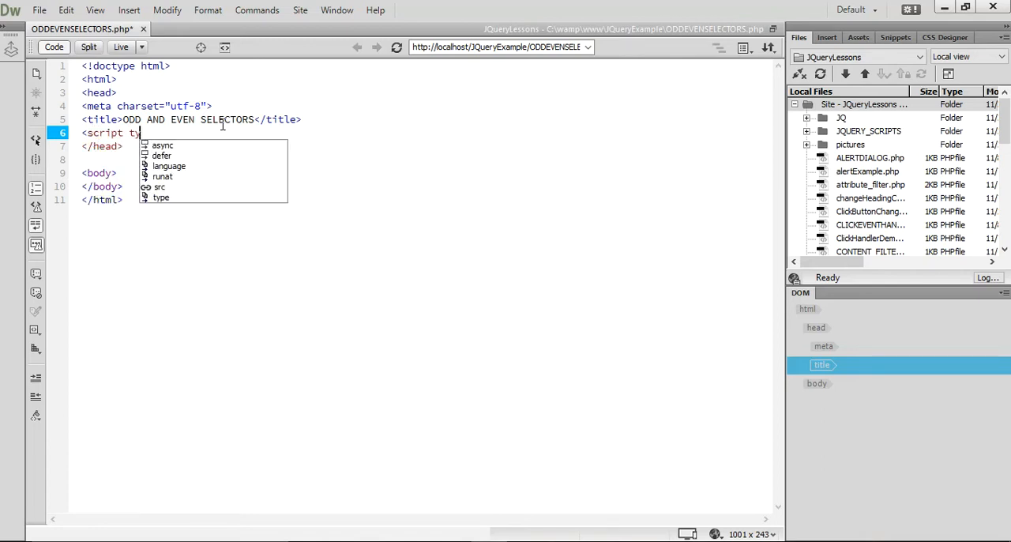
pyautogui.write('ype="text/javascript"')
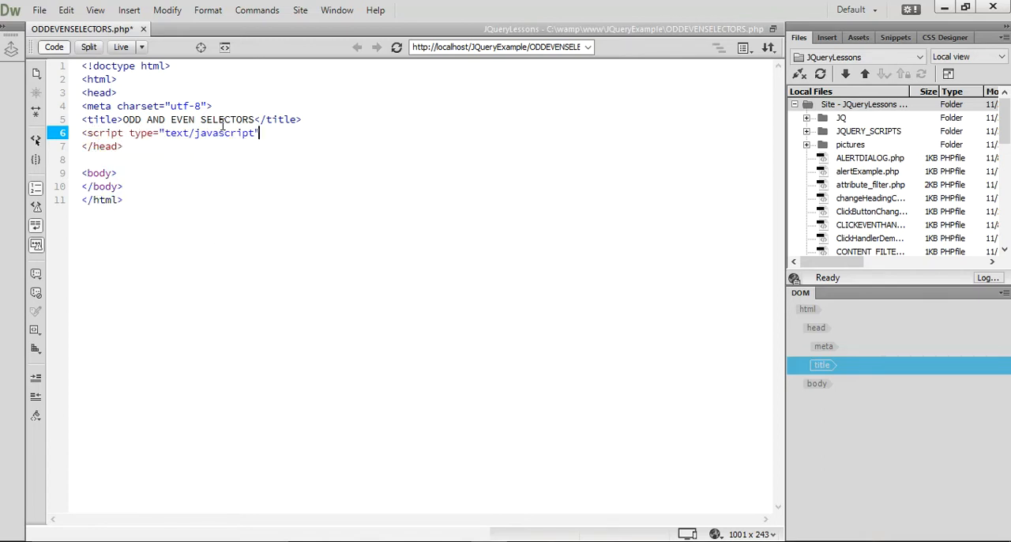
pyautogui.write('src="JQ/jquery-1.11.3.min.js')
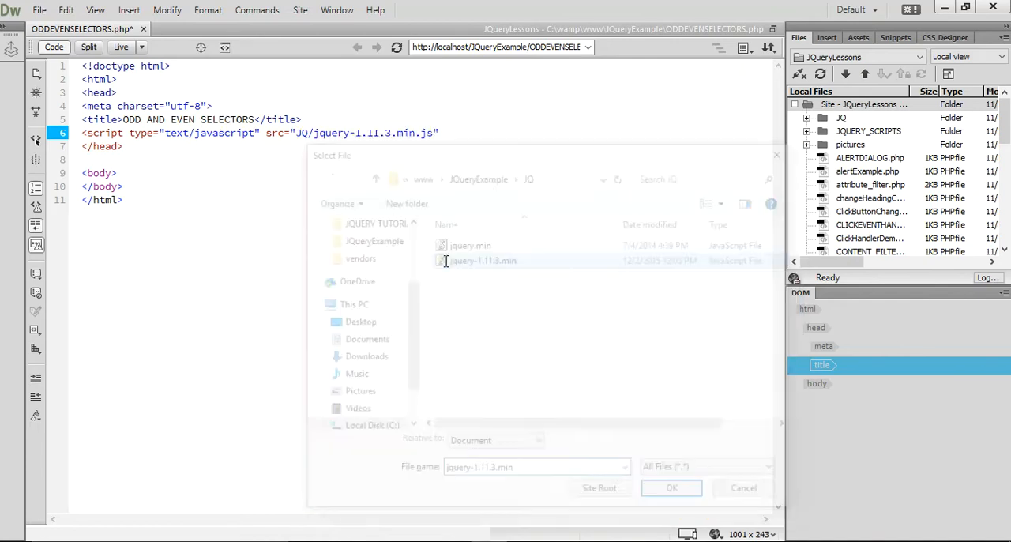
pyautogui.click(670, 486)
pyautogui.write('></script>')
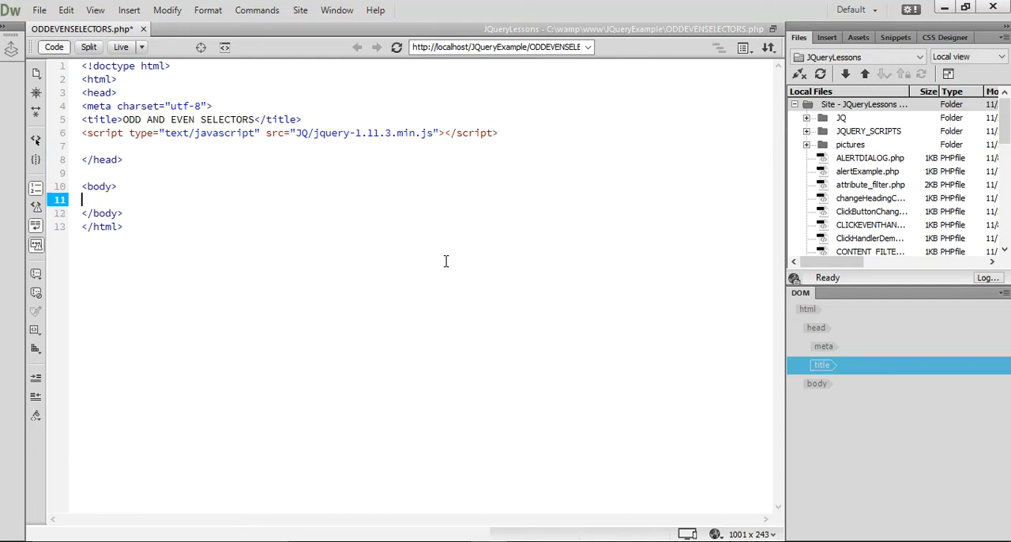
# Write an h1 heading STUDENT RECORD SYSTEM and a TABLE element with an opening TR row.
pyautogui.write('<h1>')
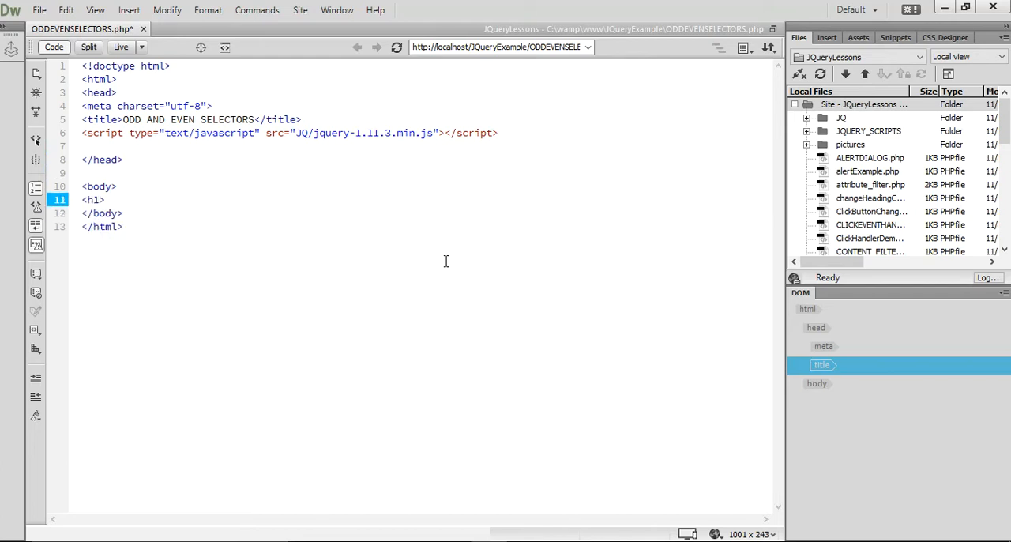
pyautogui.write('STUDENT')
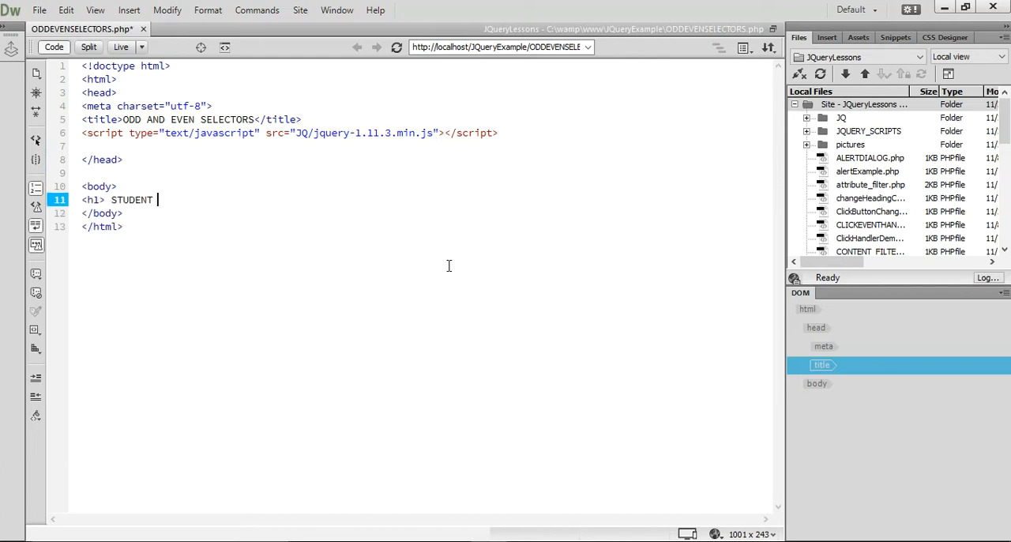
pyautogui.write('RECORD')
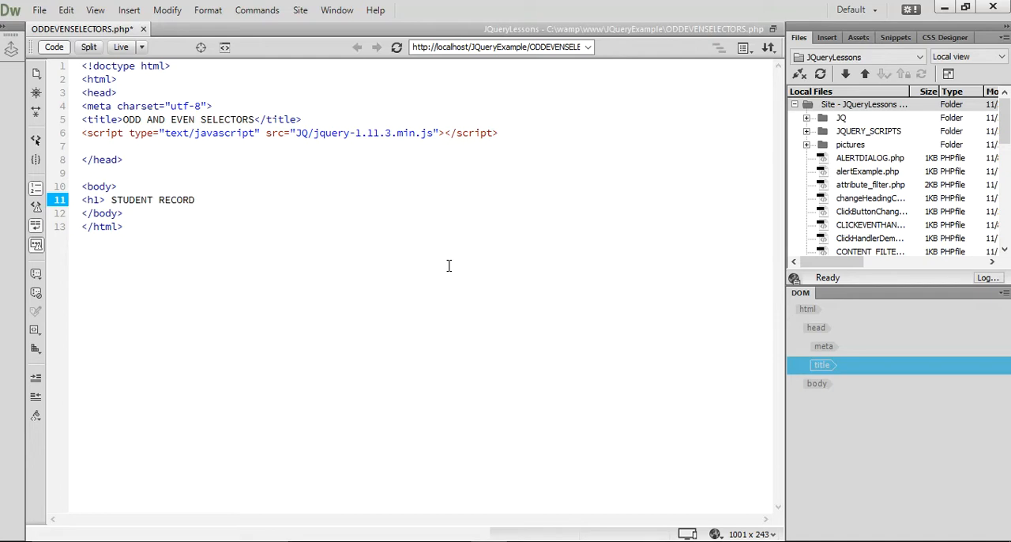
pyautogui.write('SYSTEM </h1>')
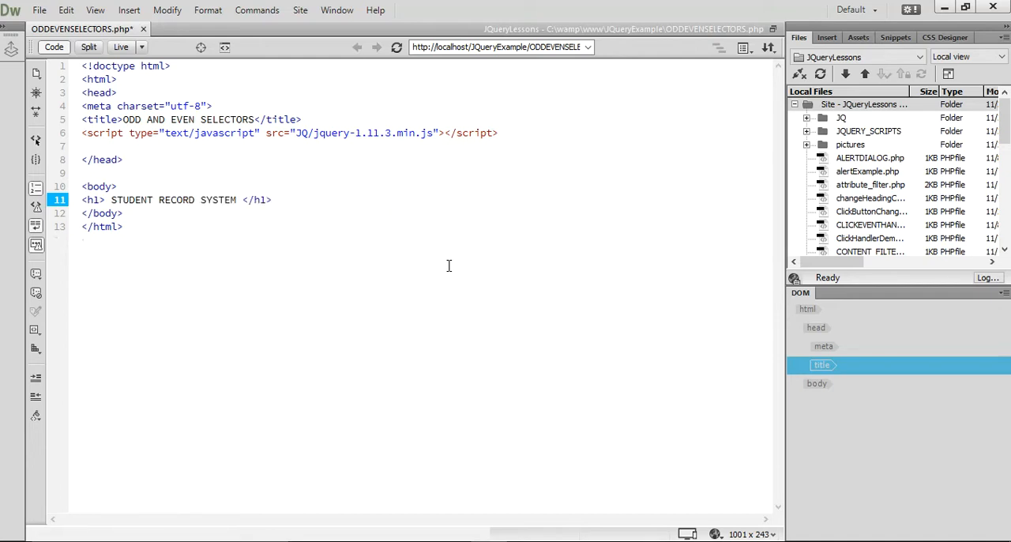
pyautogui.write('<TABLE>')
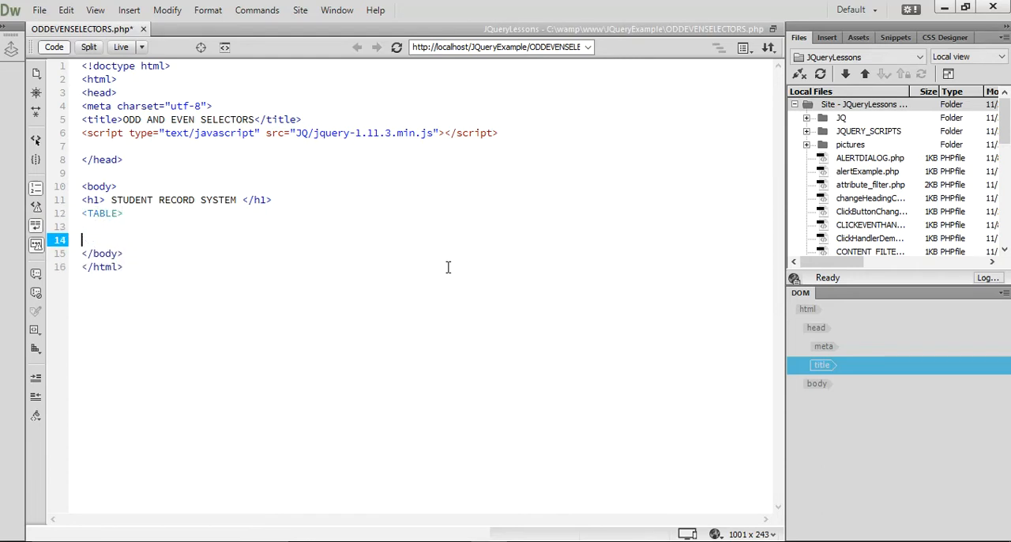
pyautogui.write('</TABLE>')
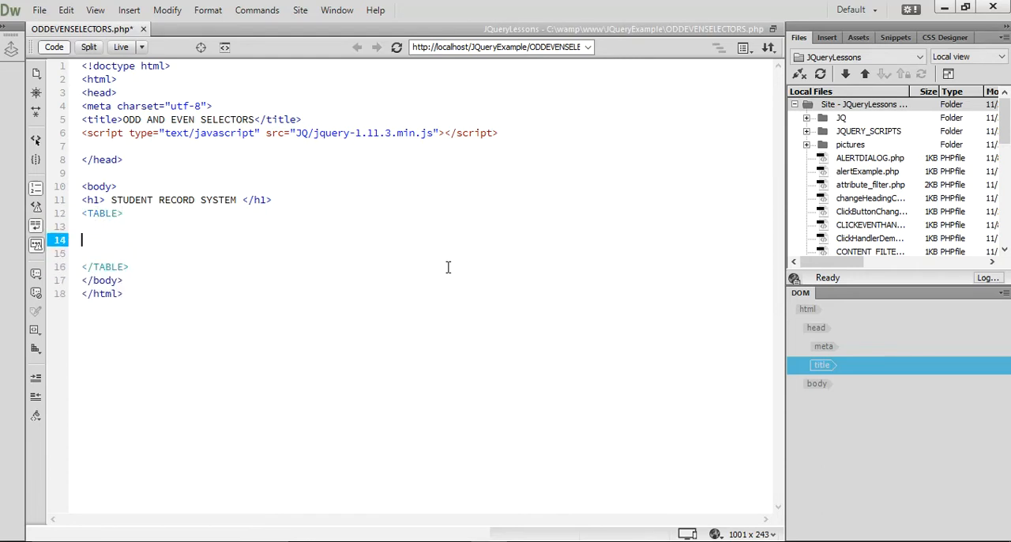
pyautogui.write('<')
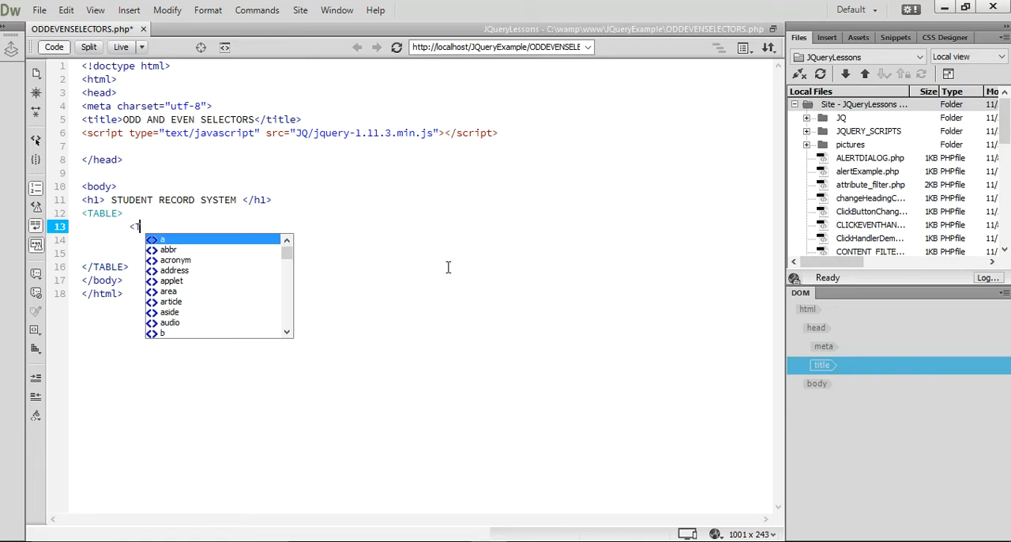
pyautogui.write('TR>')
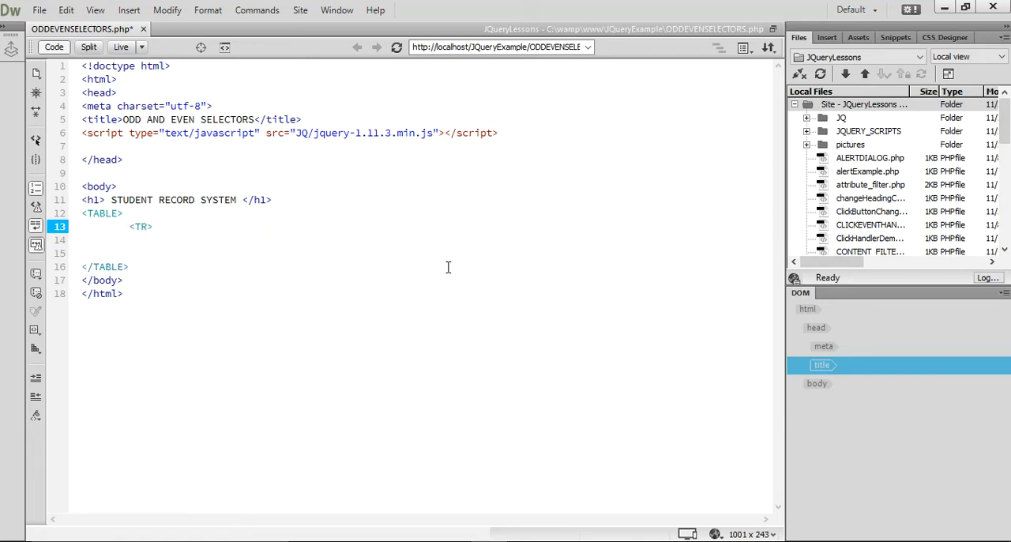
pyautogui.press('enter')
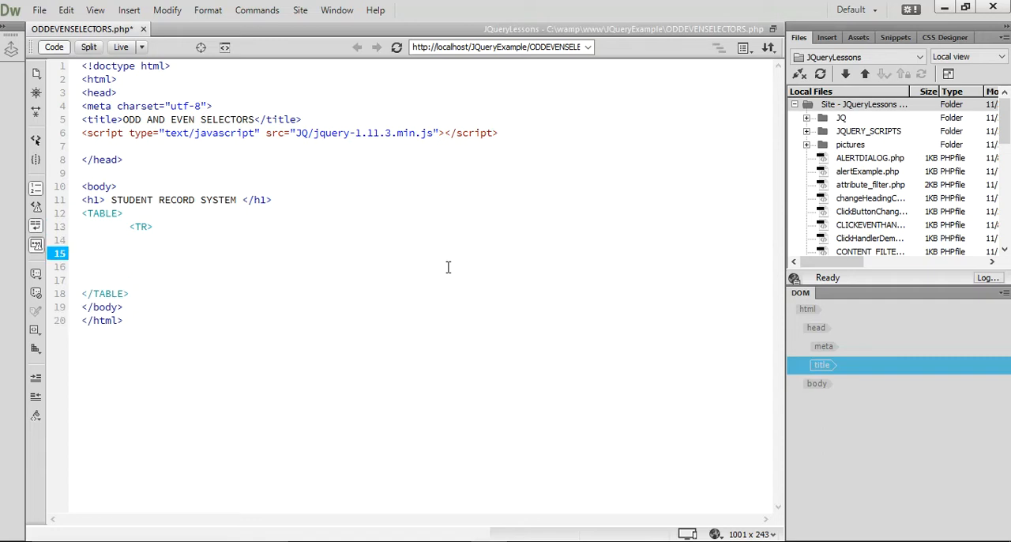
pyautogui.press('Backspace')
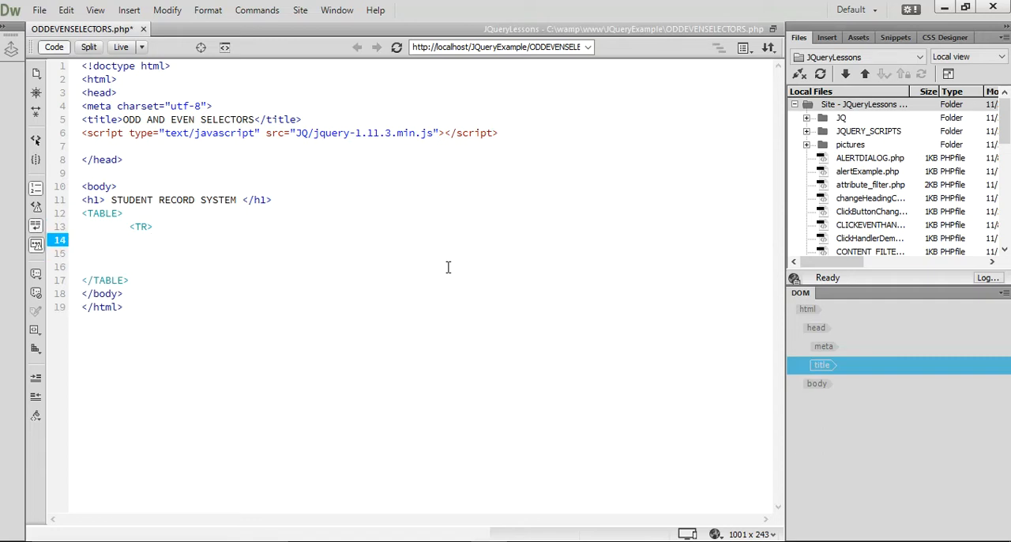
pyautogui.write('<TD>')
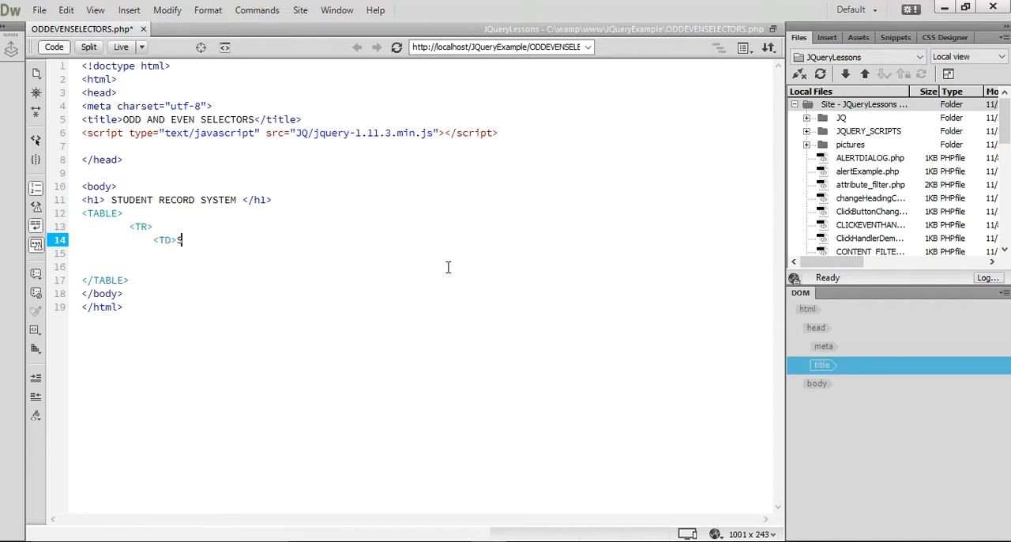
pyautogui.write('SAIF ULLAH DA')
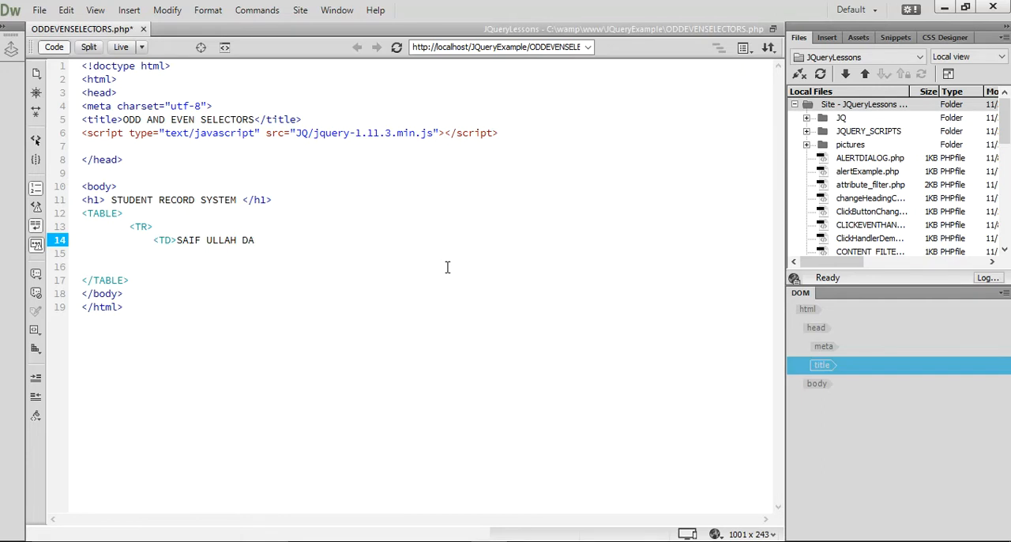
pyautogui.write('R</TD>')
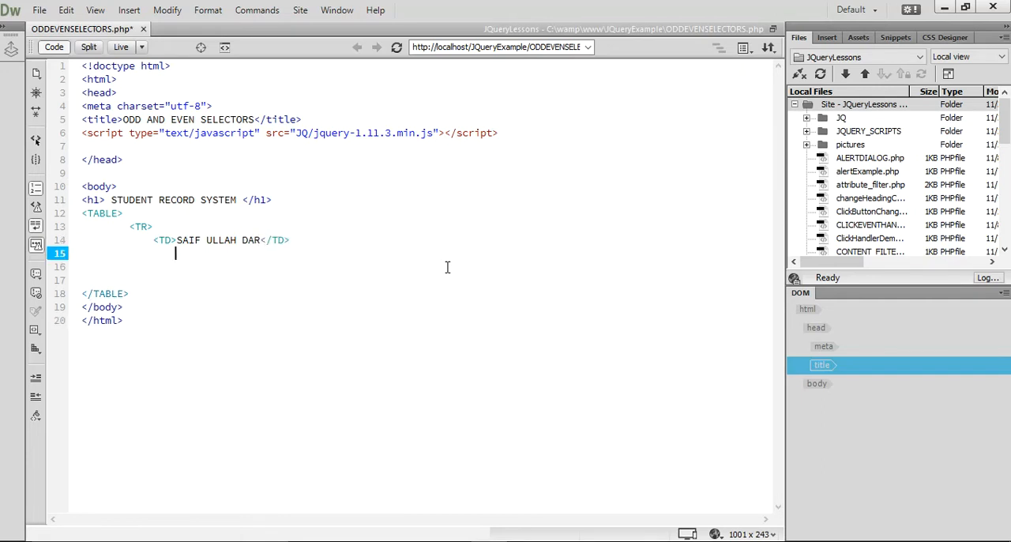
pyautogui.write('<TD>')
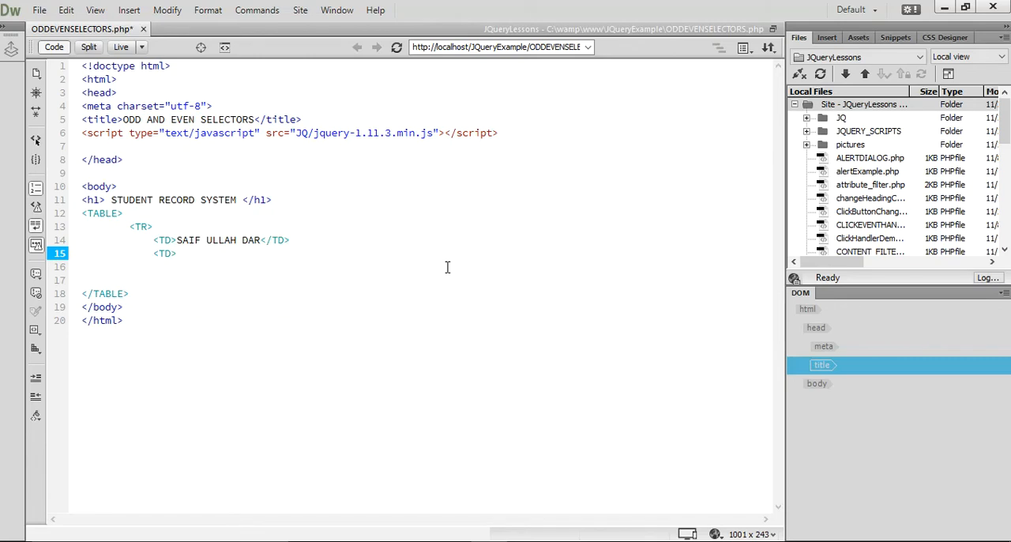
pyautogui.write('780/')
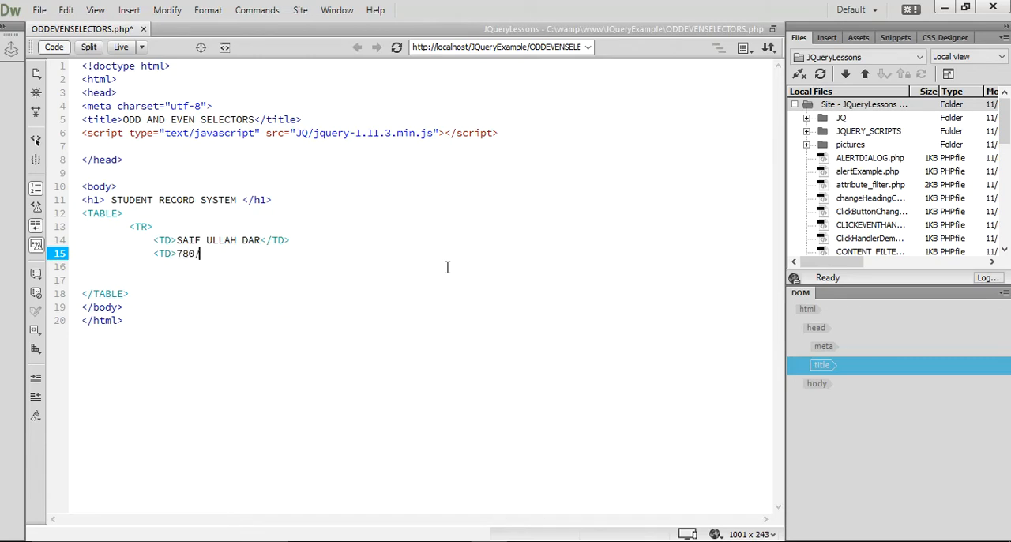
pyautogui.write('800</TD>')
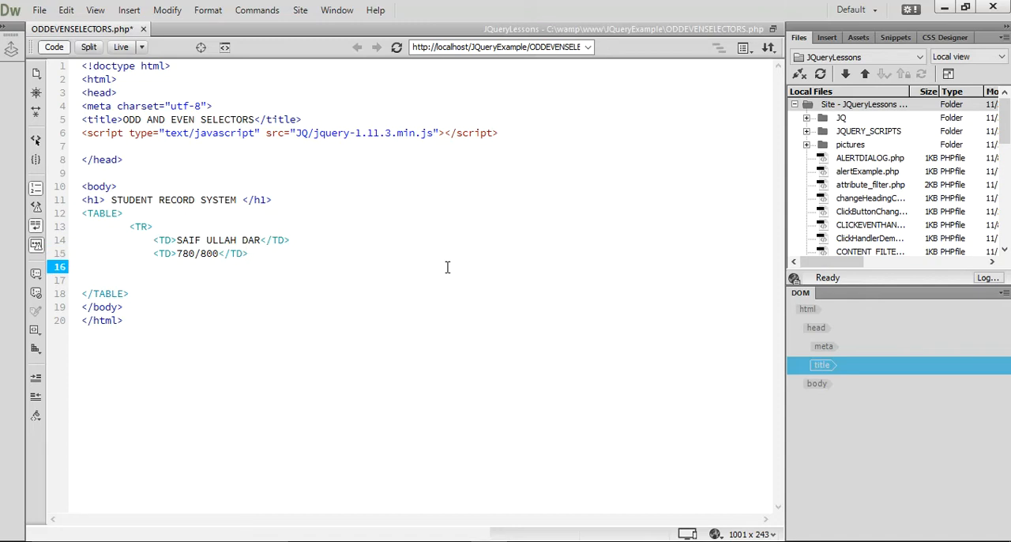
pyautogui.write('</TR>')
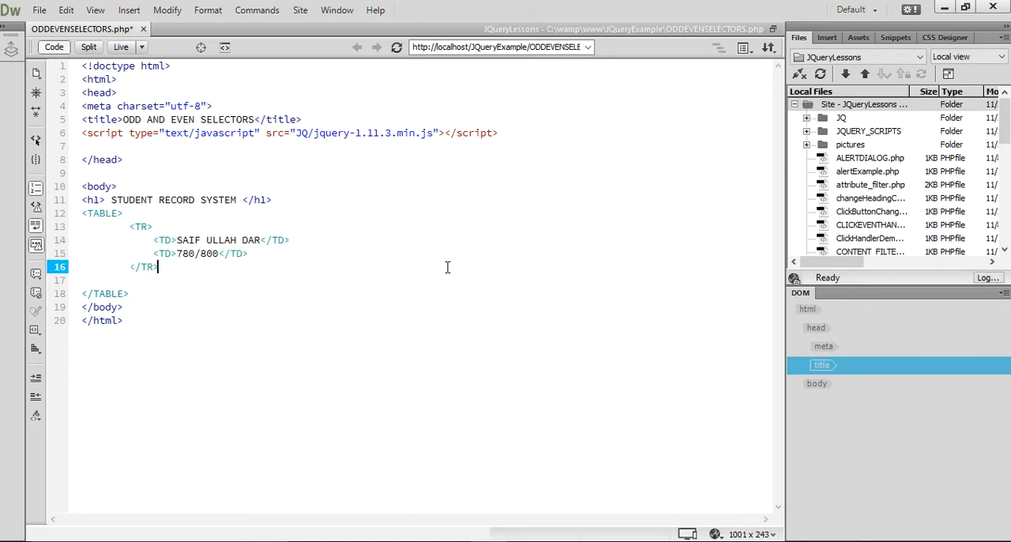
pyautogui.press('enter')
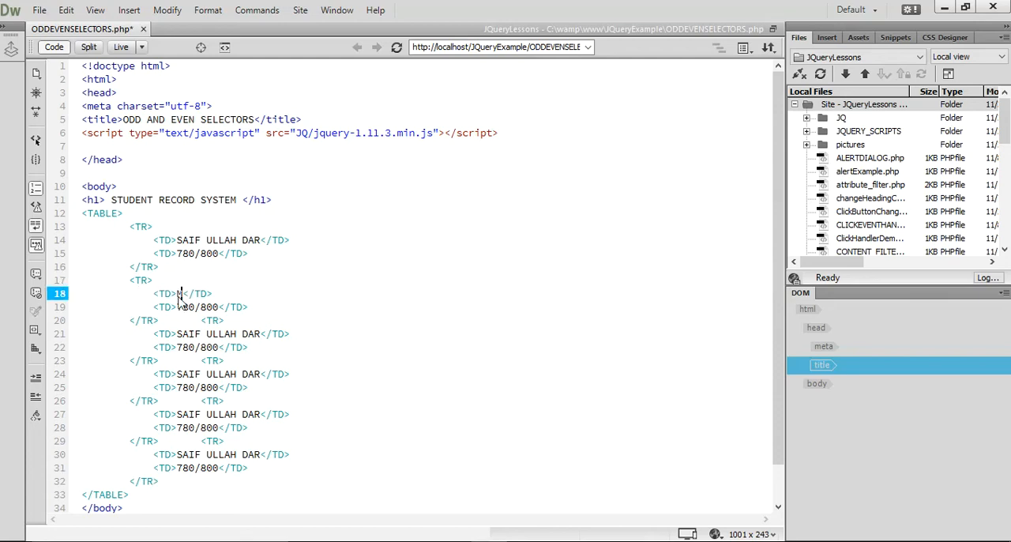
pyautogui.write('MUHAMMAD')
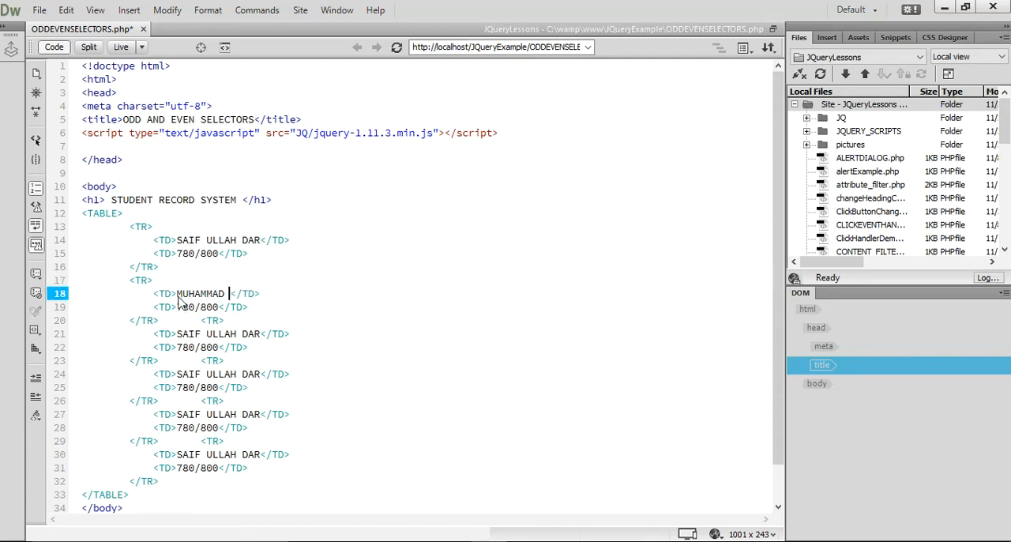
pyautogui.write('HAMZA')
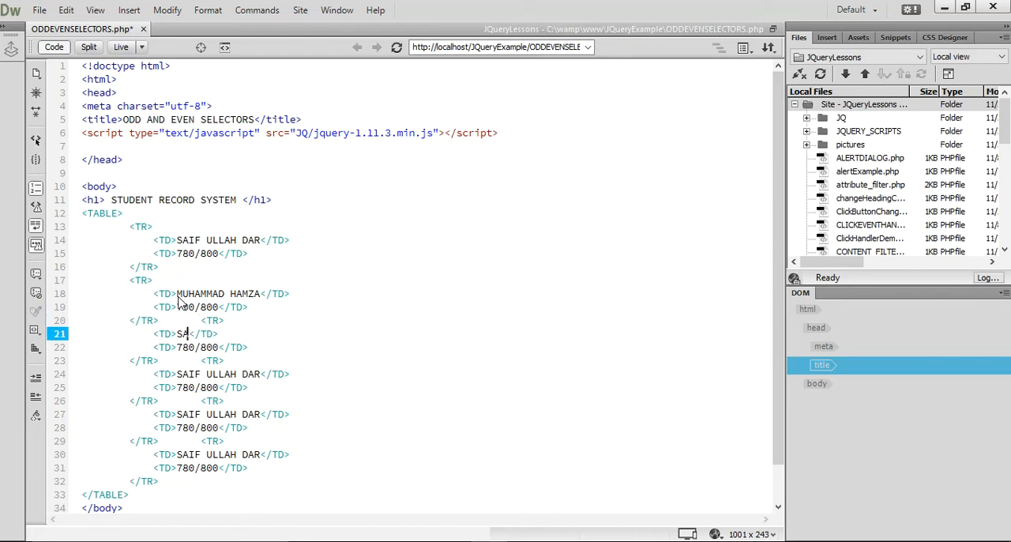
pyautogui.write('MR DAV')
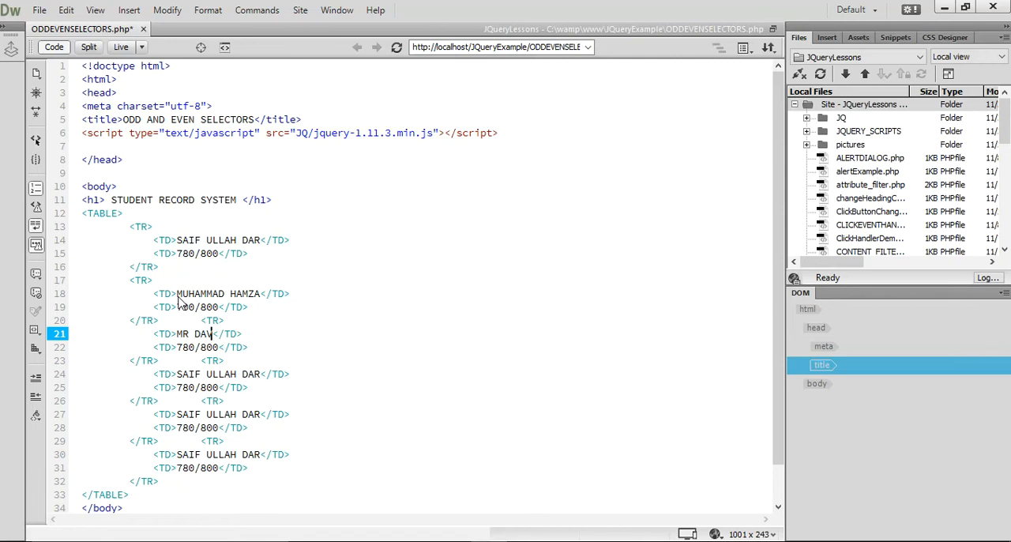
pyautogui.write('VID BROW')
pyautogui.click(200, 348)
pyautogui.write('4')
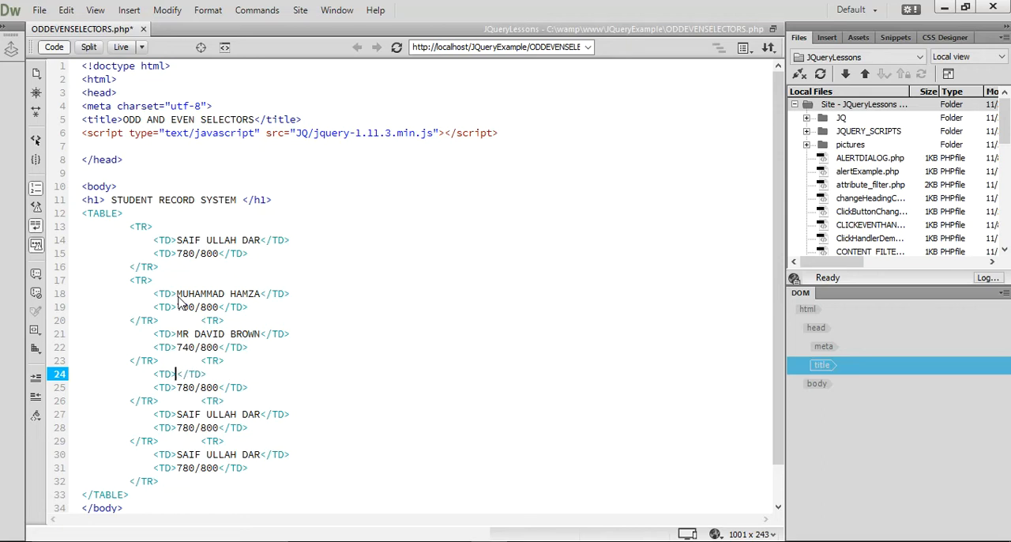
pyautogui.write('NARIAN')
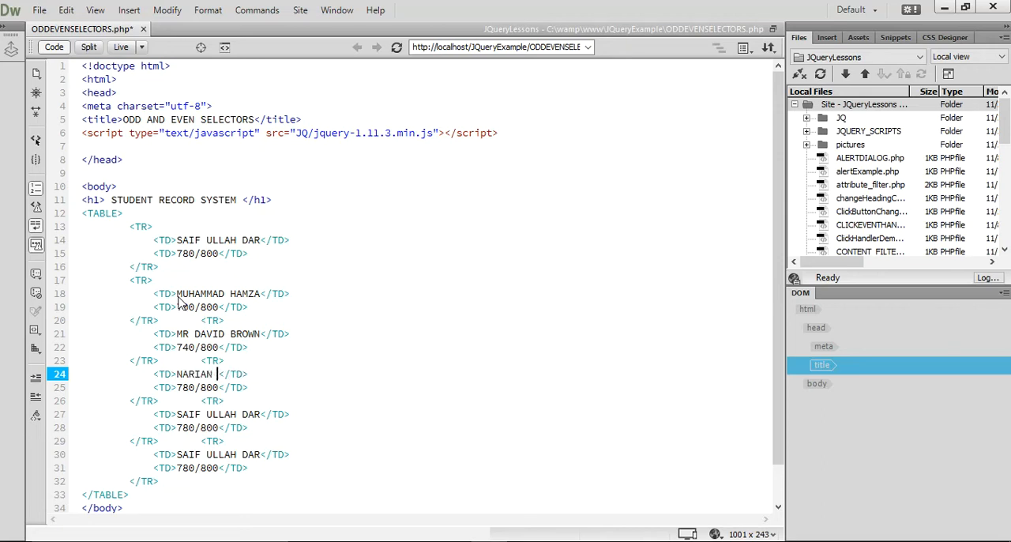
pyautogui.write('DAS')
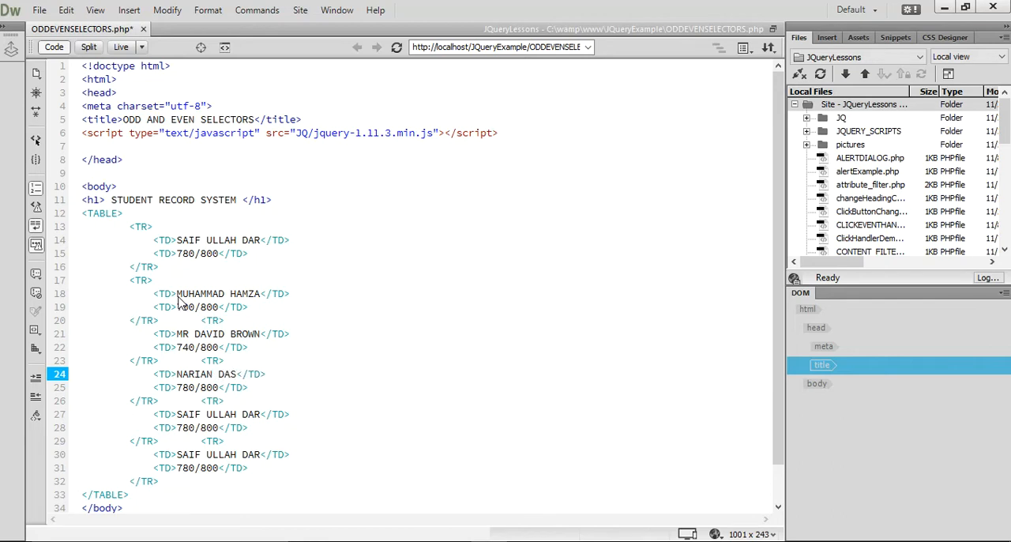
pyautogui.click(182, 387)
pyautogui.write('0')
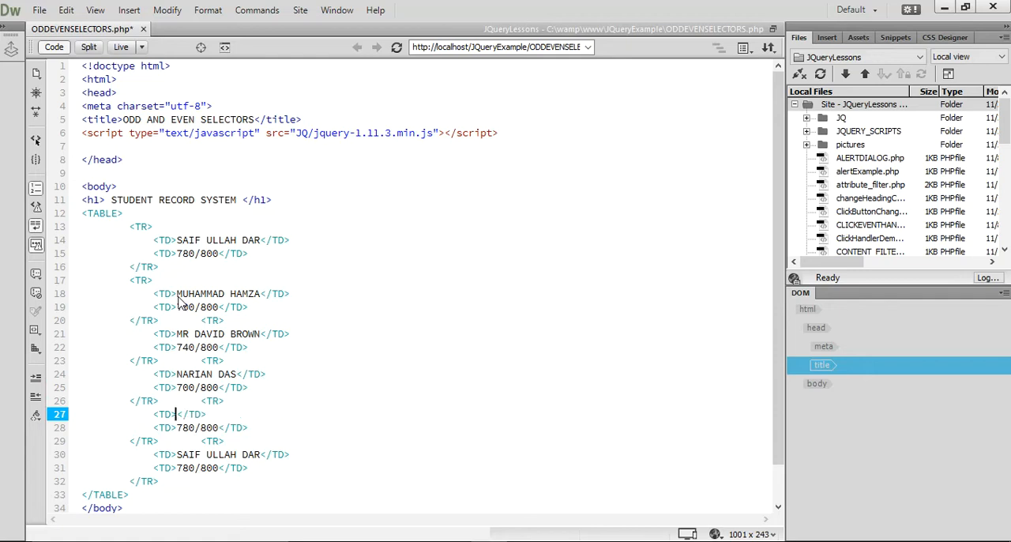
pyautogui.write('MISS TAH')
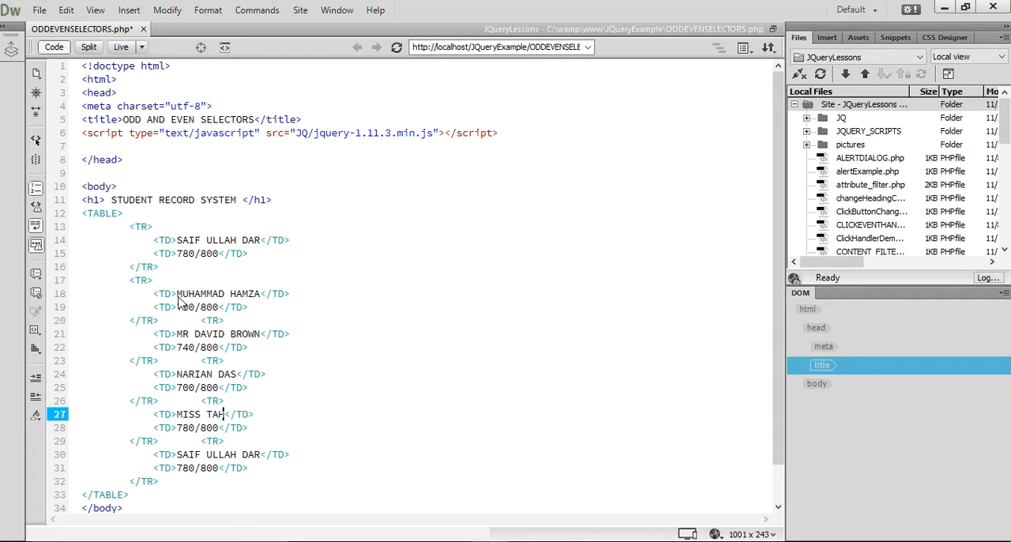
pyautogui.write('IRA')
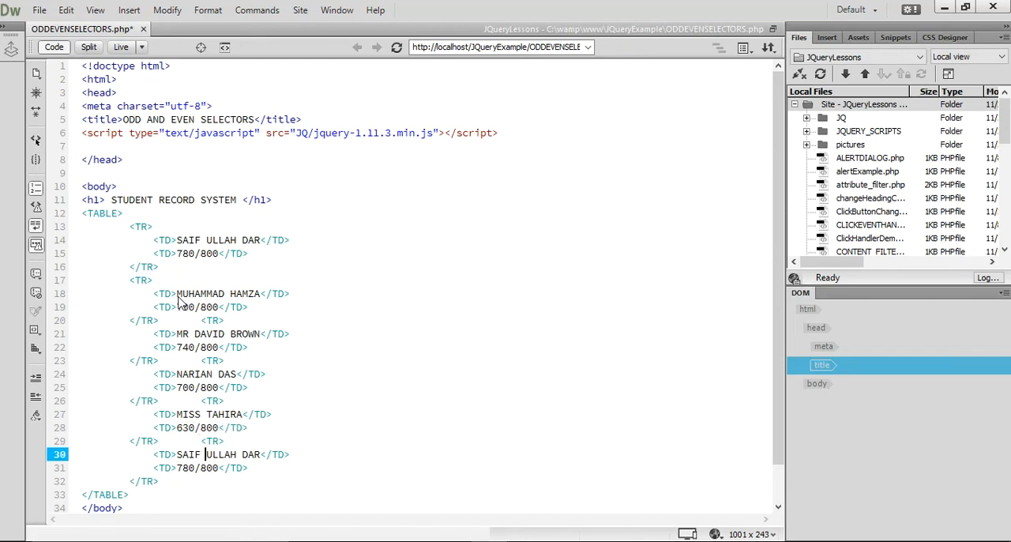
pyautogui.press('Backspace')
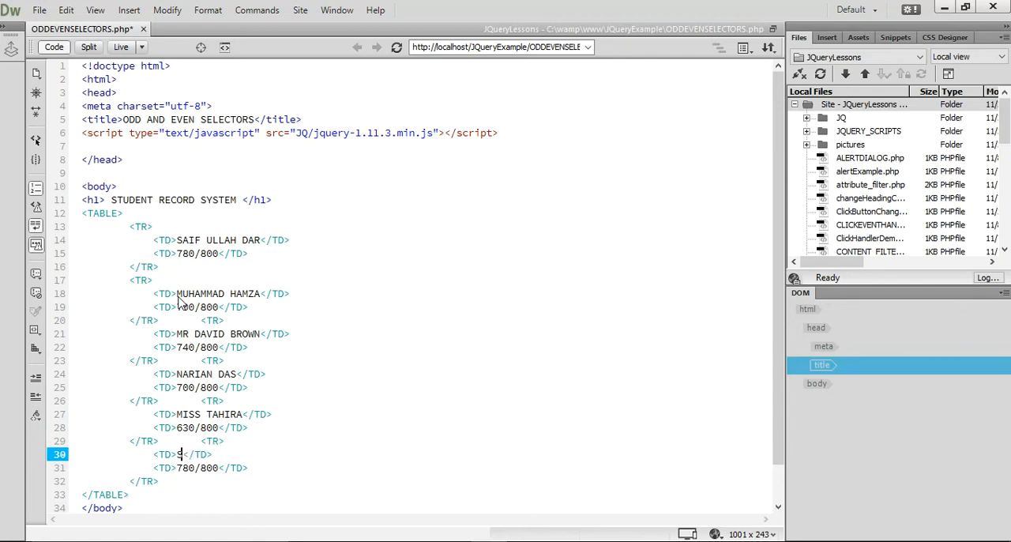
pyautogui.write('H')
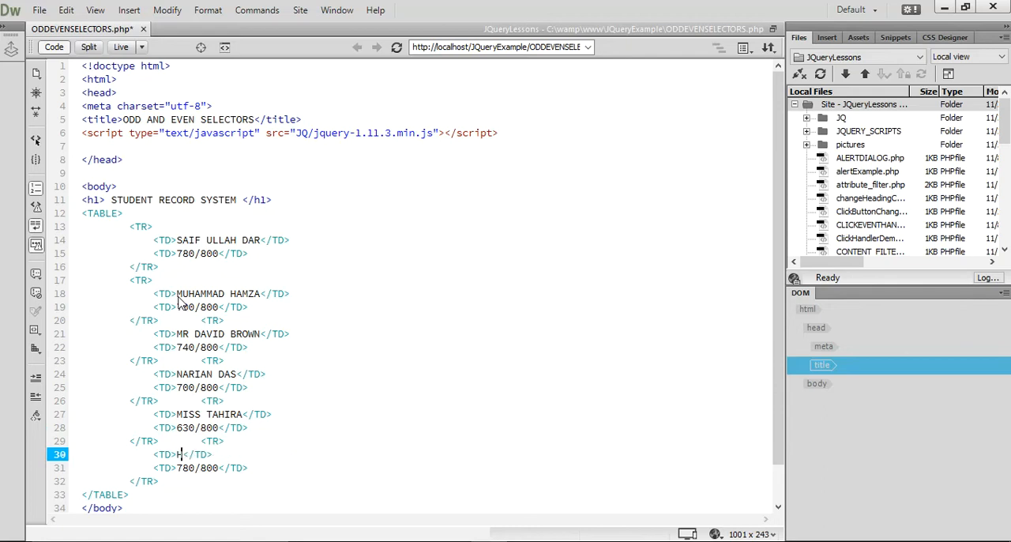
pyautogui.write('MUHAMMAD HAROON')
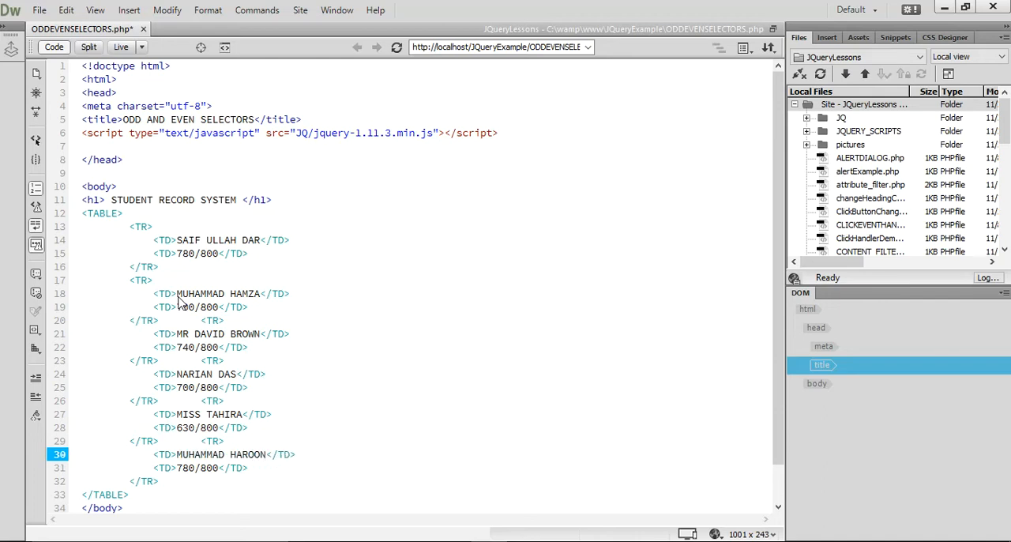
pyautogui.click(180, 467)
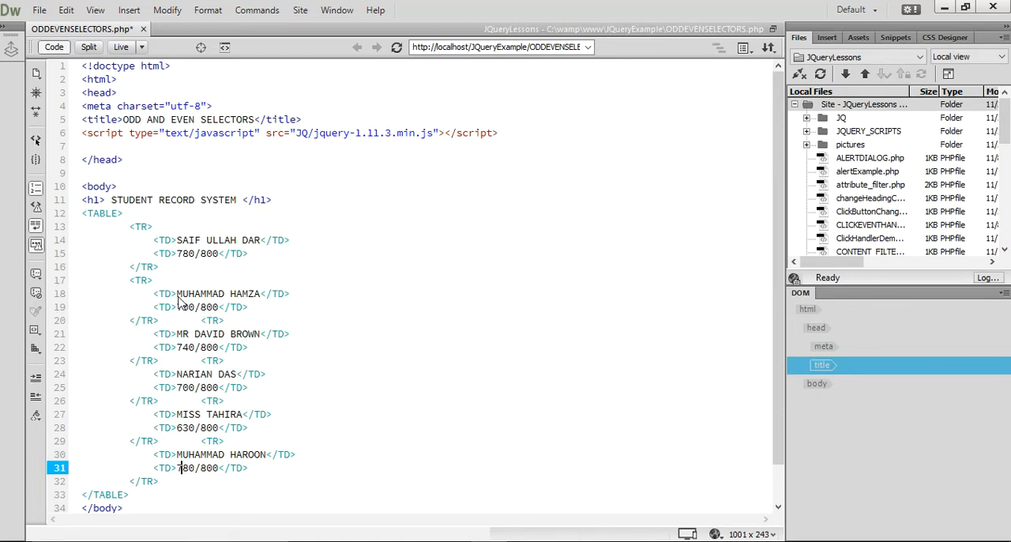
pyautogui.press('Backspace')
pyautogui.write('5')
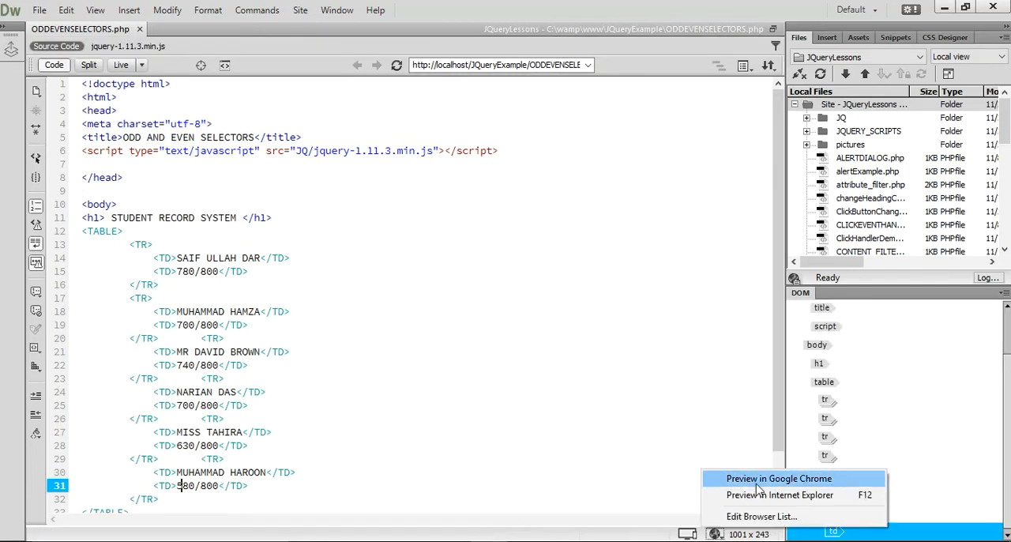
# Preview the student record page in Google Chrome.
pyautogui.click(779, 477)
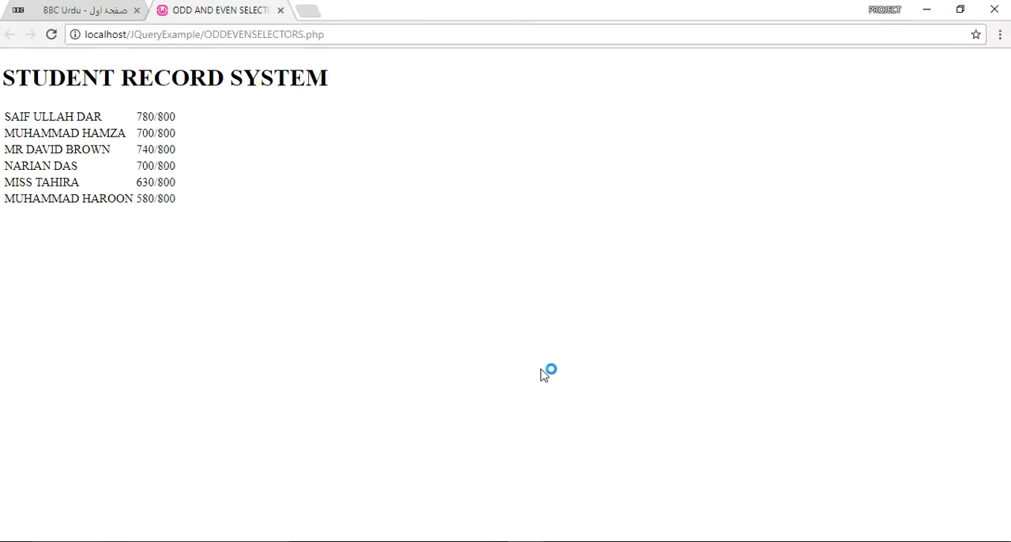
pyautogui.moveTo(543, 376)
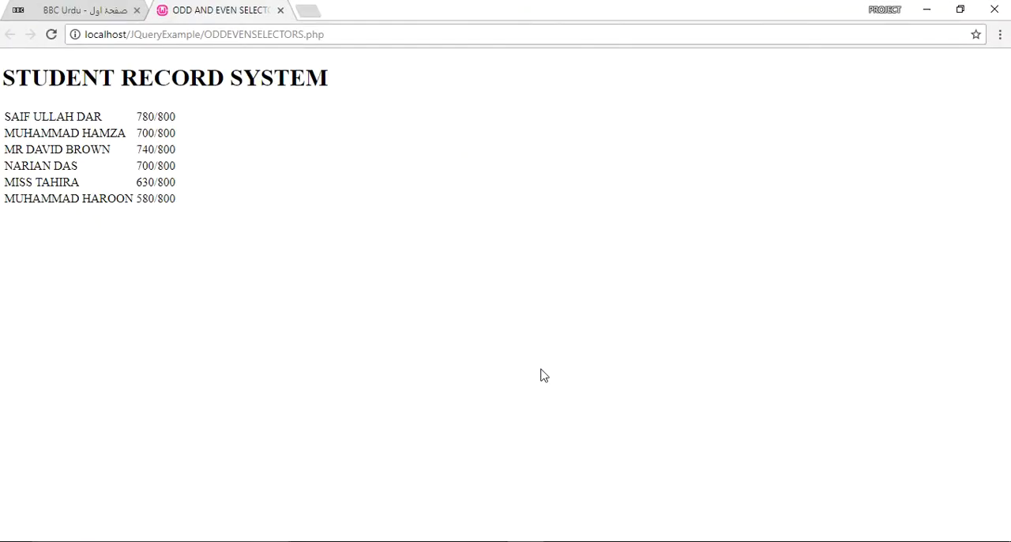
pyautogui.moveTo(486, 430)
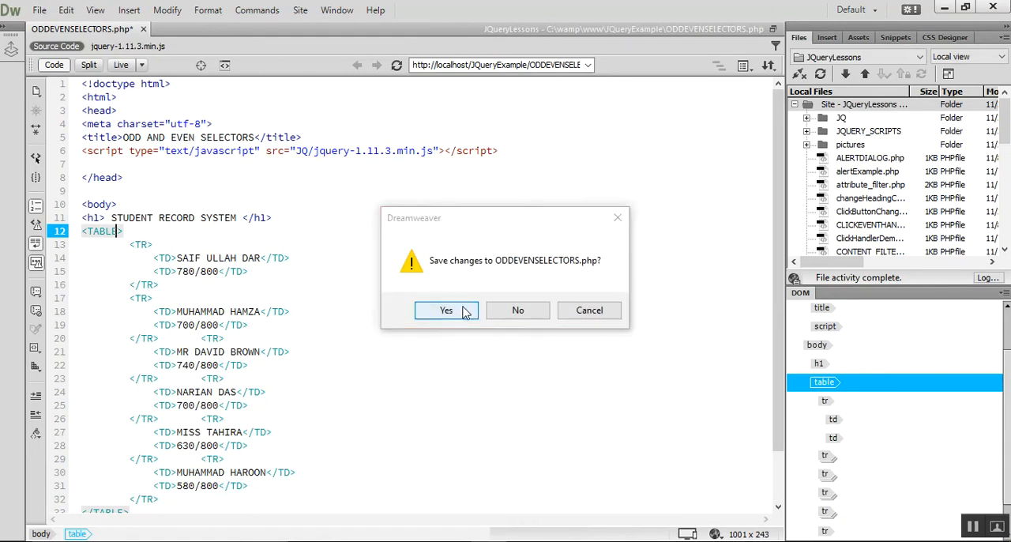
# Save the PHP page, create a new CSS document and start Save As for it.
pyautogui.click(445, 309)
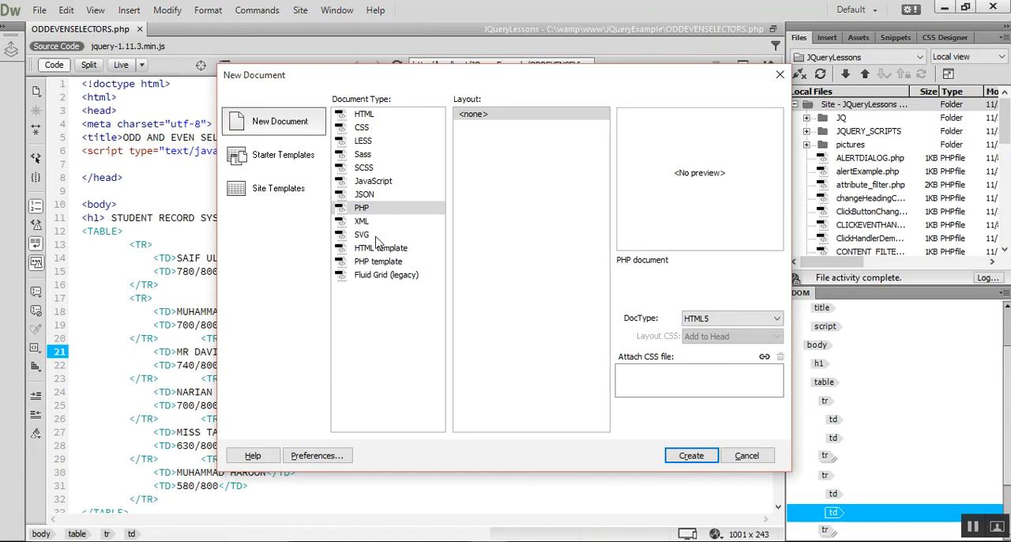
pyautogui.click(690, 455)
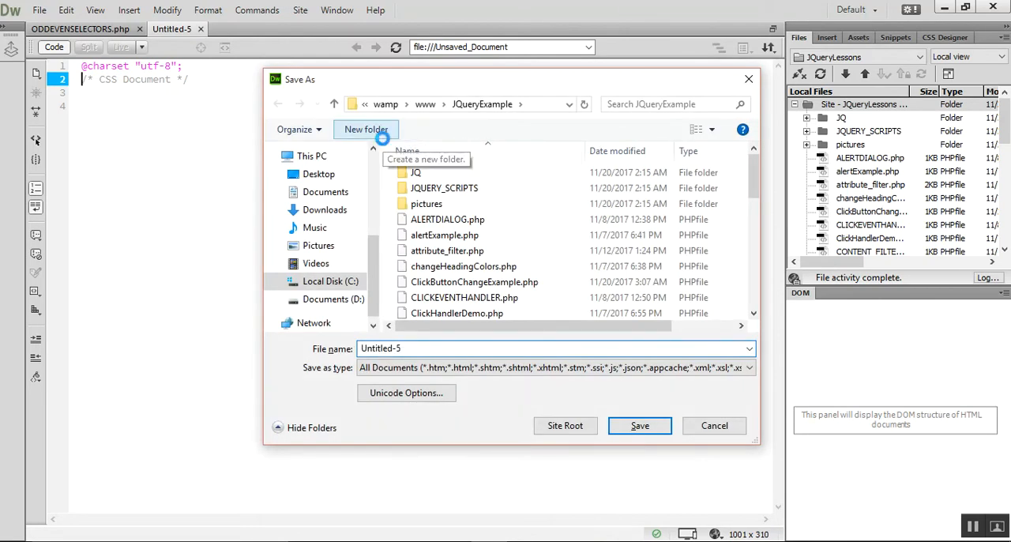
pyautogui.click(640, 425)
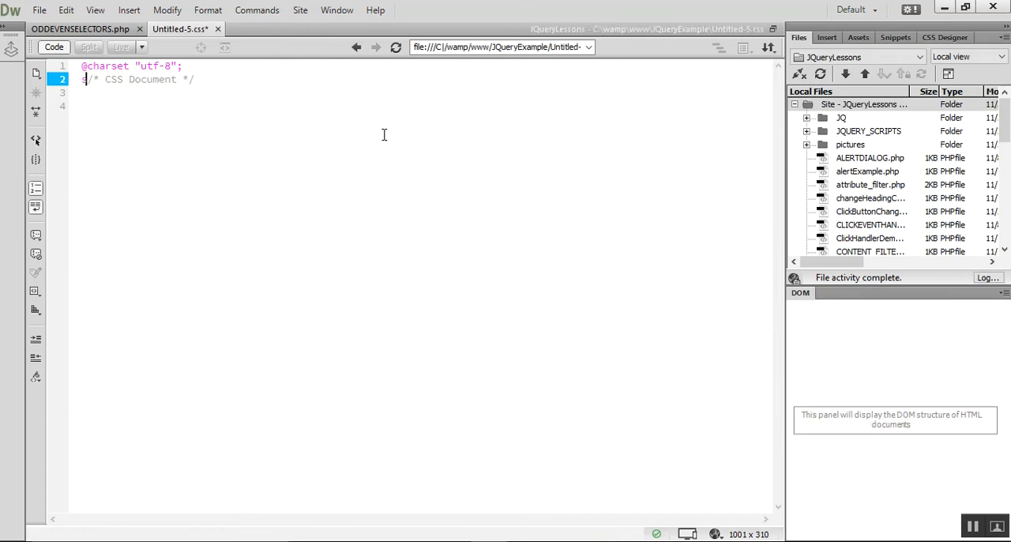
pyautogui.click(38, 9)
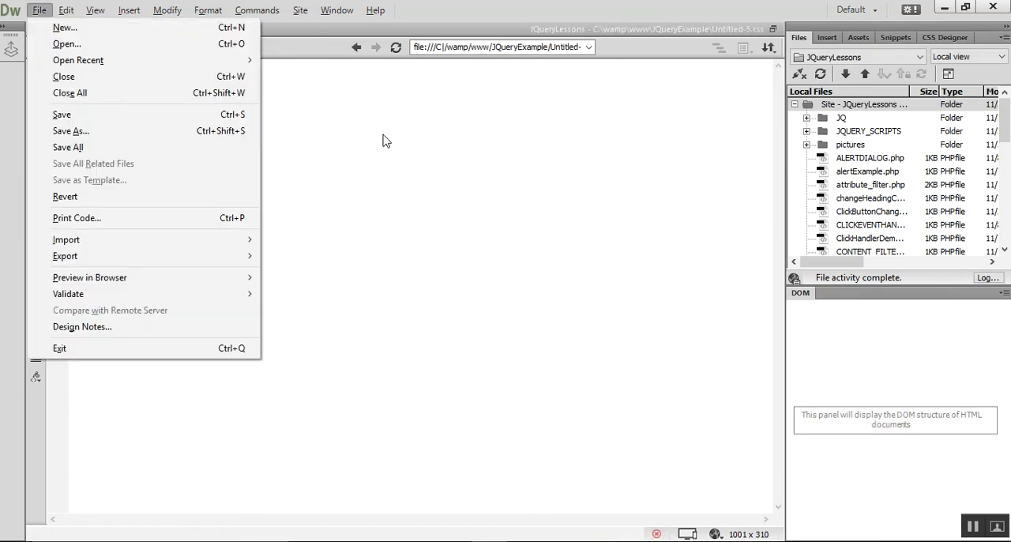
pyautogui.click(69, 131)
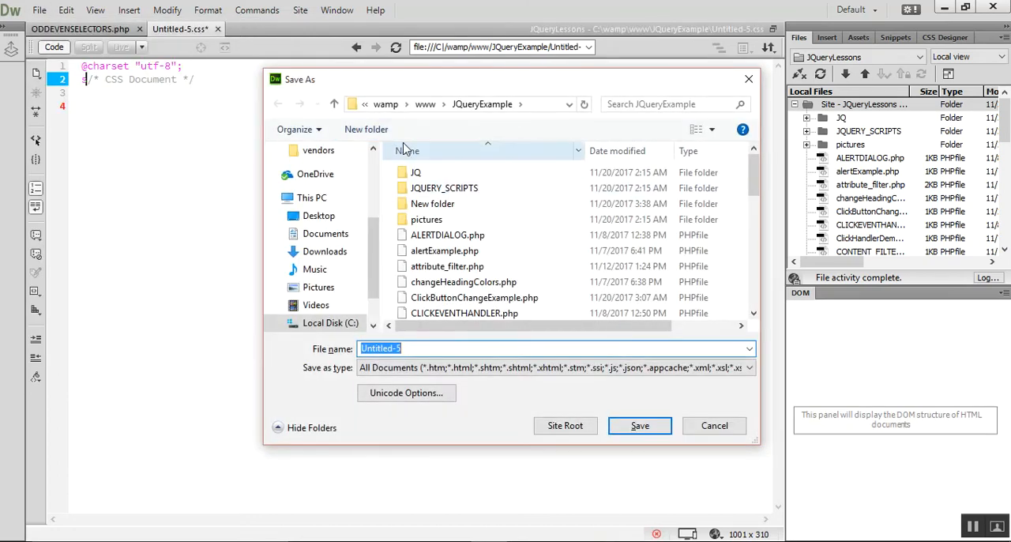
# Create a CSS folder inside JQueryExample and save the stylesheet there as mainCSS.css.
pyautogui.click(367, 129)
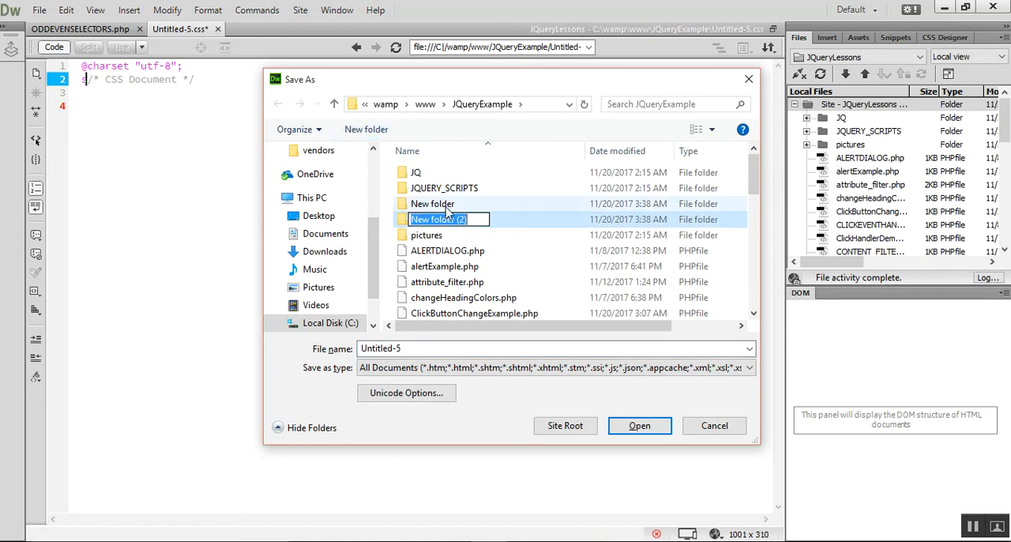
pyautogui.write('CSS')
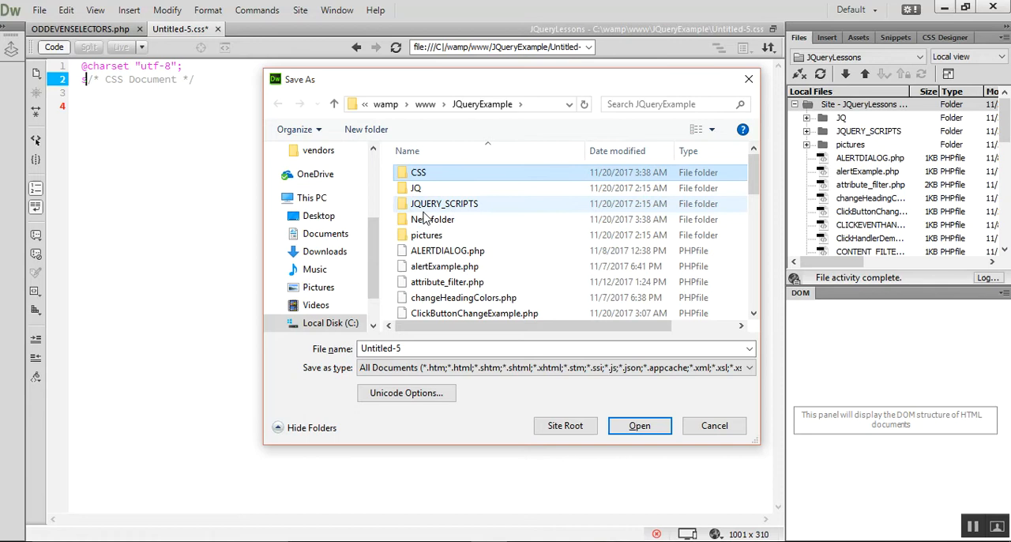
pyautogui.click(433, 218)
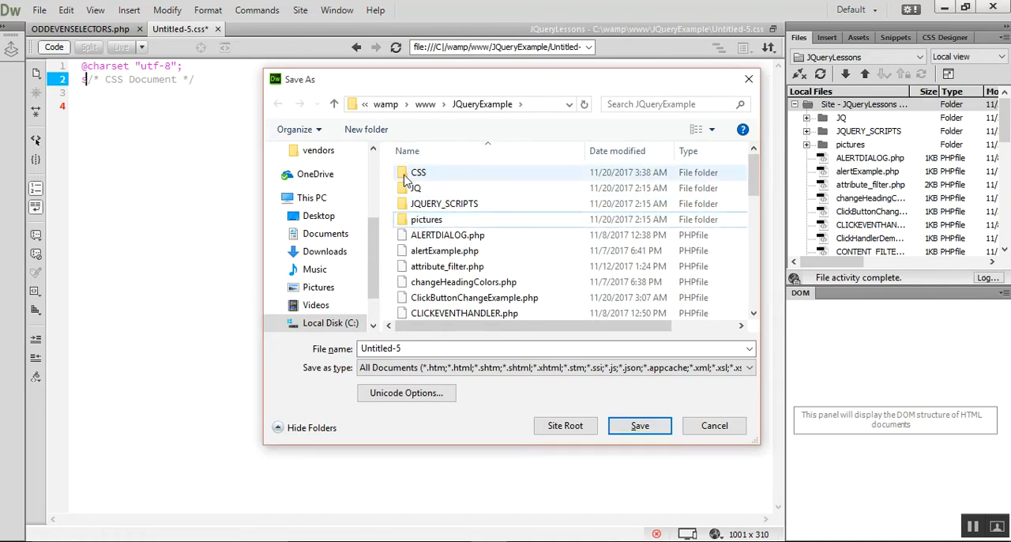
pyautogui.doubleClick(419, 172)
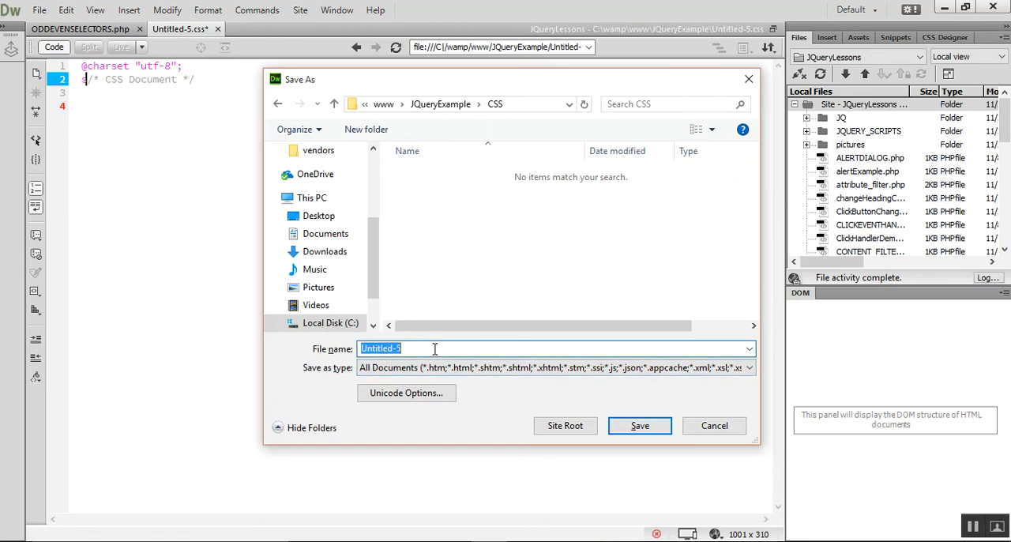
pyautogui.write('mainCSS')
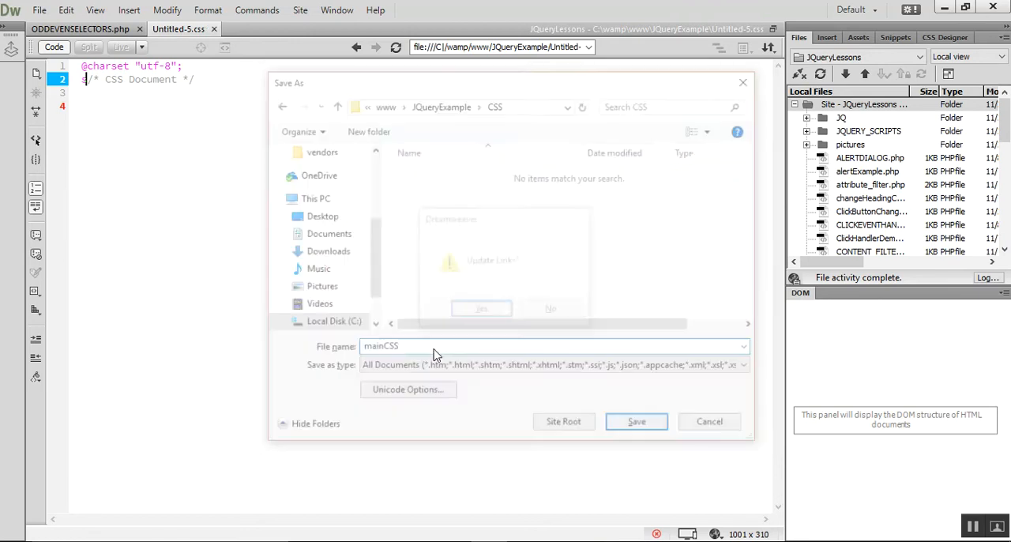
pyautogui.click(635, 421)
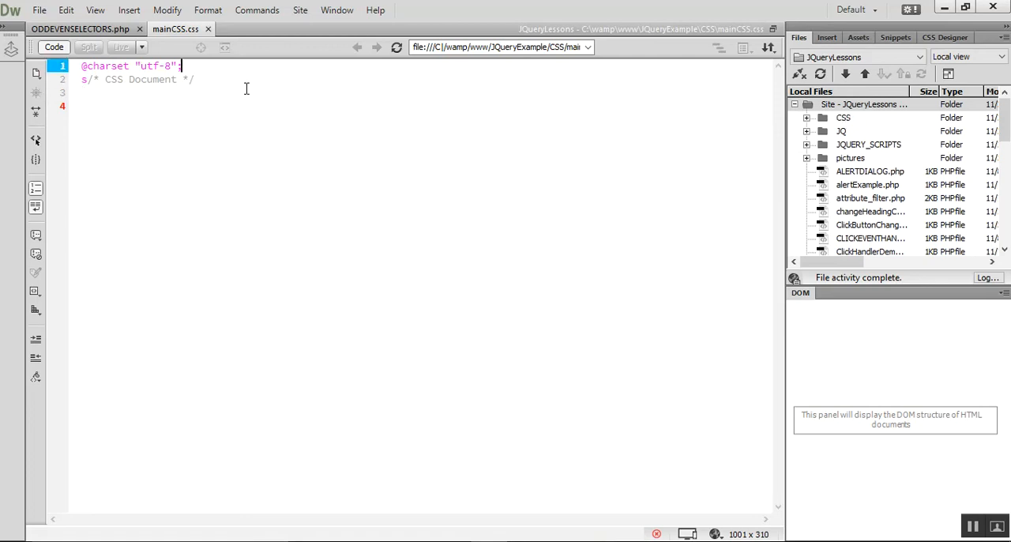
# Write a .table rule with border #981E20 double 2px and save the stylesheet.
pyautogui.press('enter')
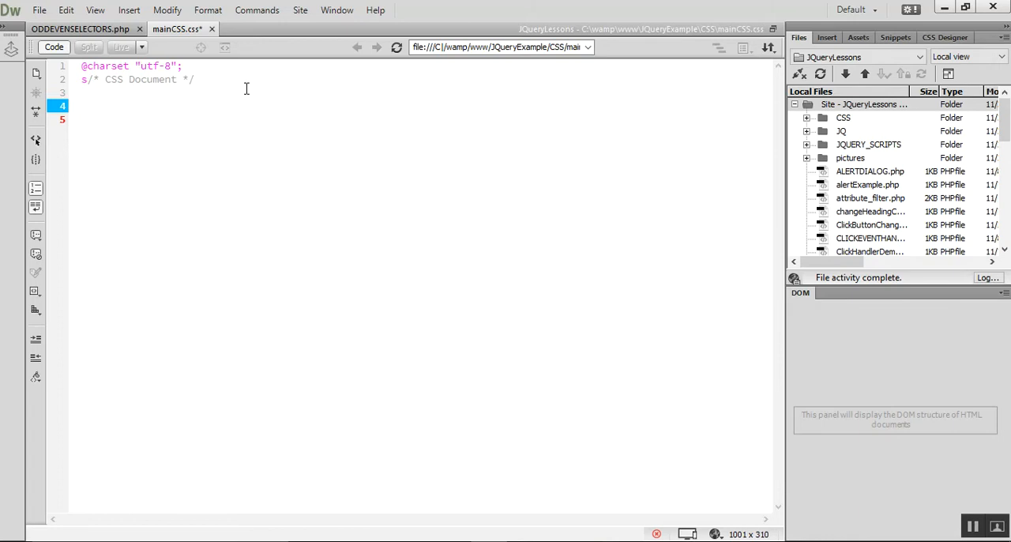
pyautogui.write('.table{')
pyautogui.click(422, 120)
pyautogui.write('border:')
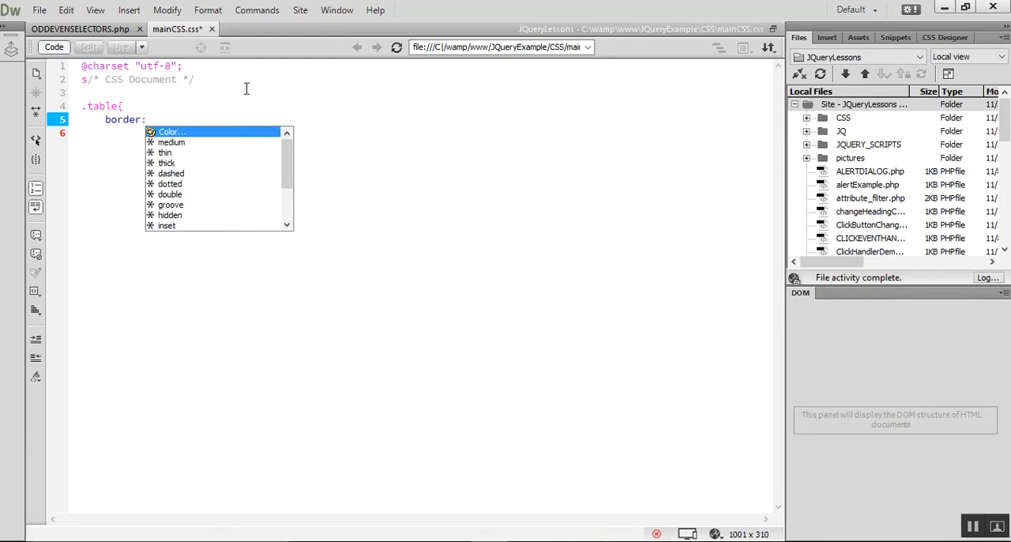
pyautogui.click(167, 131)
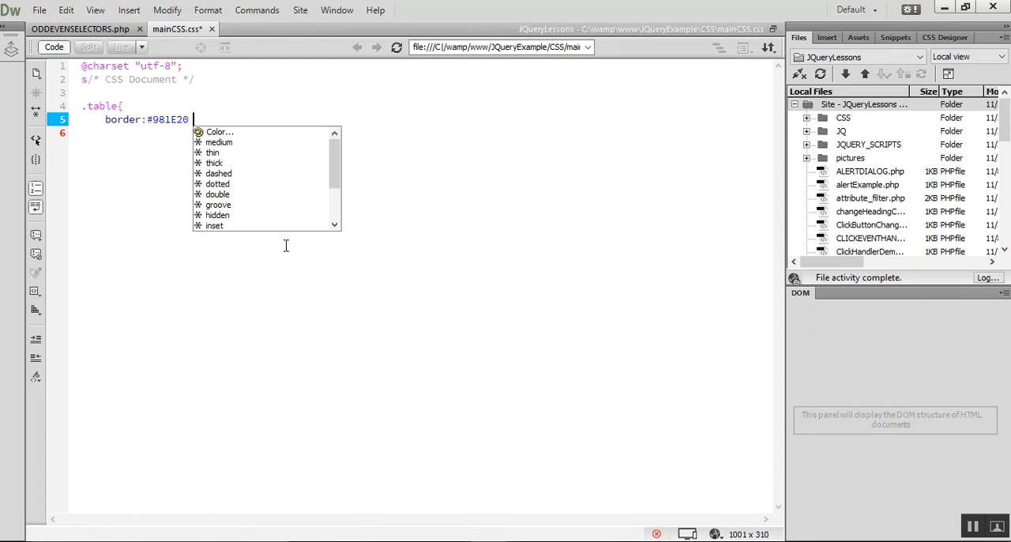
pyautogui.moveTo(218, 174)
pyautogui.write(' double')
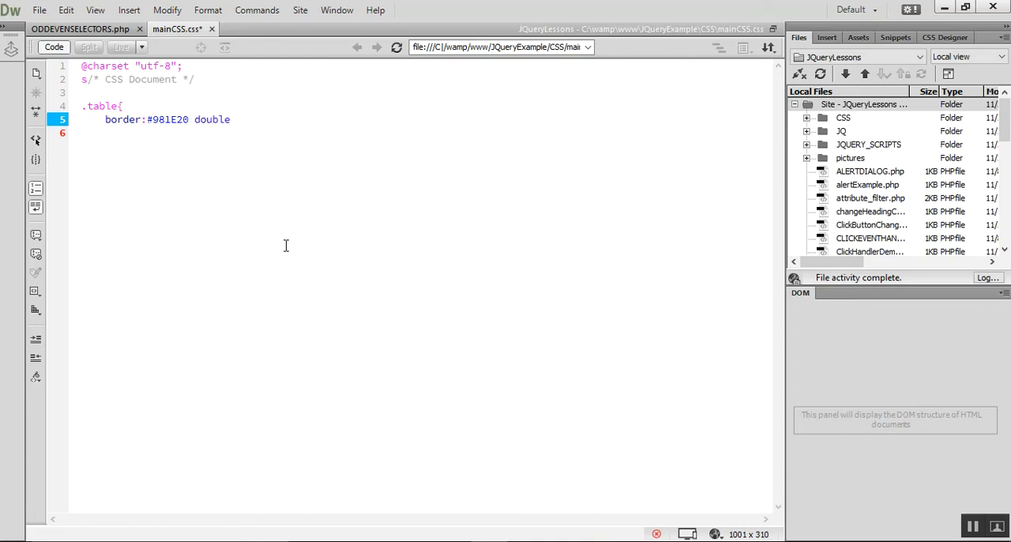
pyautogui.write('2px;')
pyautogui.click(422, 132)
pyautogui.write('}')
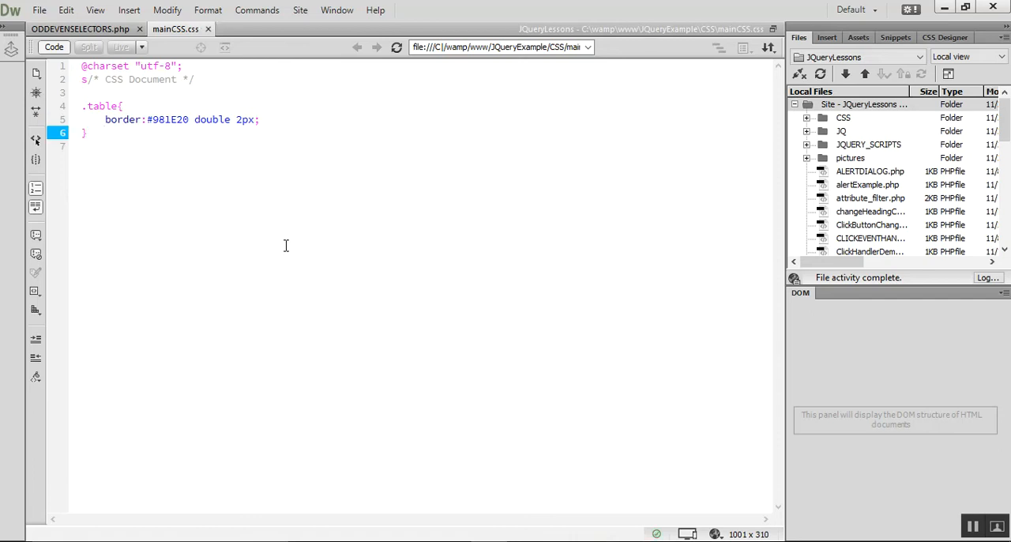
pyautogui.click(79, 28)
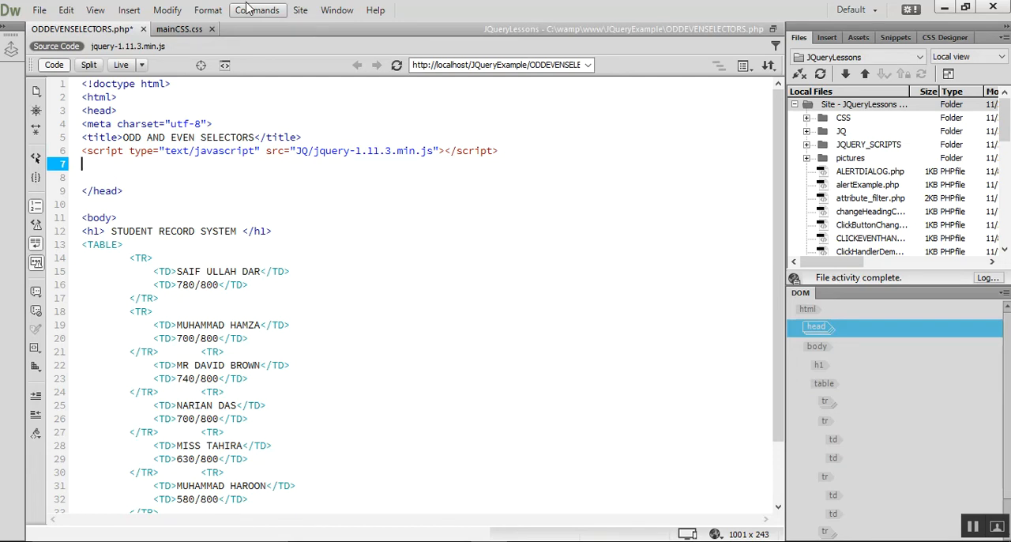
# Attach CSS/mainCSS.css to the page as a linked stylesheet via Format > CSS Styles.
pyautogui.click(300, 10)
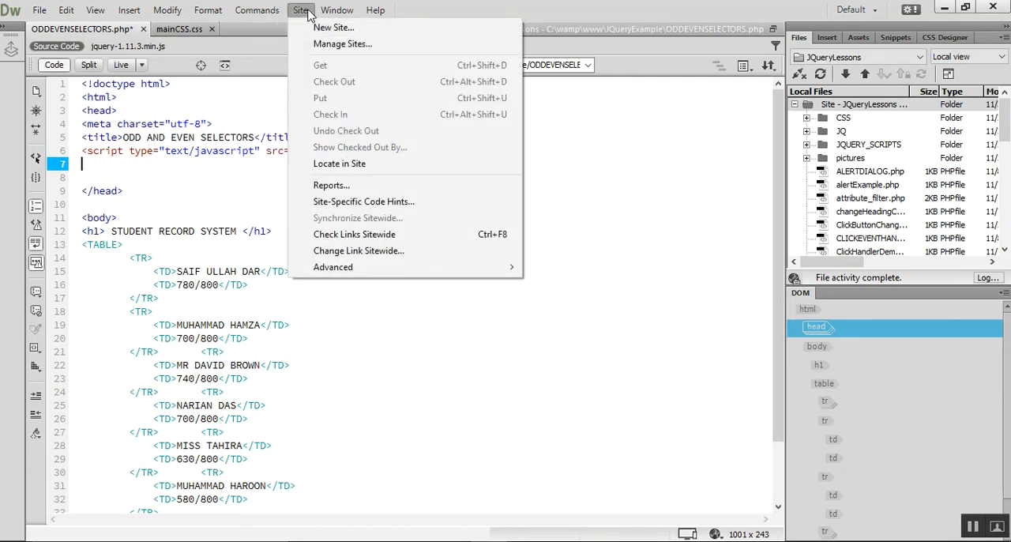
pyautogui.click(256, 10)
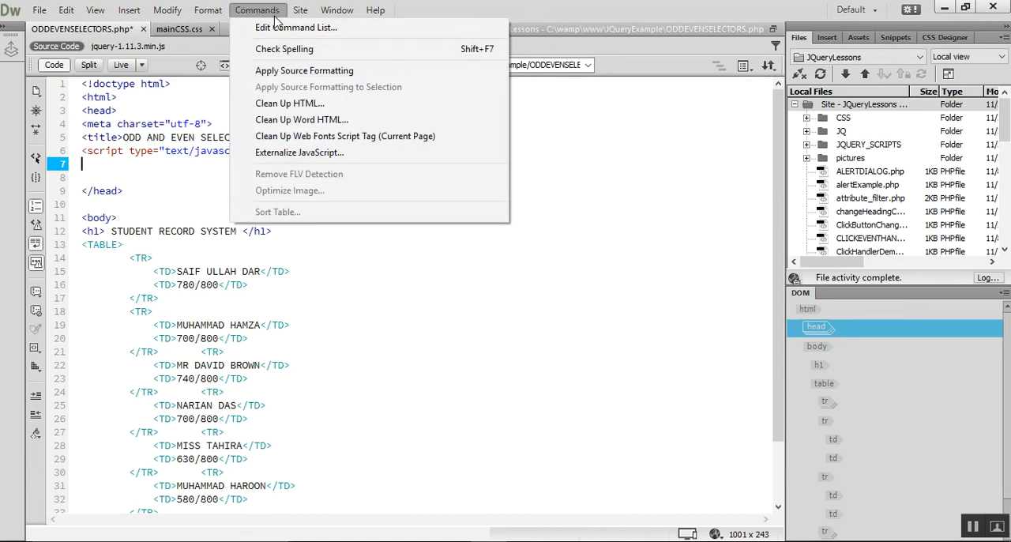
pyautogui.click(208, 10)
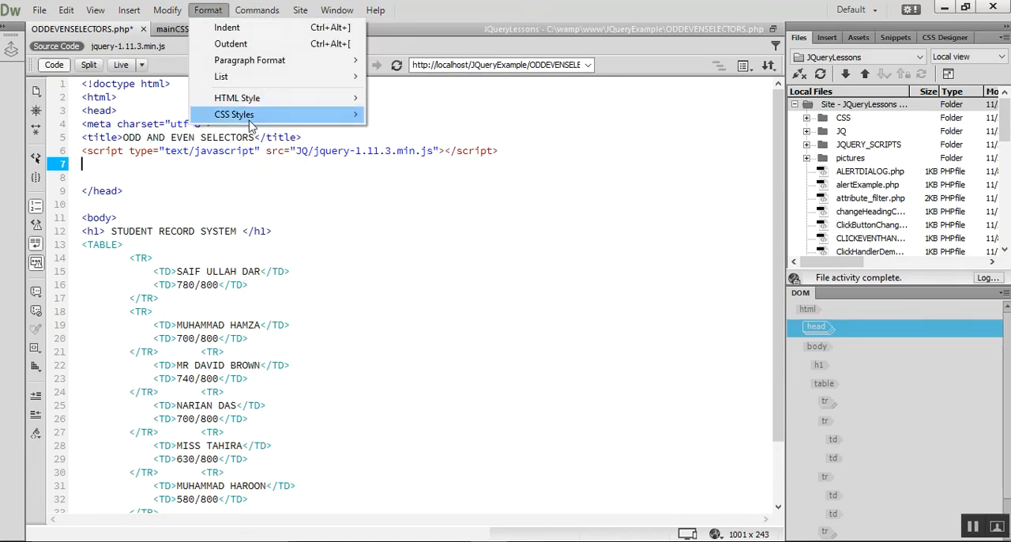
pyautogui.click(234, 114)
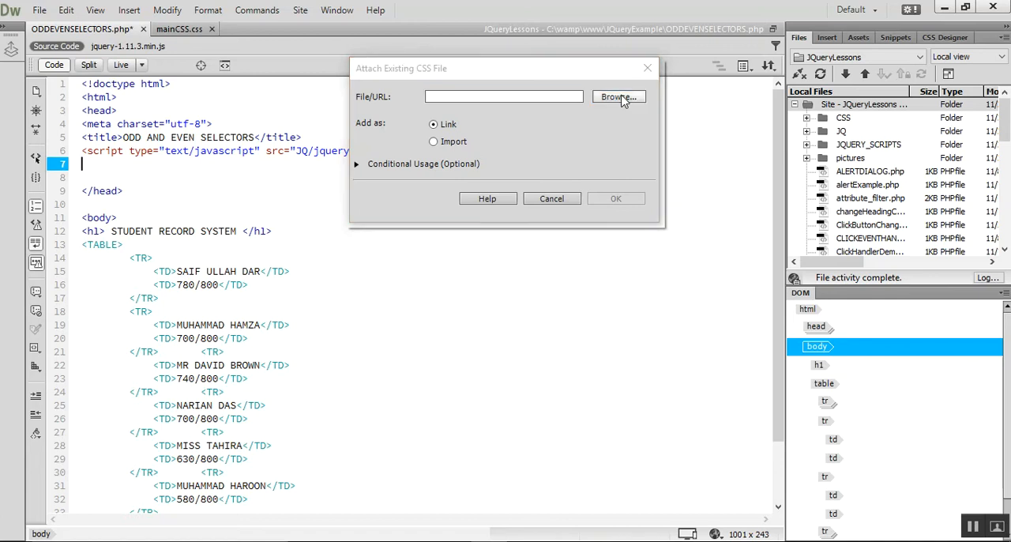
pyautogui.click(619, 96)
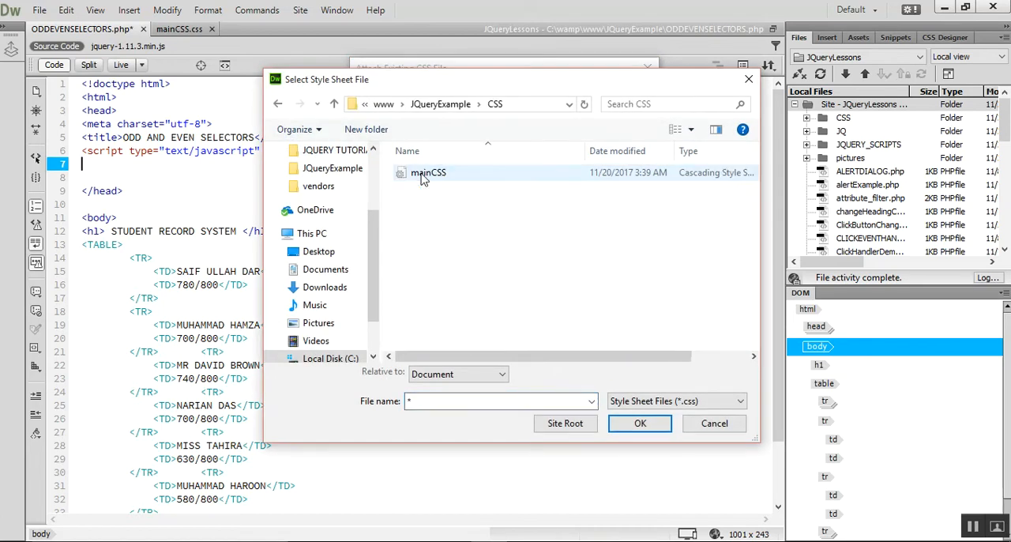
pyautogui.click(640, 423)
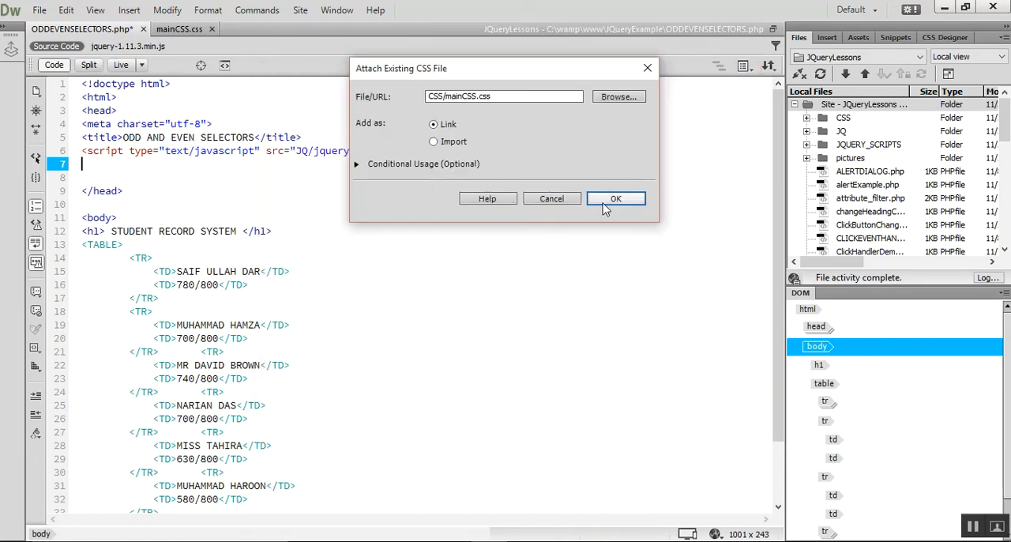
pyautogui.click(616, 199)
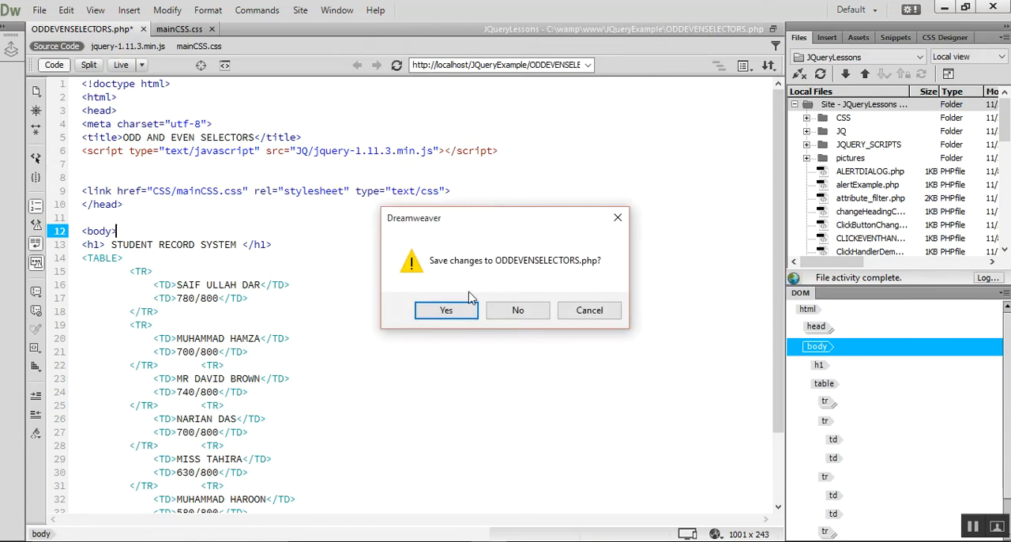
# Save the page, preview it in Google Chrome and close the preview tab.
pyautogui.click(446, 310)
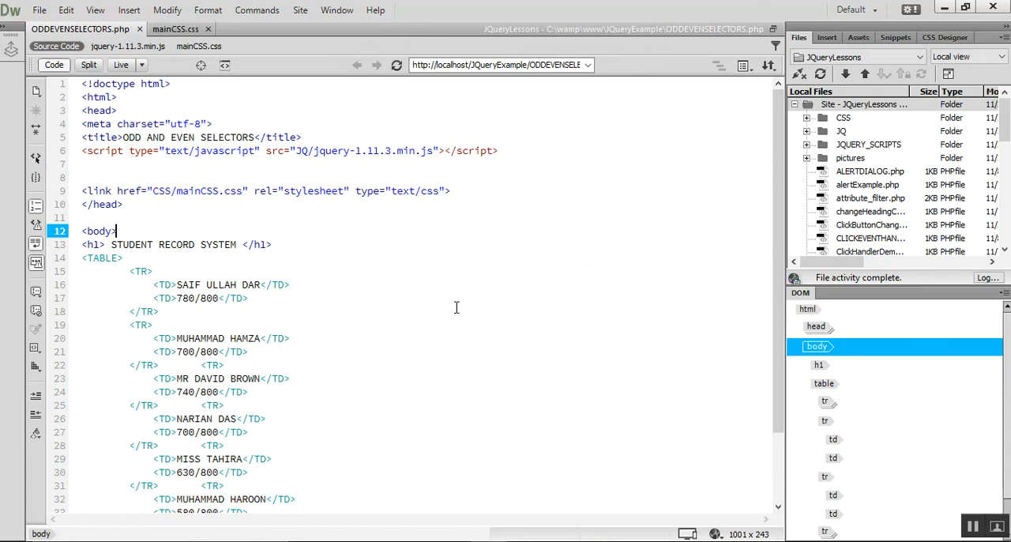
pyautogui.click(714, 534)
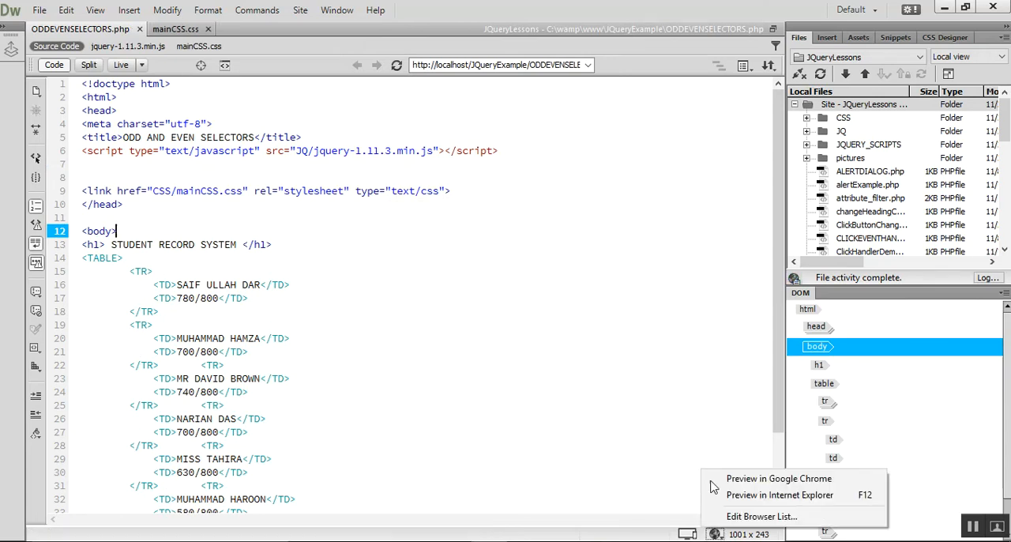
pyautogui.click(779, 477)
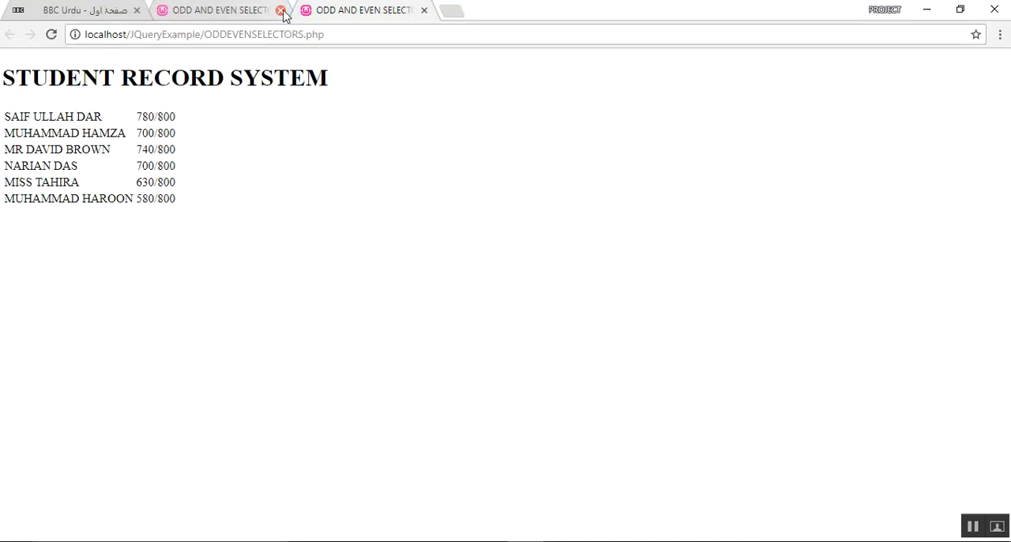
pyautogui.click(281, 9)
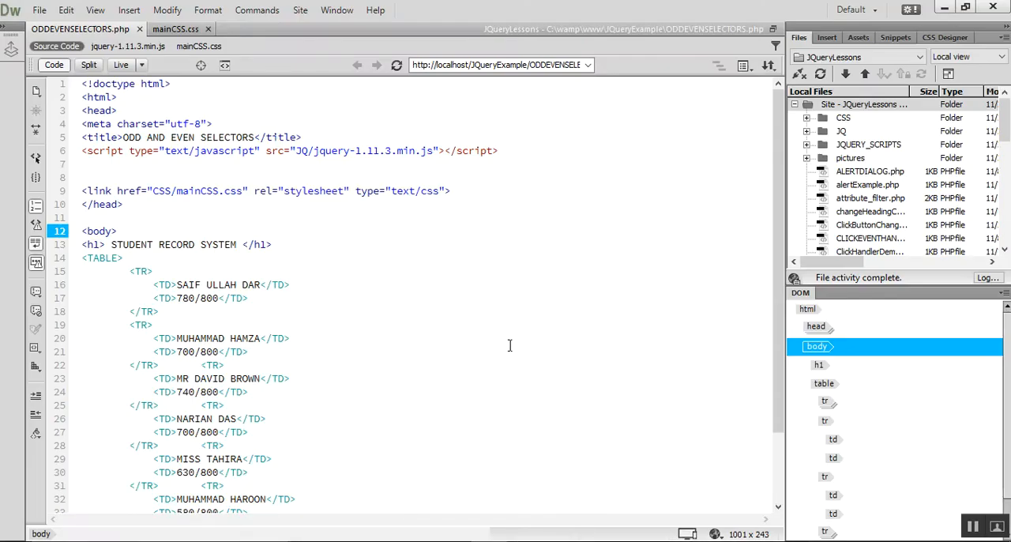
# In mainCSS.css change the .table selector to table and remove the charset and comment lines.
pyautogui.click(247, 350)
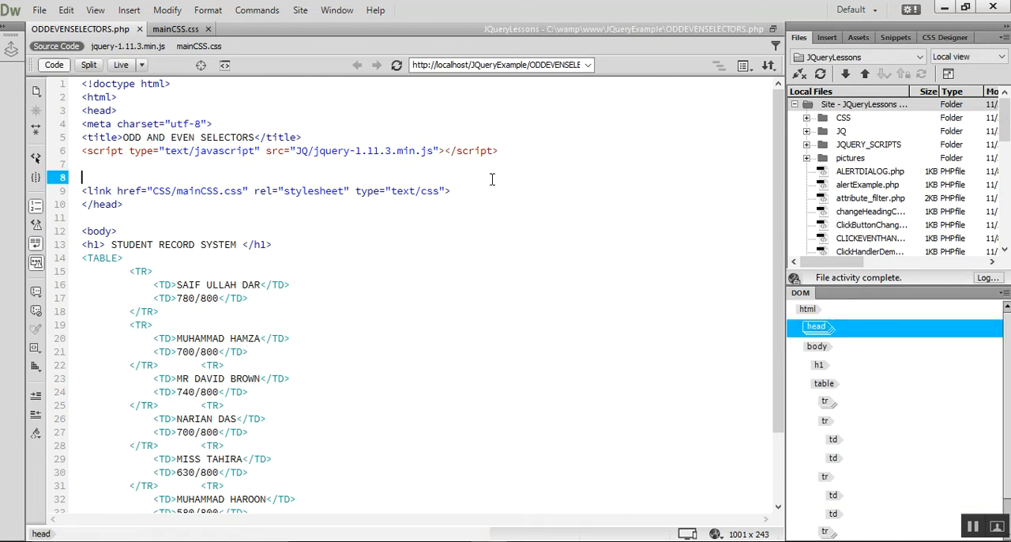
pyautogui.click(174, 29)
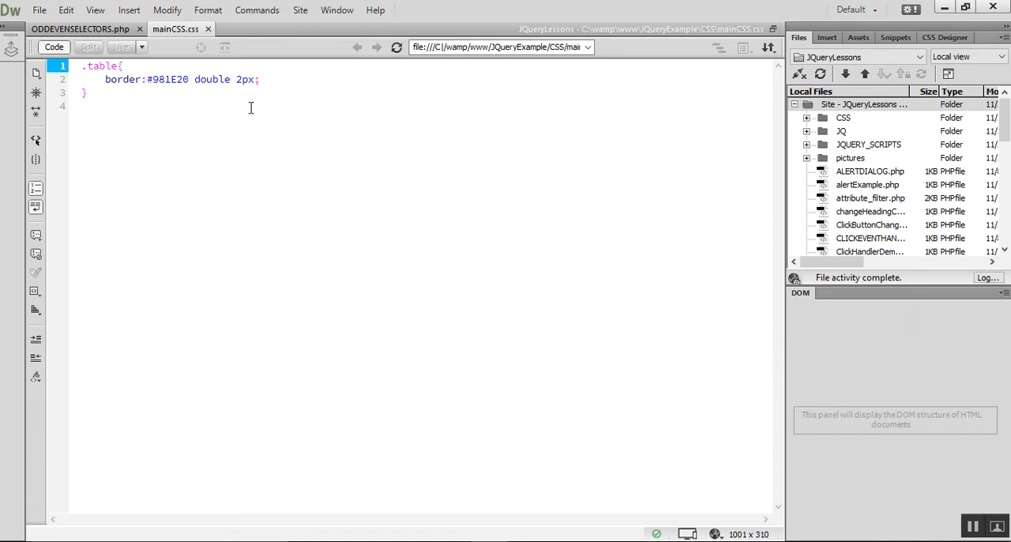
pyautogui.click(79, 29)
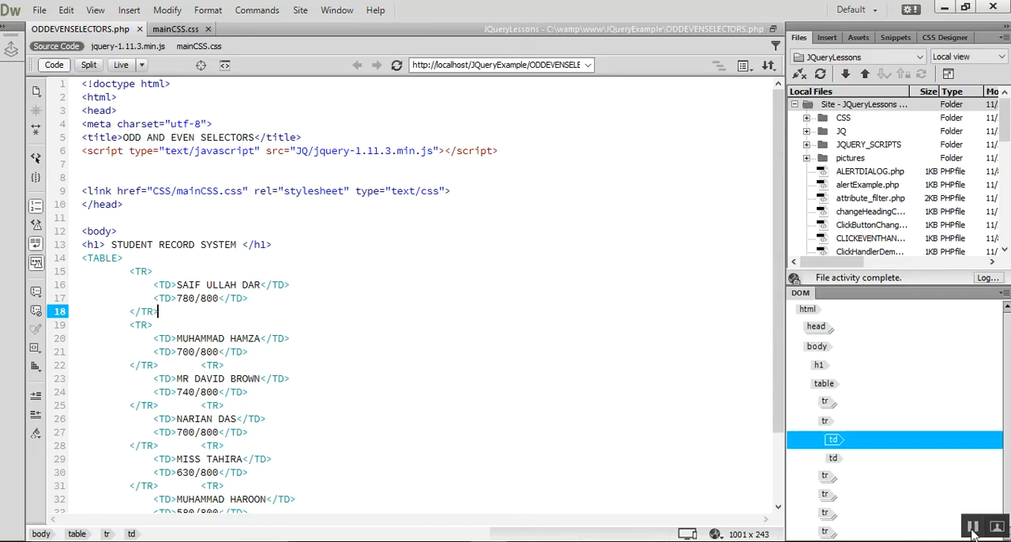
pyautogui.click(176, 28)
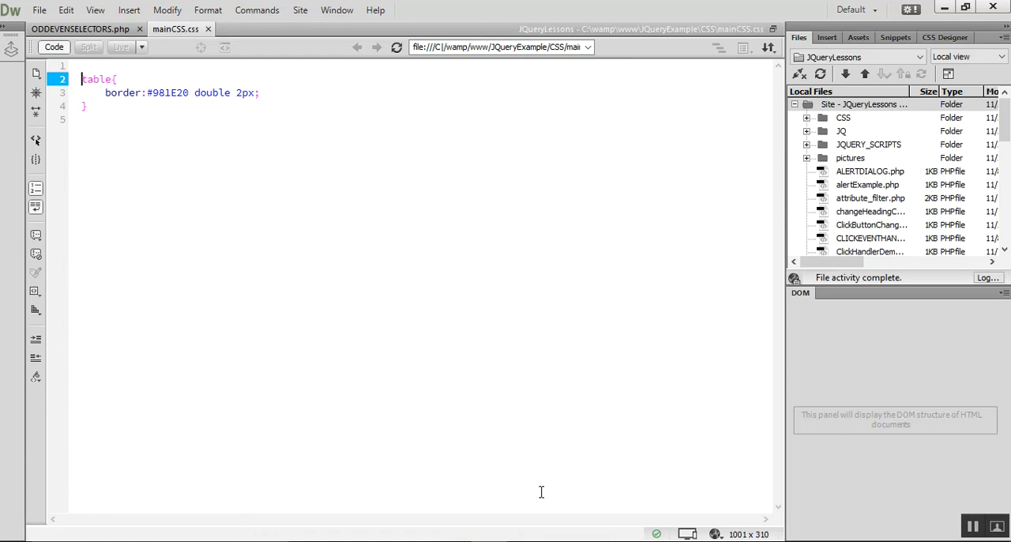
pyautogui.moveTo(533, 524)
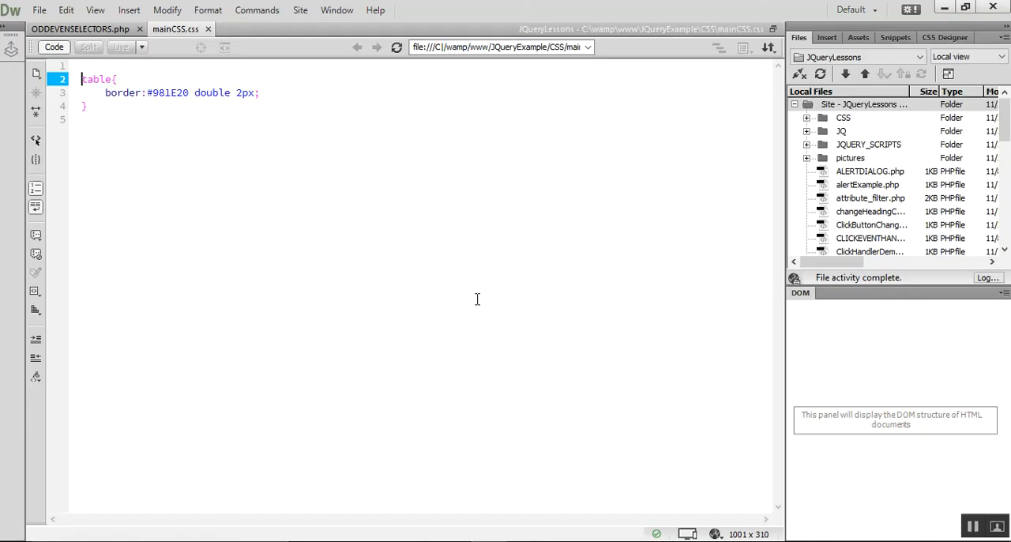
pyautogui.moveTo(622, 409)
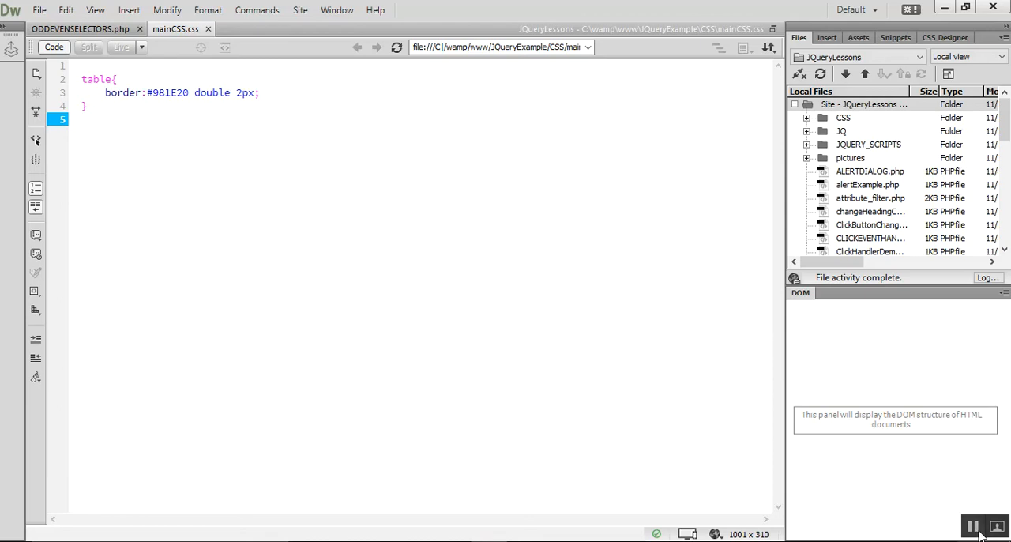
# Give the student table the class "tables" in the PHP page.
pyautogui.click(79, 28)
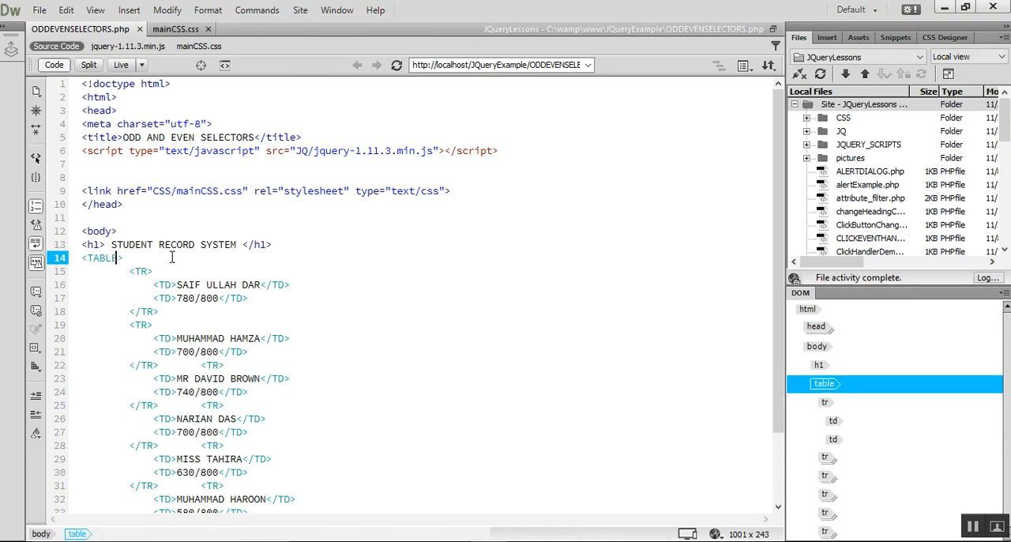
pyautogui.write('class=""')
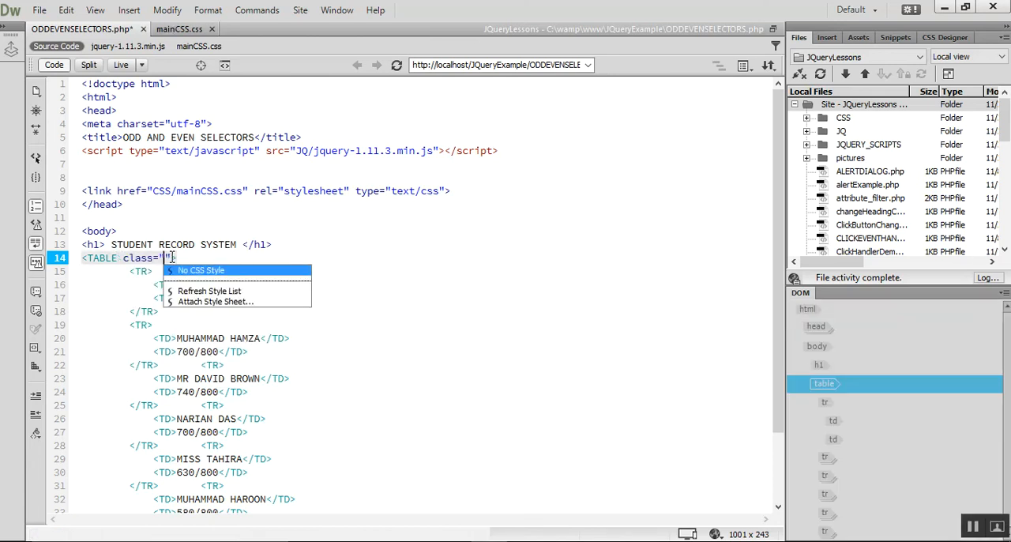
pyautogui.write('tables')
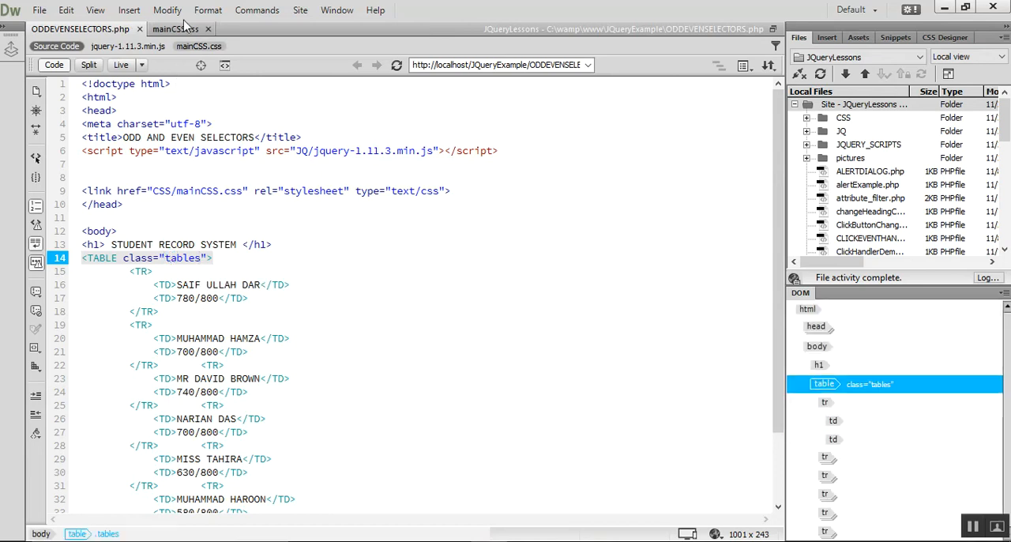
# Add a .tables td rule with a #143D98 dotted 3px border in mainCSS.css.
pyautogui.click(175, 29)
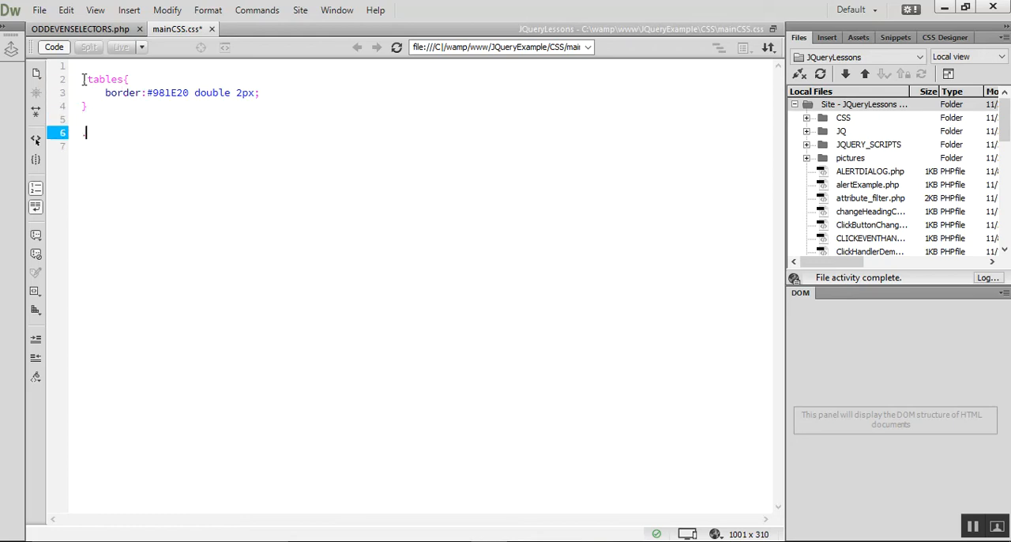
pyautogui.write('.tables t')
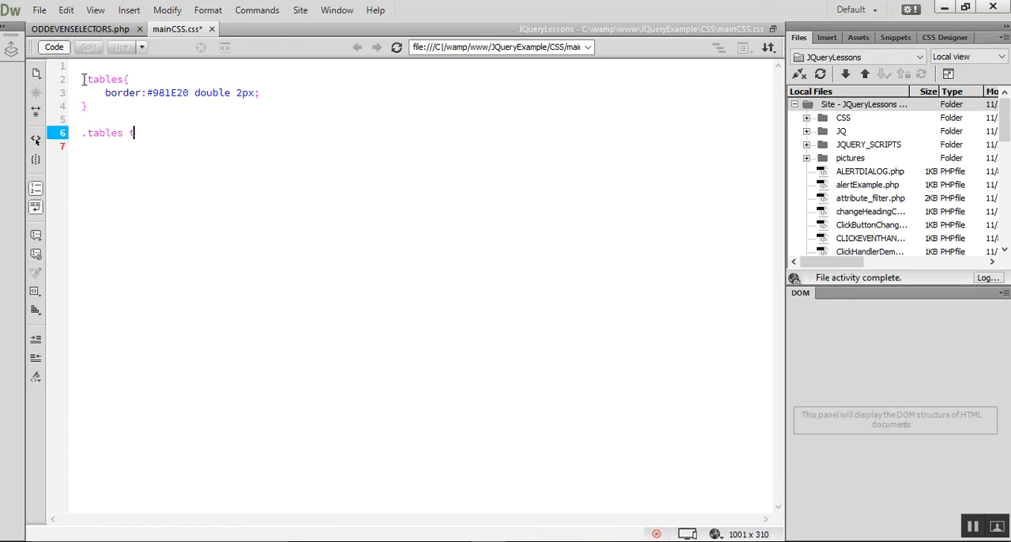
pyautogui.write('td{')
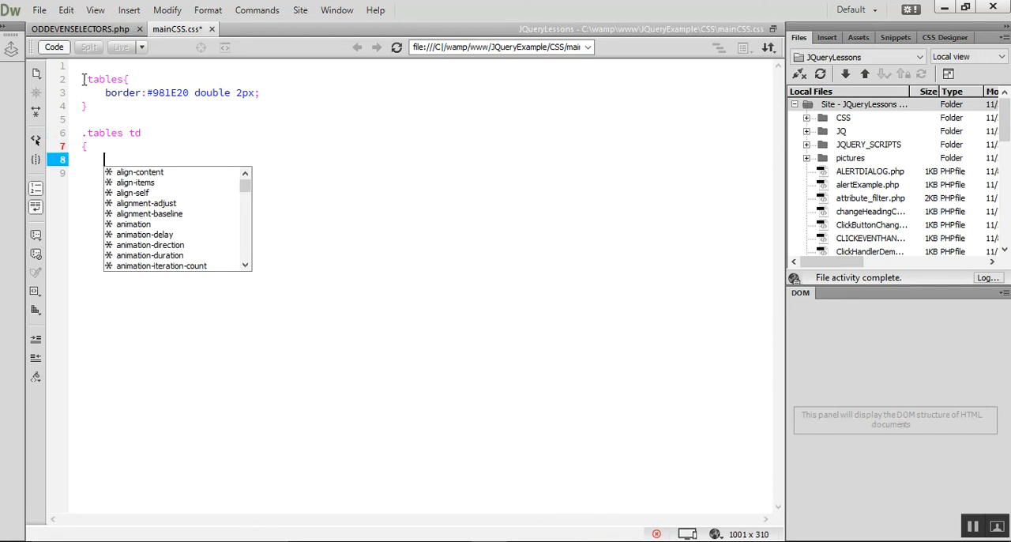
pyautogui.write('border:')
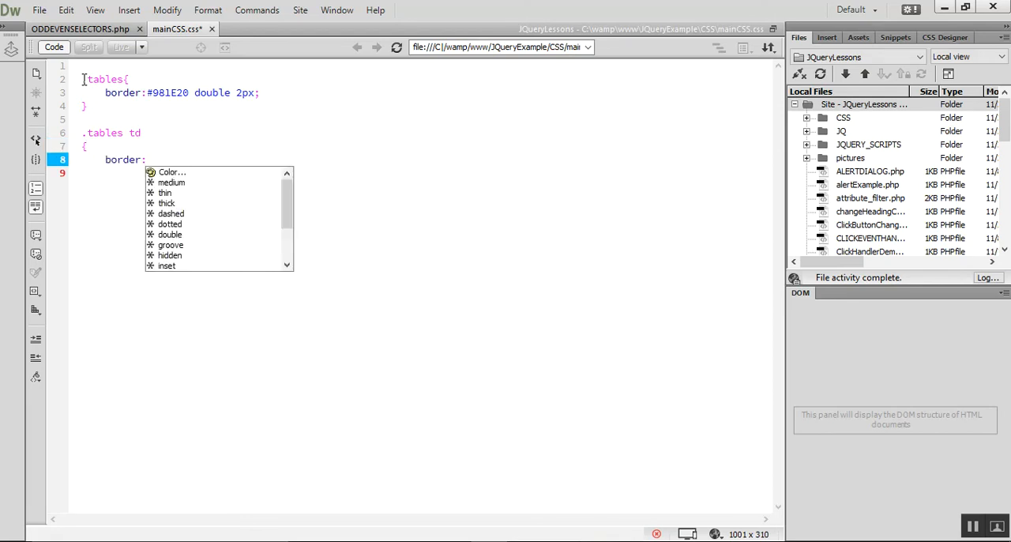
pyautogui.click(170, 171)
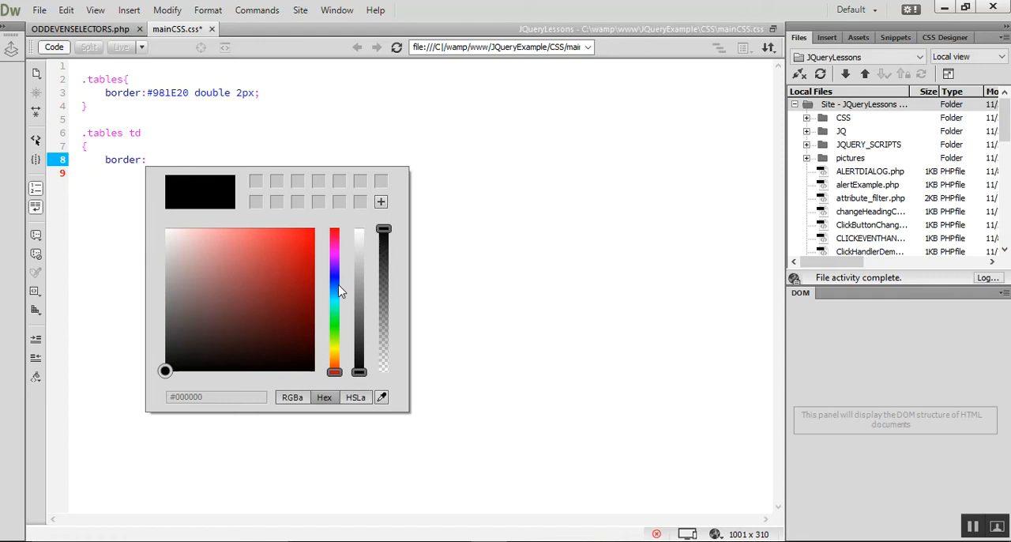
pyautogui.moveTo(332, 294)
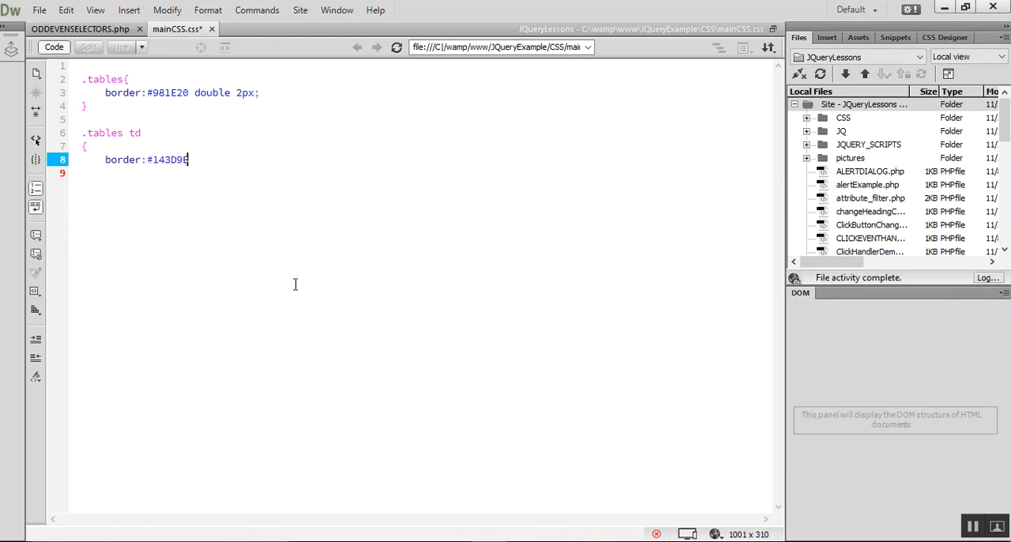
pyautogui.write('dotted')
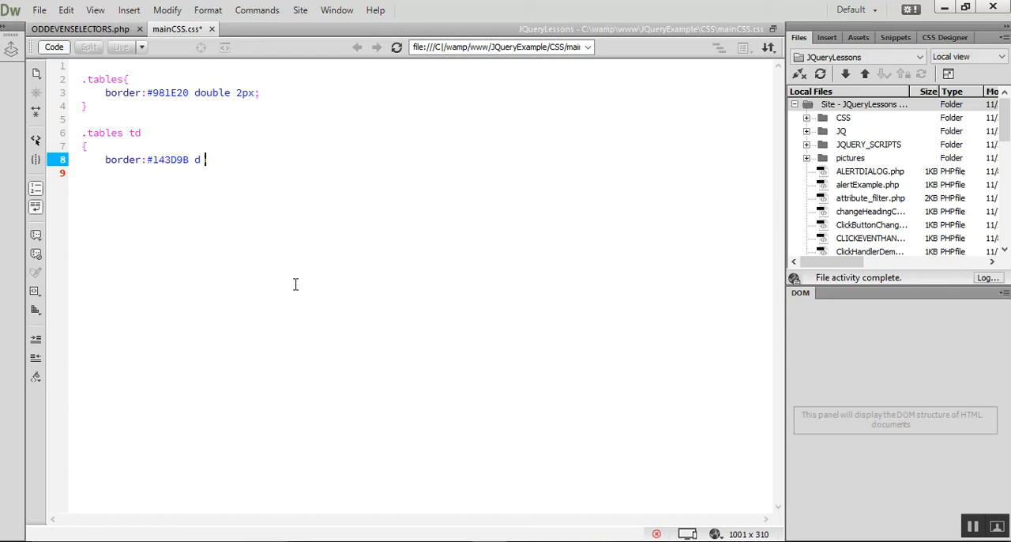
pyautogui.write('otte')
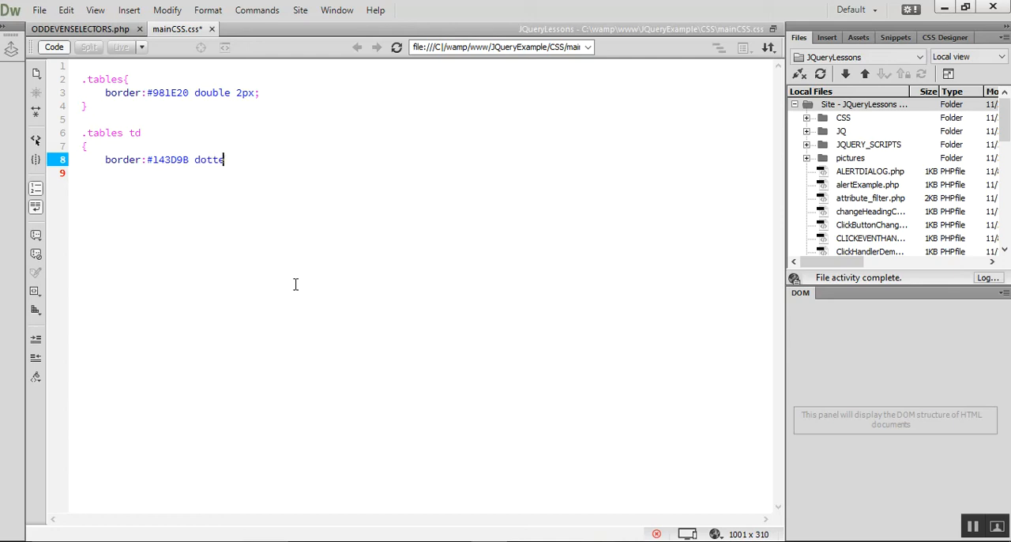
pyautogui.write('d')
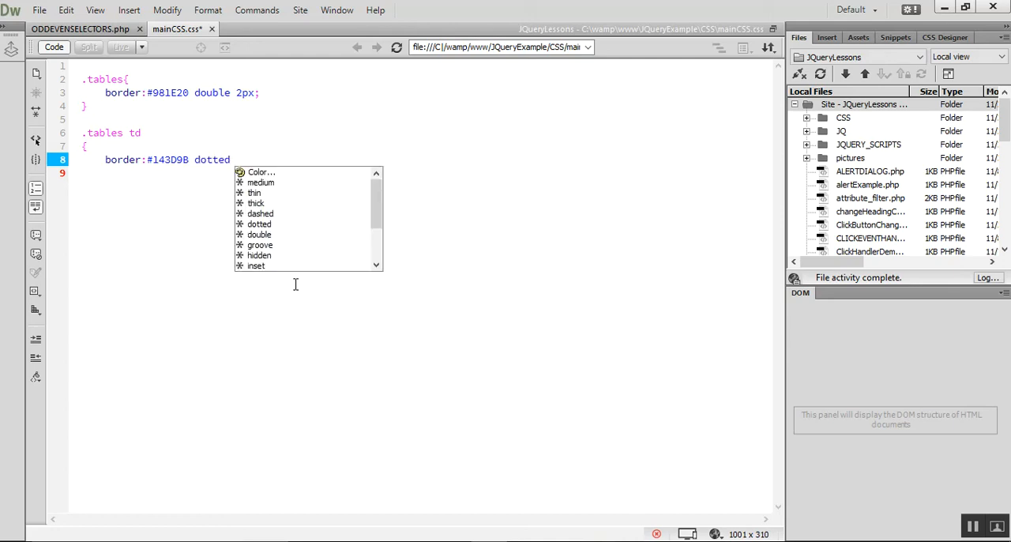
pyautogui.write('3px')
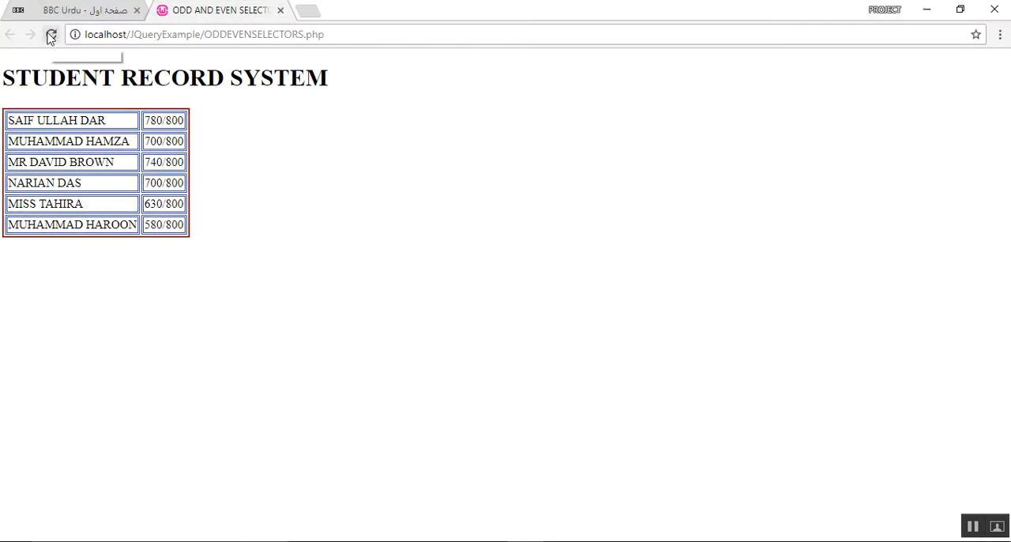
# Reload the Chrome preview to check the dotted borders, then return to the stylesheet.
pyautogui.click(50, 35)
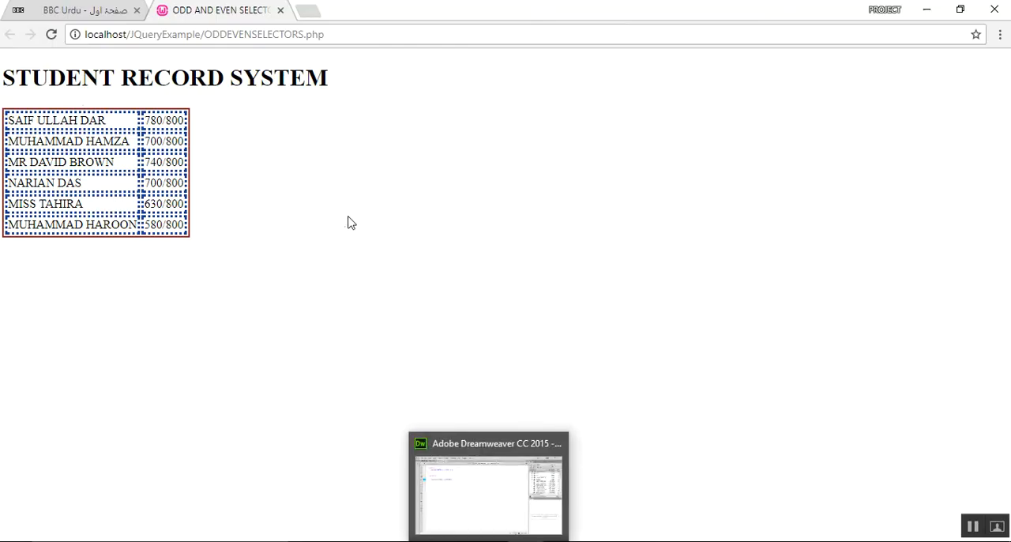
pyautogui.click(51, 35)
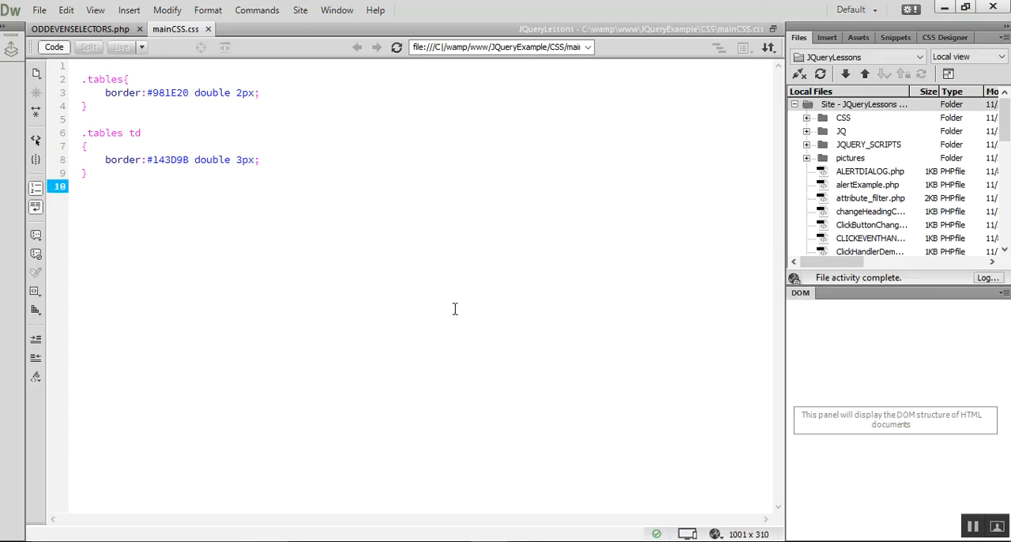
# Add a script tag with a $(document).ready function targeting .tables in ODDEVENSELECTORS.php.
pyautogui.click(79, 29)
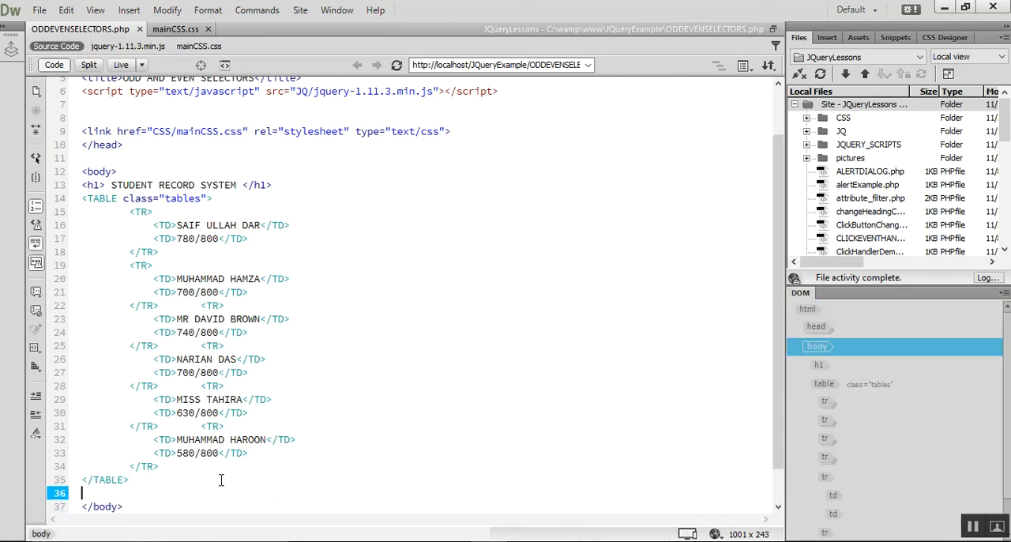
pyautogui.write('<script')
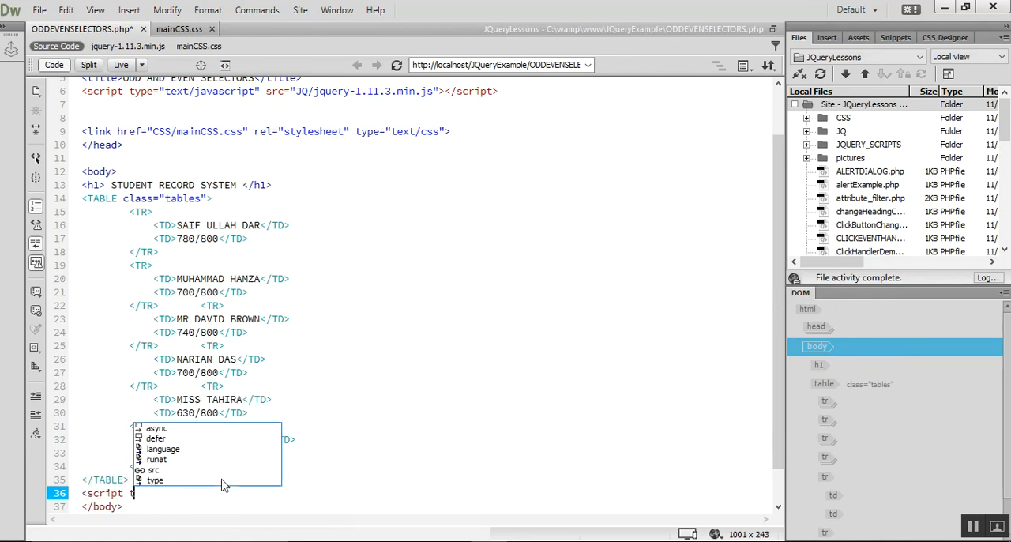
pyautogui.write('type="j"')
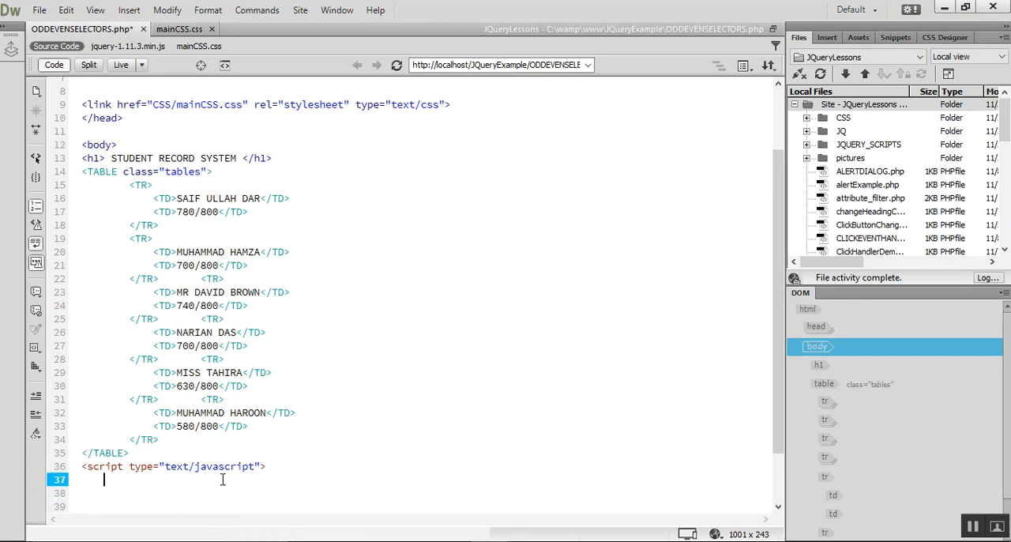
pyautogui.write('$(')
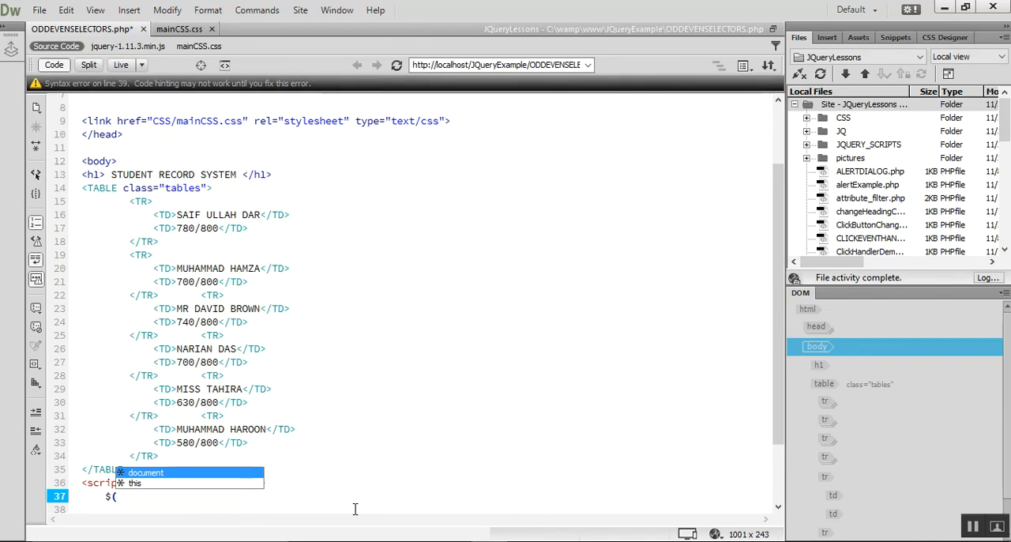
pyautogui.write("'.")
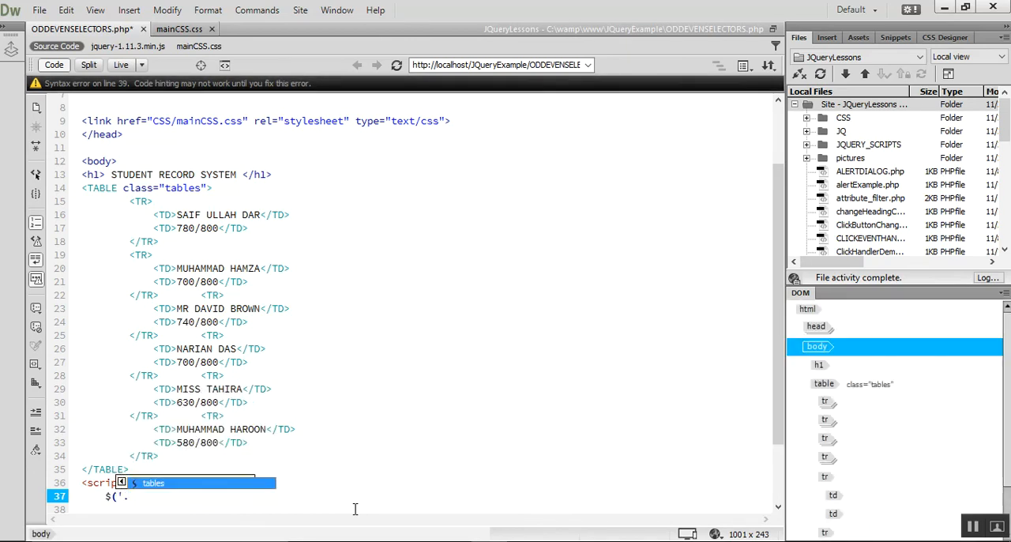
pyautogui.write('.tables')
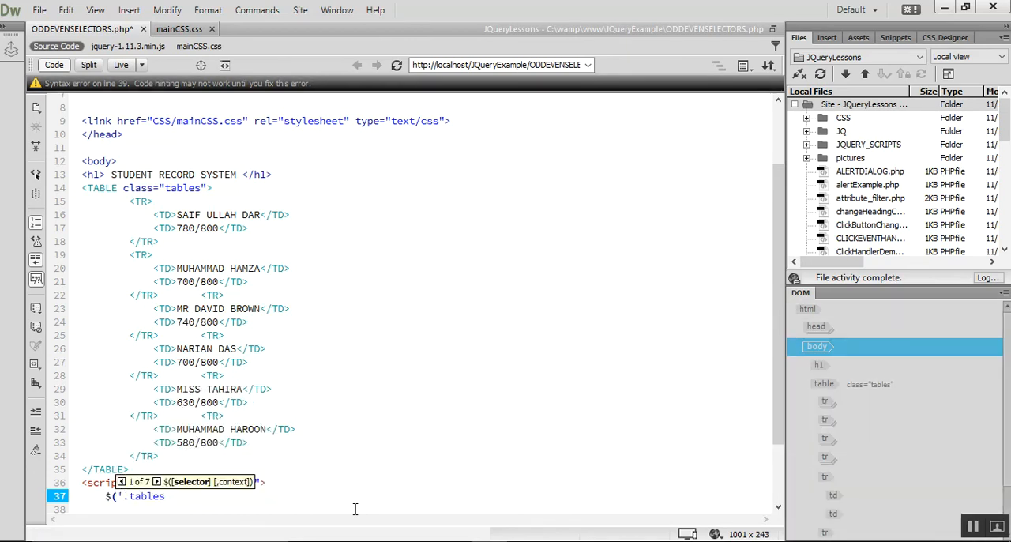
pyautogui.write('.')
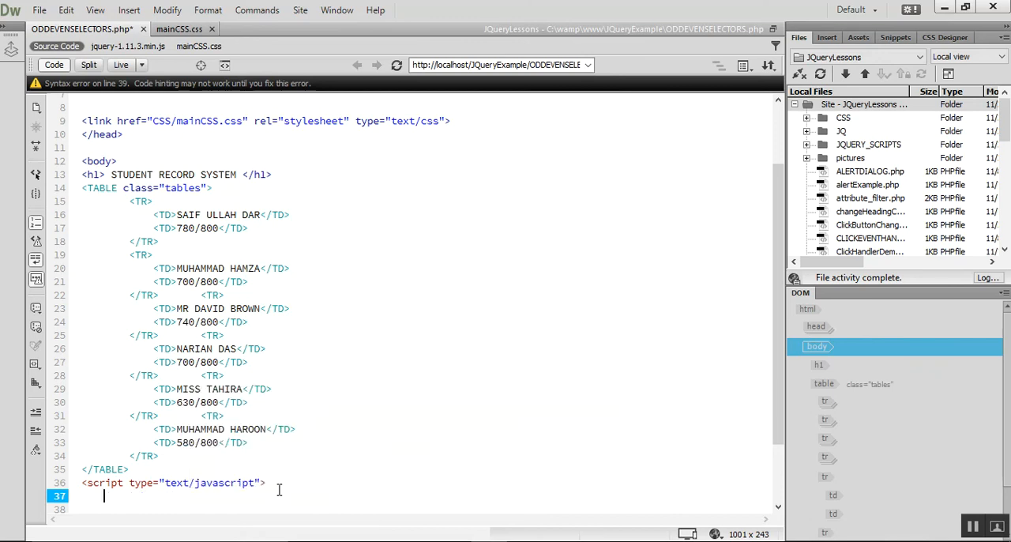
pyautogui.write('$(document).ready(function(e) {')
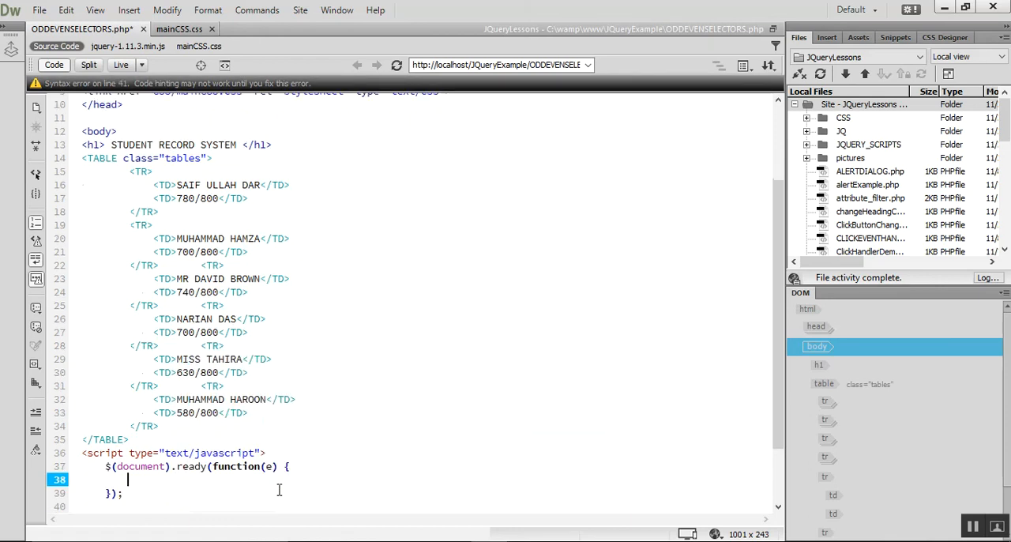
pyautogui.write('$')
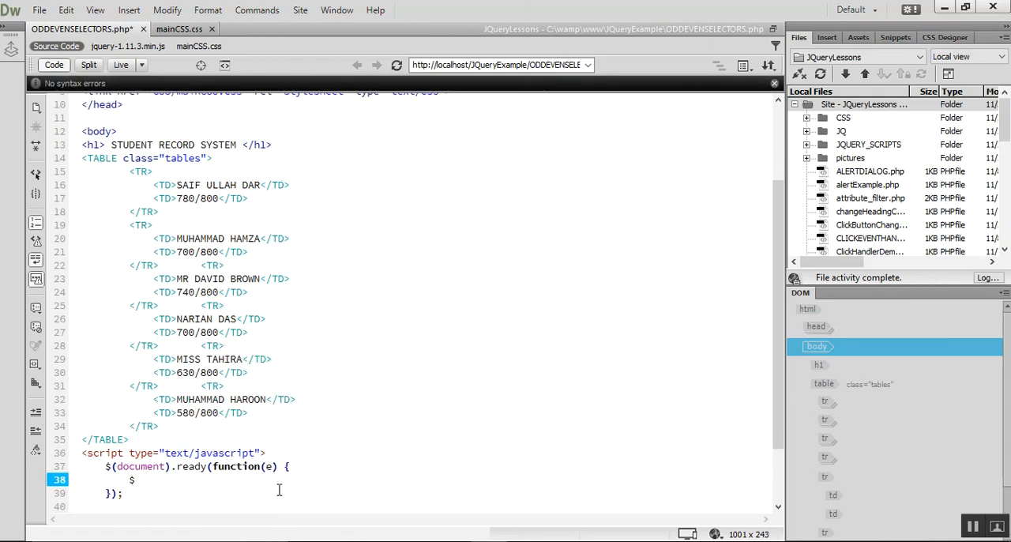
pyautogui.write("$('.tables:")
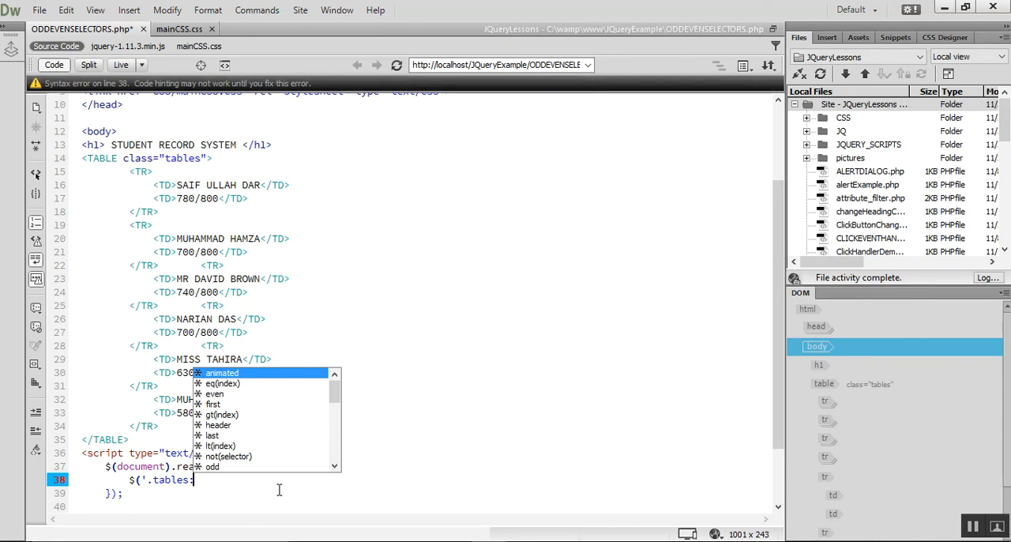
# Give .tables:odd a #17535C background-color and a picked green text colour via .css().
pyautogui.write('odd')
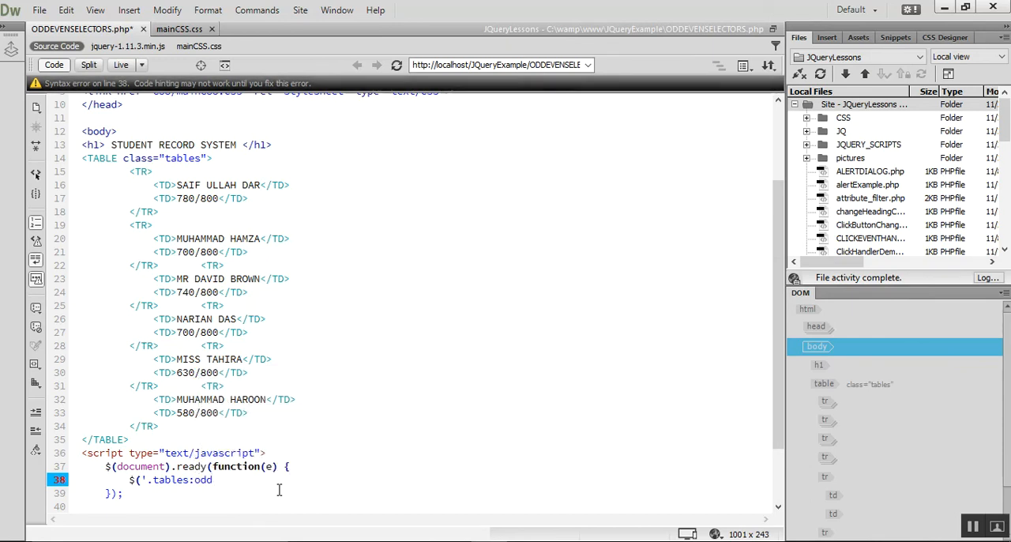
pyautogui.write(').css(')
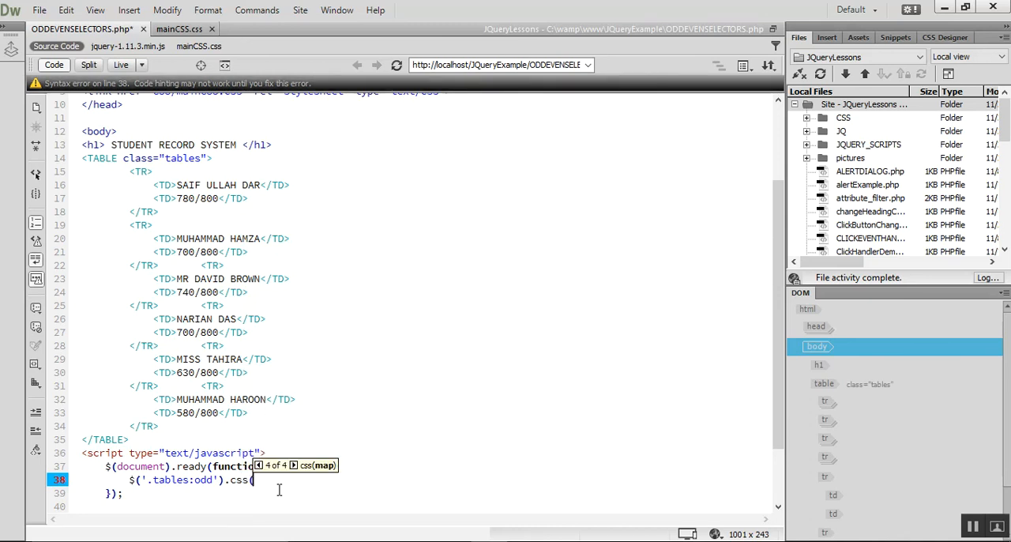
pyautogui.write("'background-color','#17535C');")
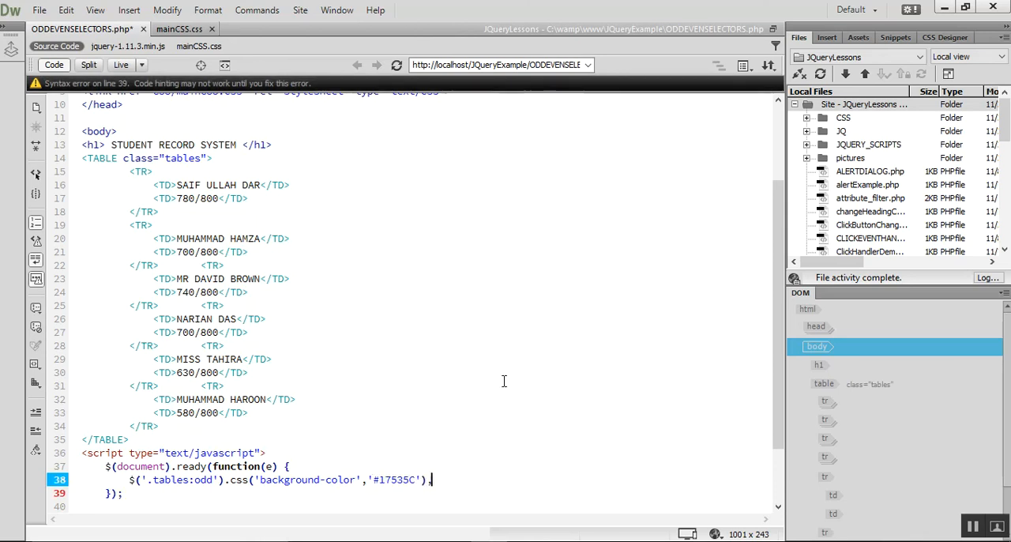
pyautogui.write('(')
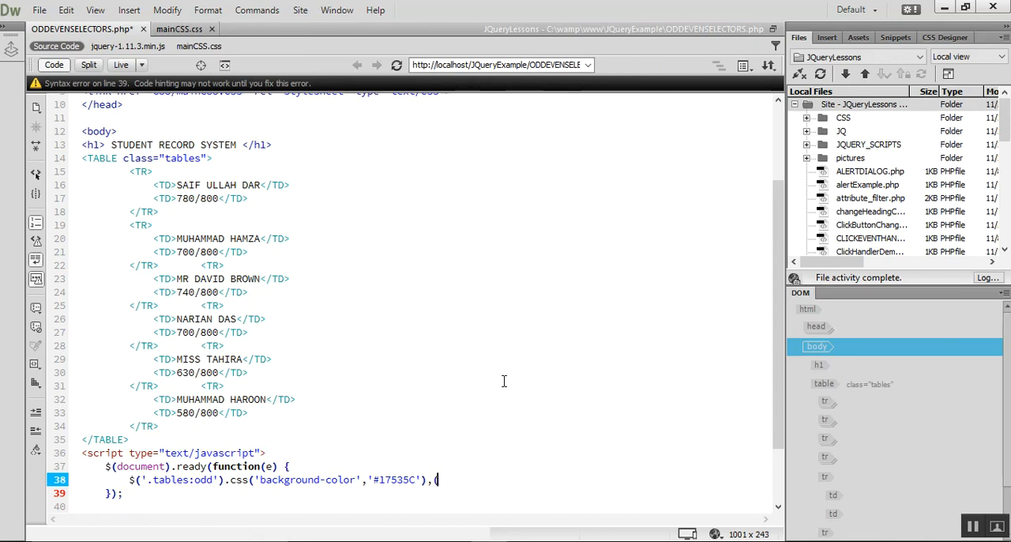
pyautogui.write('.css')
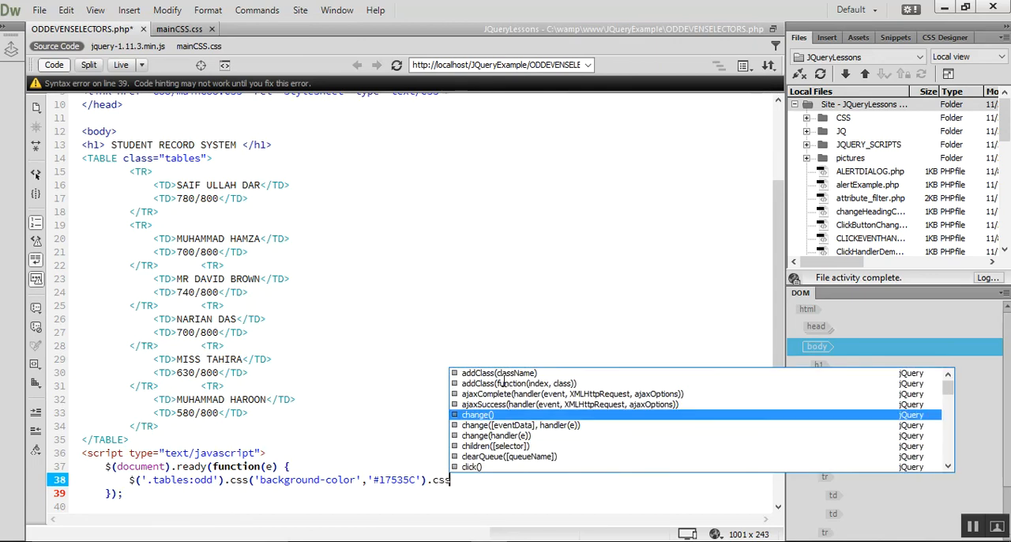
pyautogui.write(".css('color','")
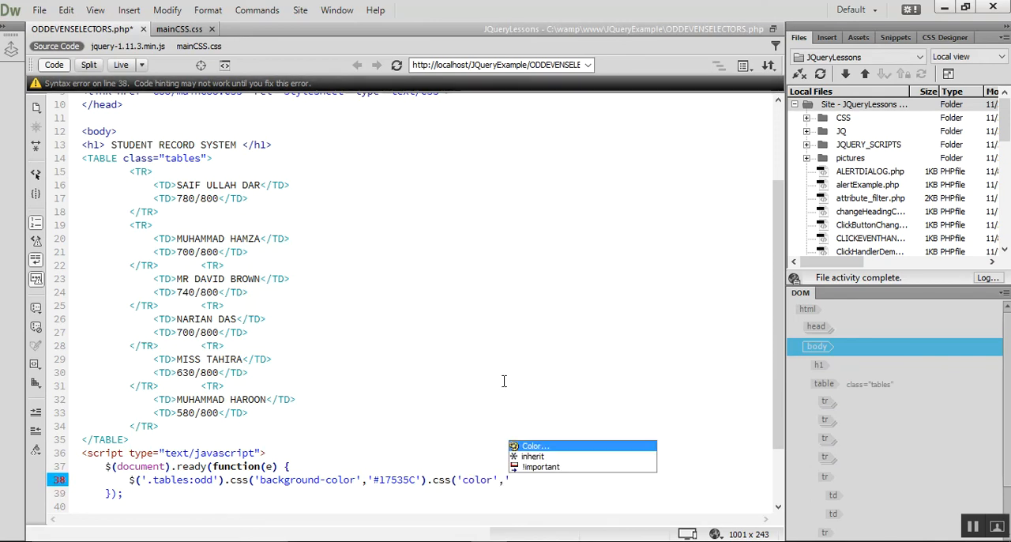
pyautogui.click(534, 445)
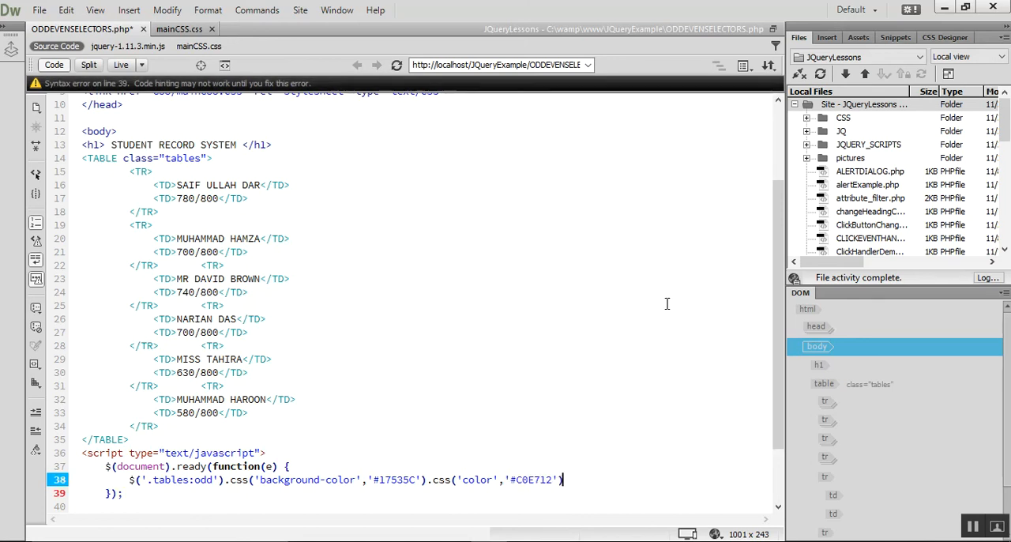
pyautogui.write(';')
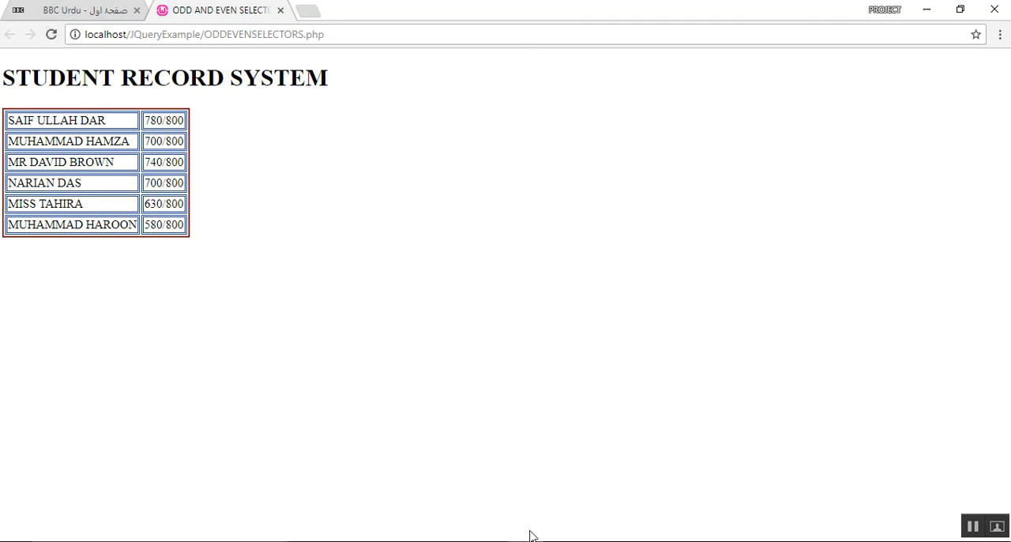
pyautogui.moveTo(872, 512)
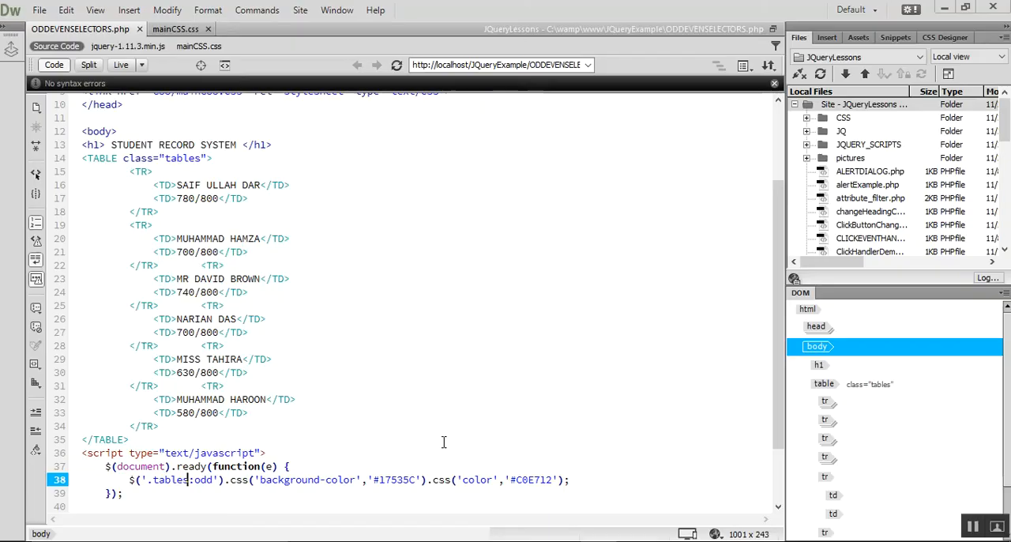
pyautogui.moveTo(431, 430)
pyautogui.write(' t')
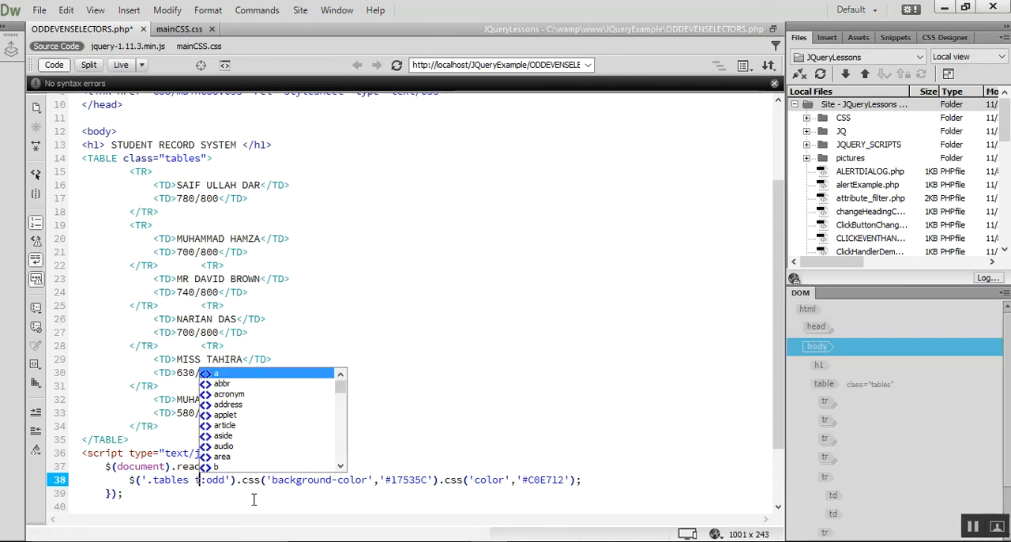
# Fix the odd-row selector so it targets the rows inside .tables.
pyautogui.write('r')
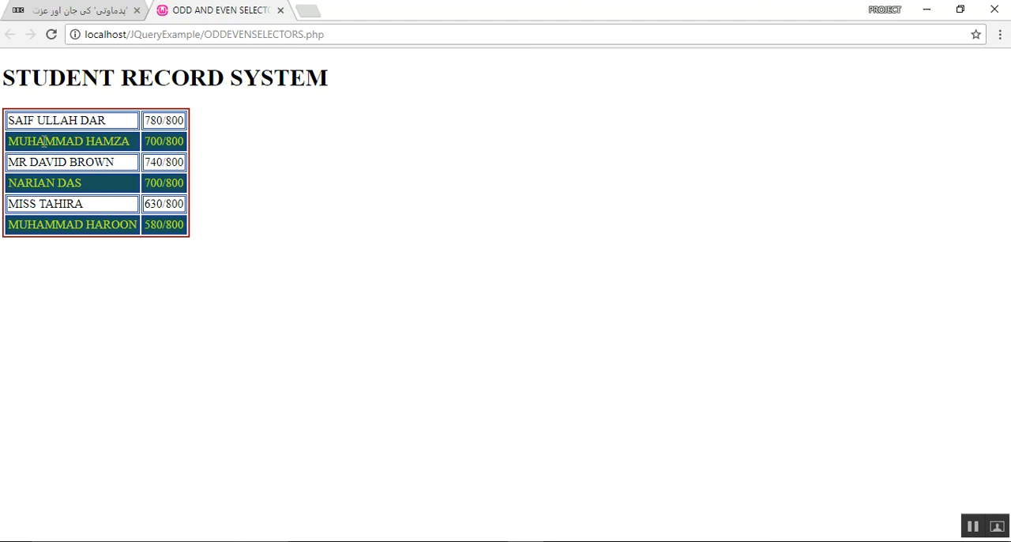
pyautogui.moveTo(54, 155)
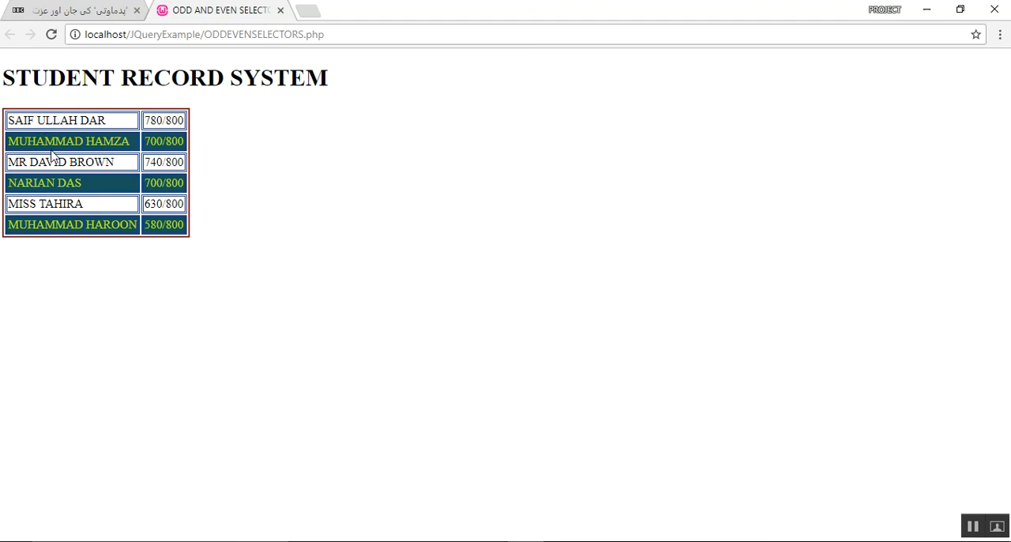
pyautogui.moveTo(73, 120)
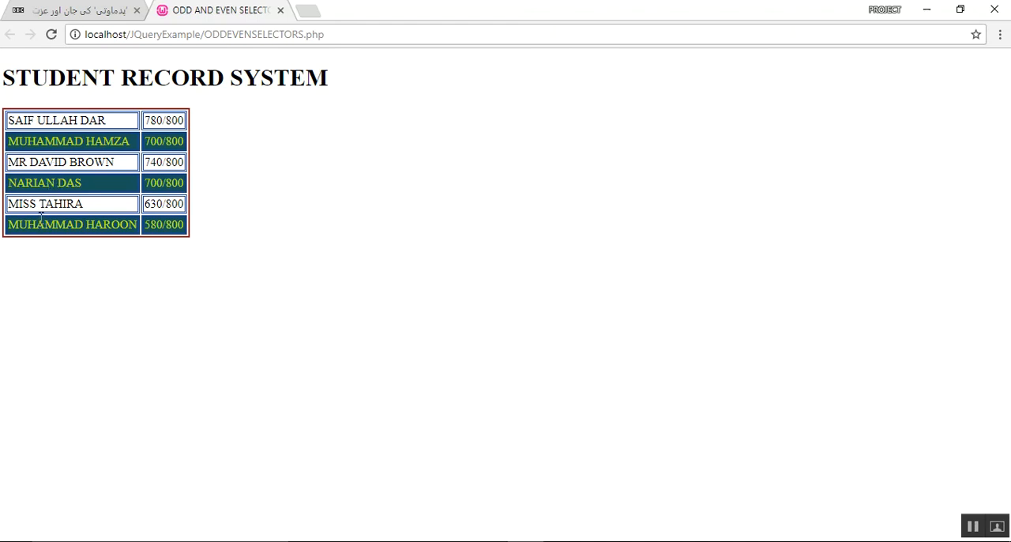
pyautogui.moveTo(142, 240)
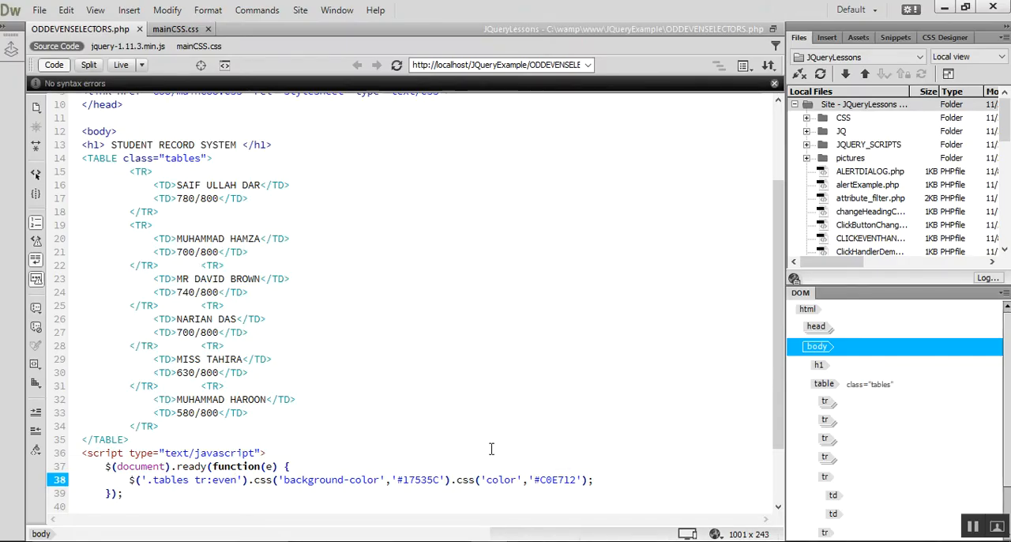
# Start a div with class "special" right after the closing TABLE tag.
pyautogui.click(130, 439)
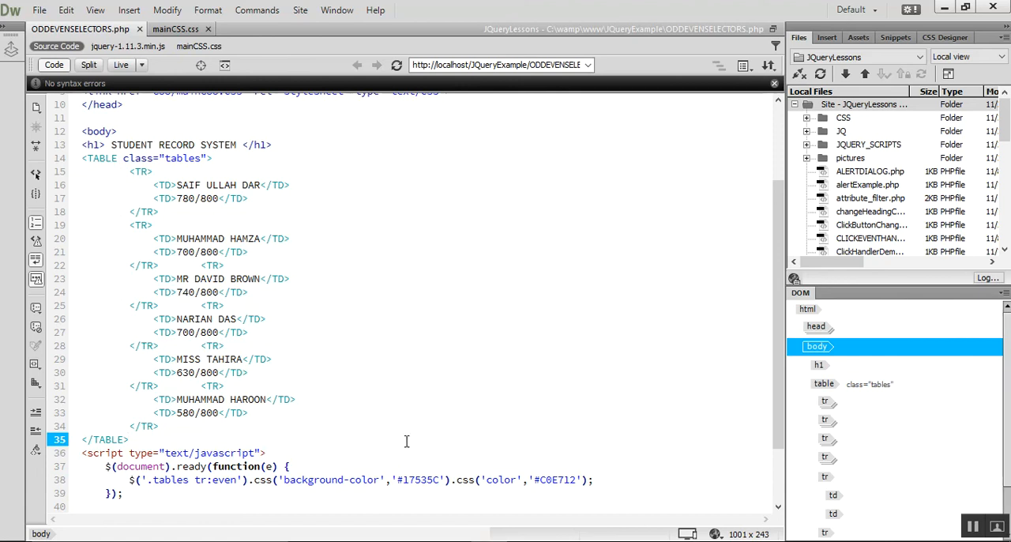
pyautogui.write('<')
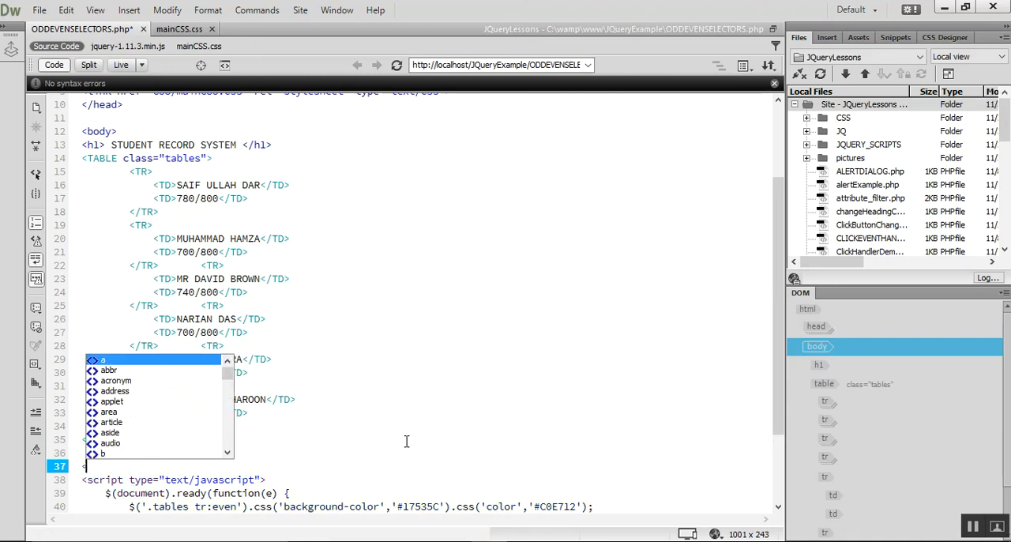
pyautogui.write('div class="')
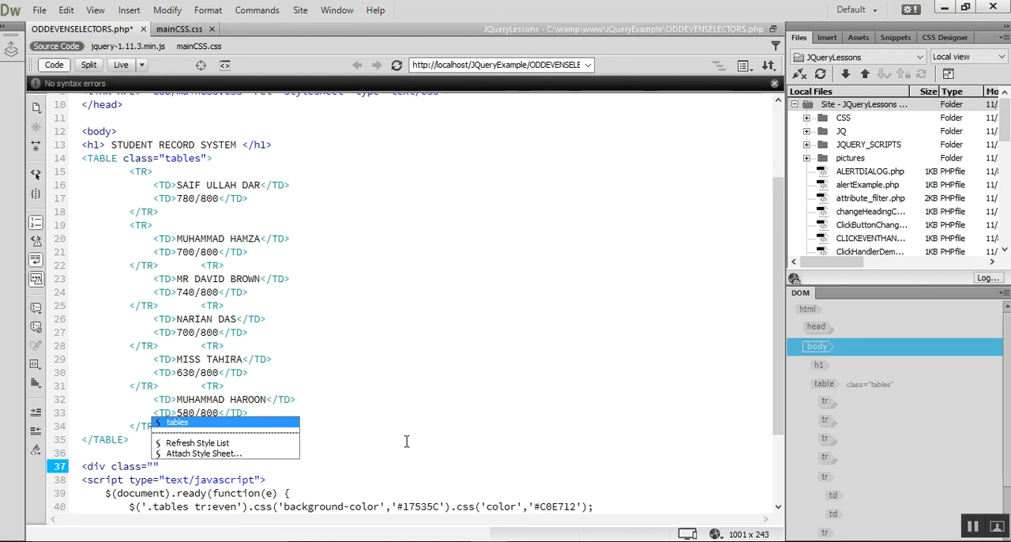
pyautogui.write('special')
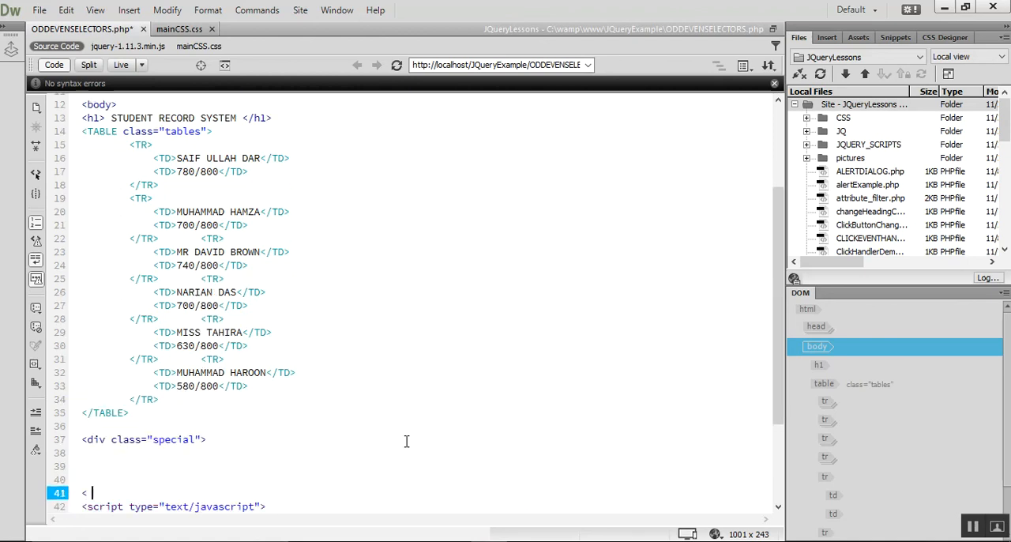
# Fill the div with five paragraphs, PARAGRAPH ONE through FIVE, and close it.
pyautogui.write('<p> THIS IS THE PARAG')
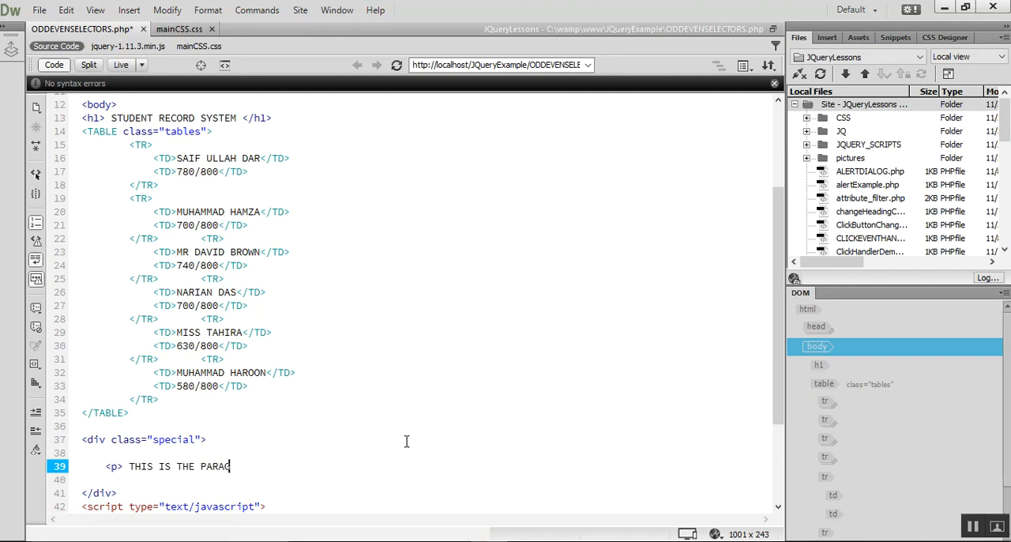
pyautogui.write('RAPH ONE </p>')
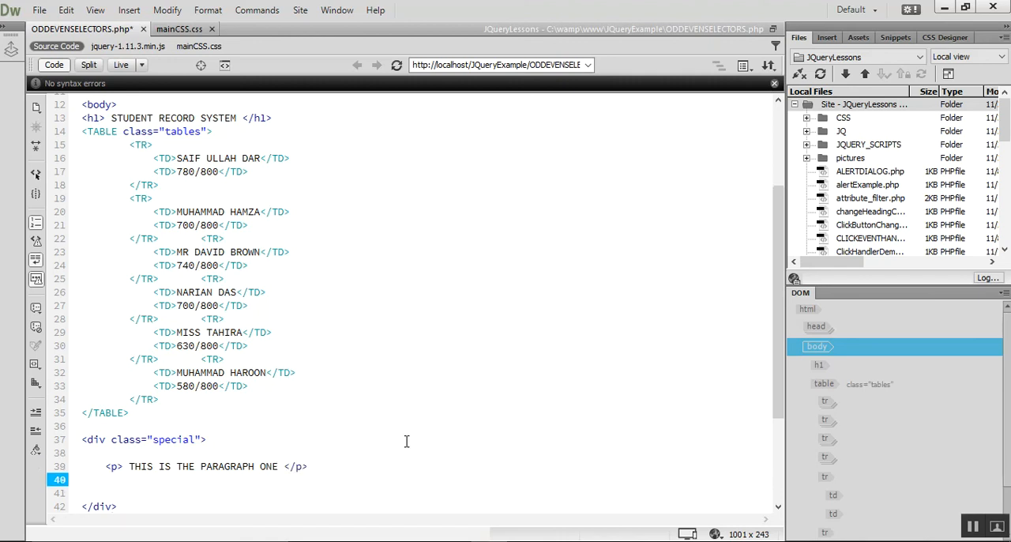
pyautogui.write('<P> THIS I STHE')
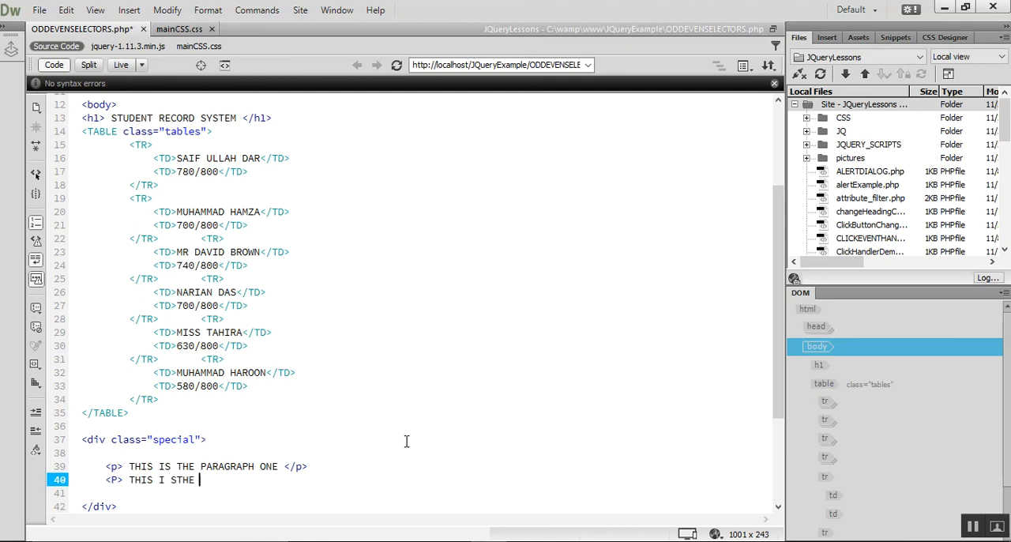
pyautogui.write('PARAGRAPH')
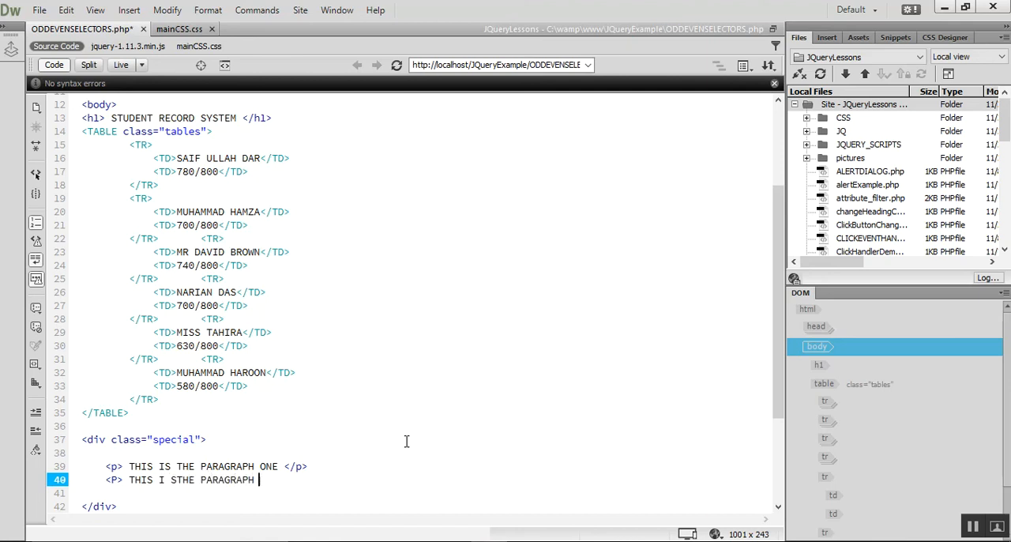
pyautogui.write('NO TWO</P>')
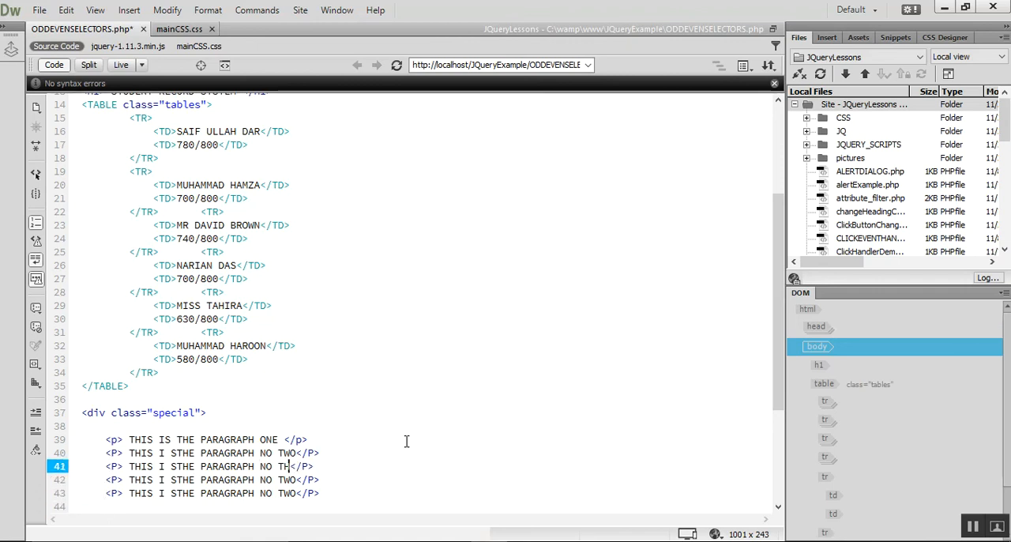
pyautogui.write('HREE')
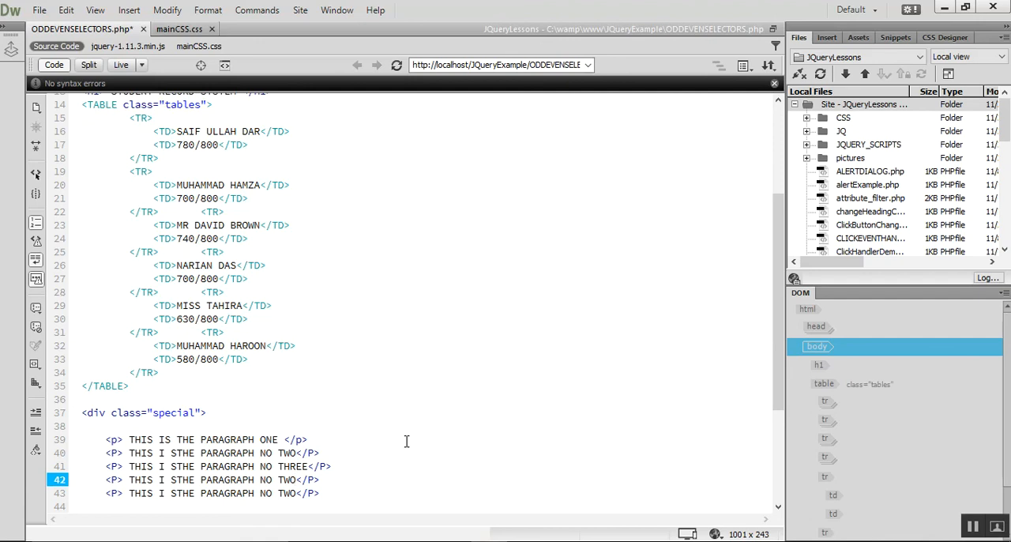
pyautogui.write('FOUR')
pyautogui.click(426, 493)
pyautogui.write('FIV')
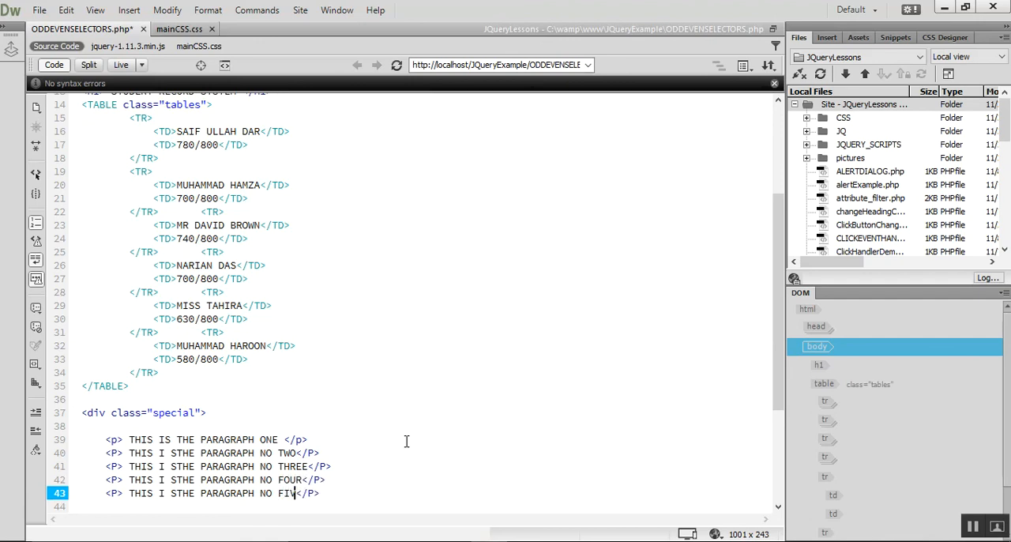
pyautogui.scroll(-3)
pyautogui.write('E')
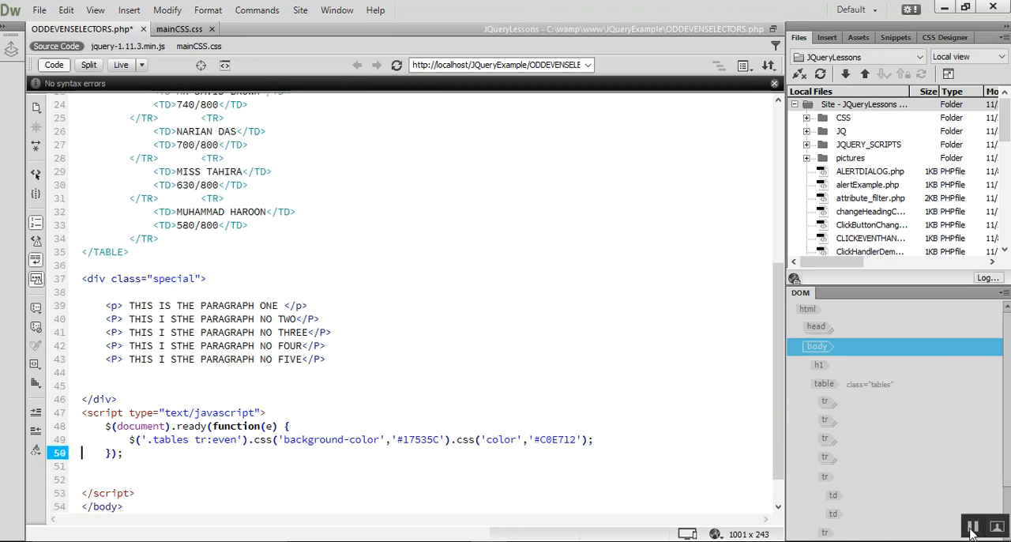
# Add $('.special P:odd').css('background-color', ...) with a green shade from the colour picker.
pyautogui.click(619, 439)
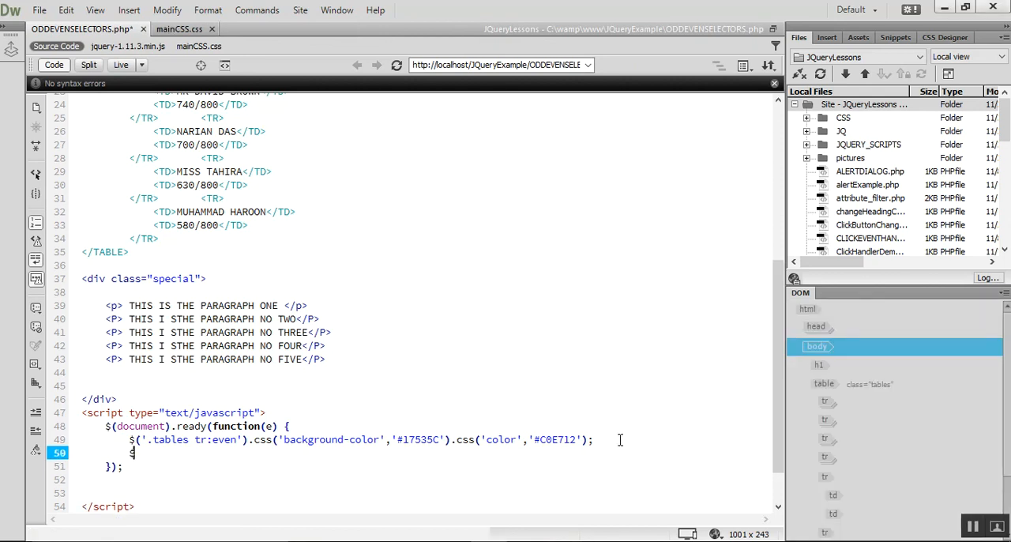
pyautogui.write("$('.special")
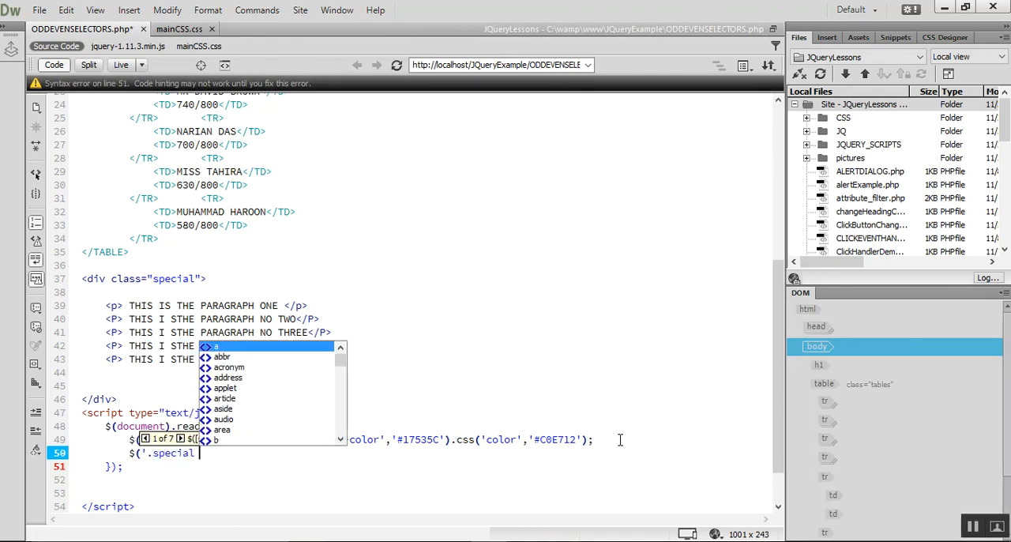
pyautogui.write('p')
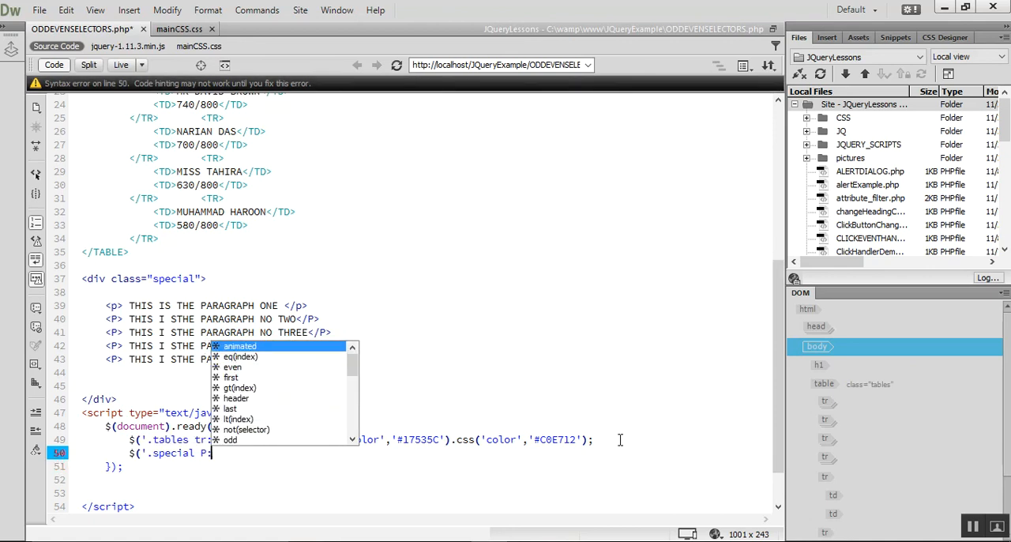
pyautogui.write('odd')
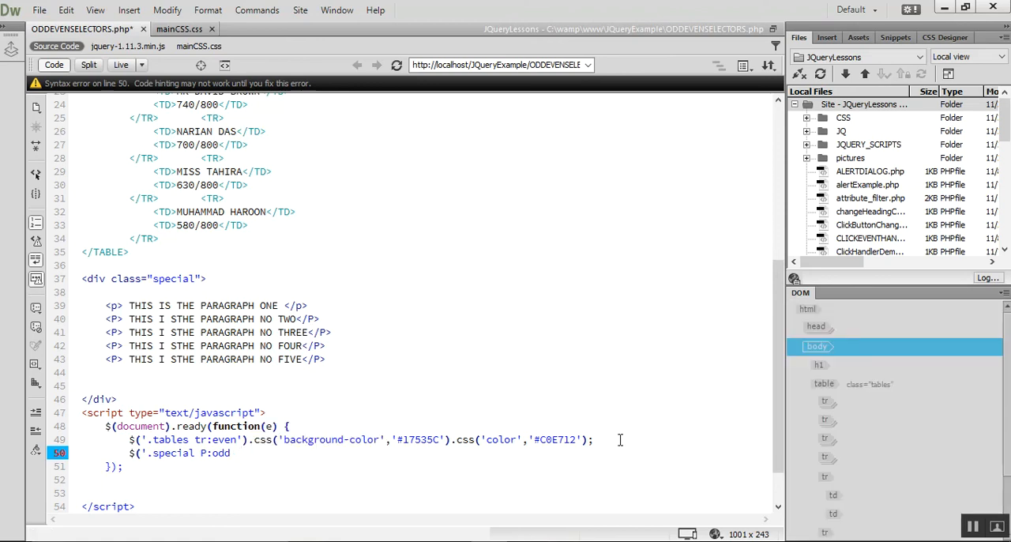
pyautogui.write('.CSS')
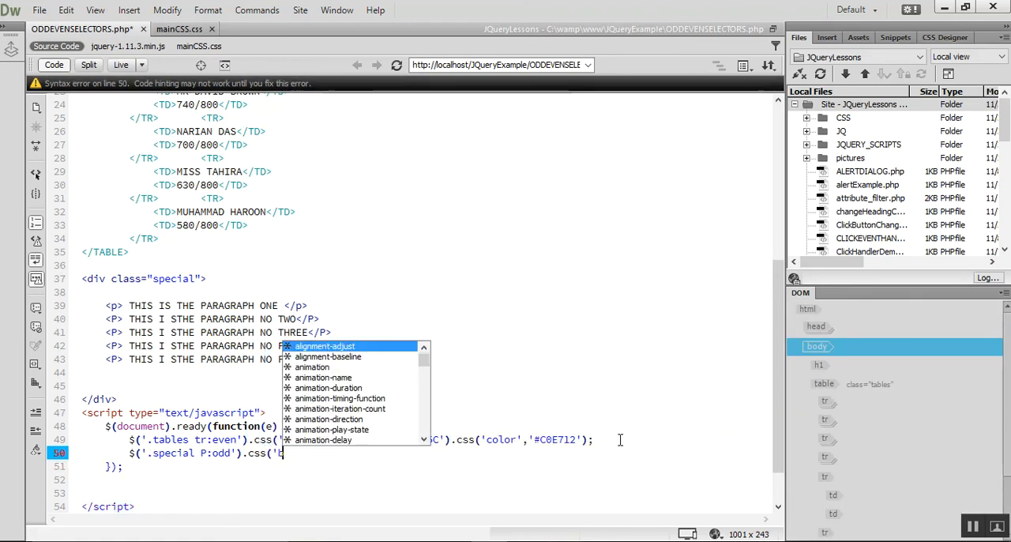
pyautogui.write("background-color',")
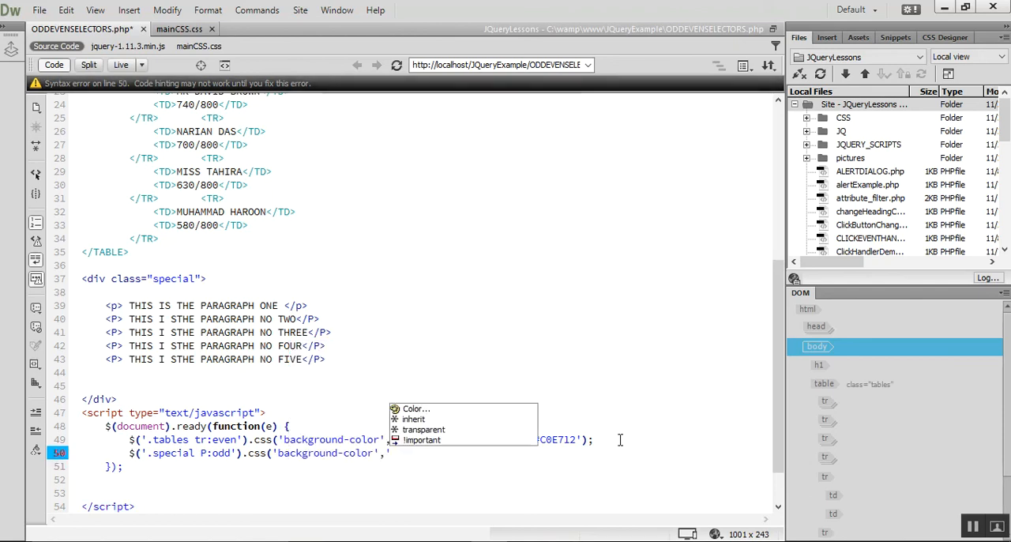
pyautogui.click(417, 407)
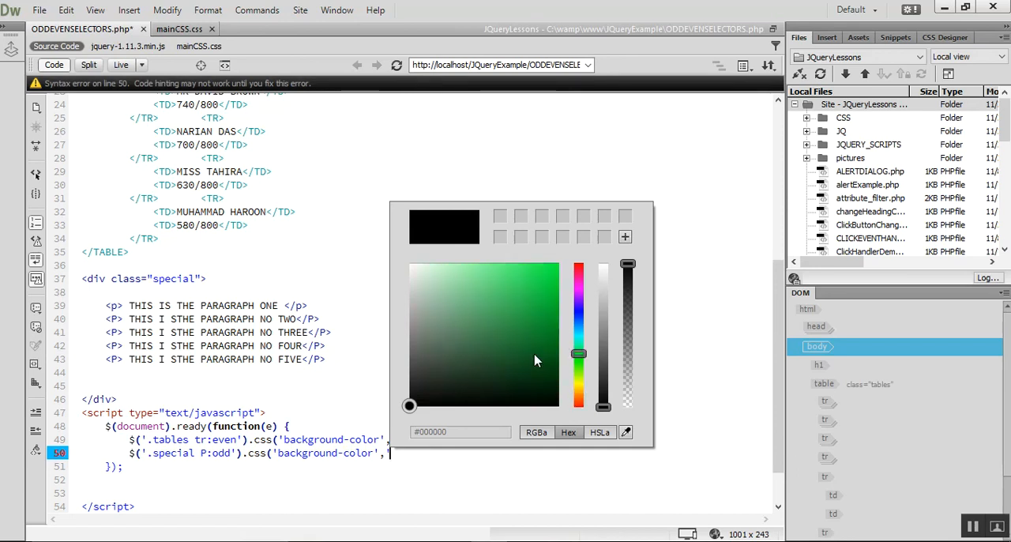
pyautogui.click(480, 286)
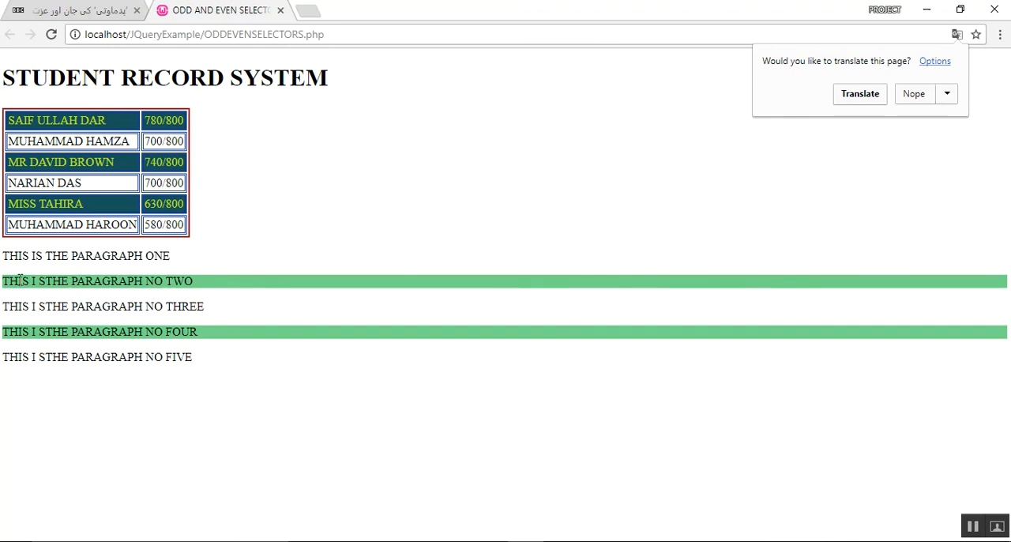
pyautogui.moveTo(24, 272)
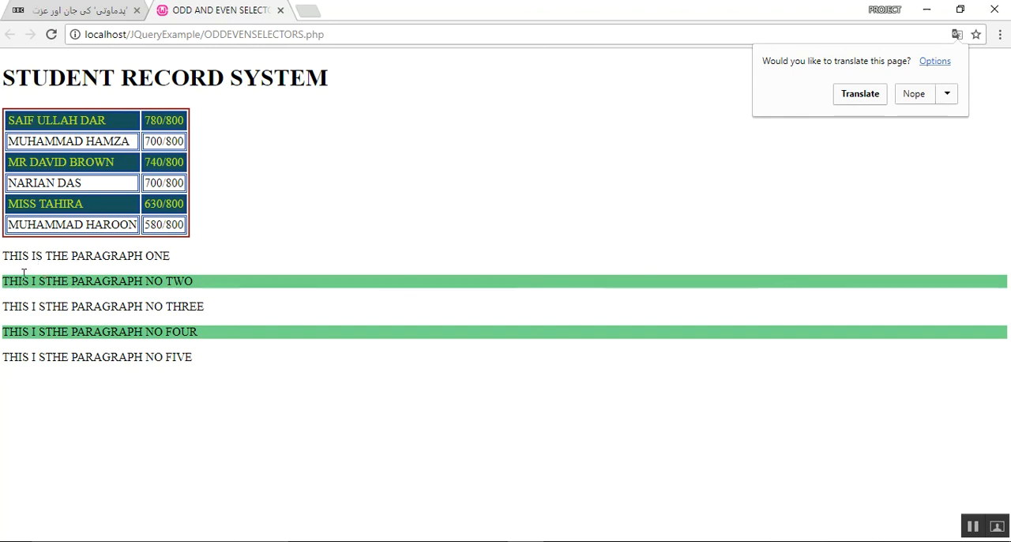
pyautogui.moveTo(169, 390)
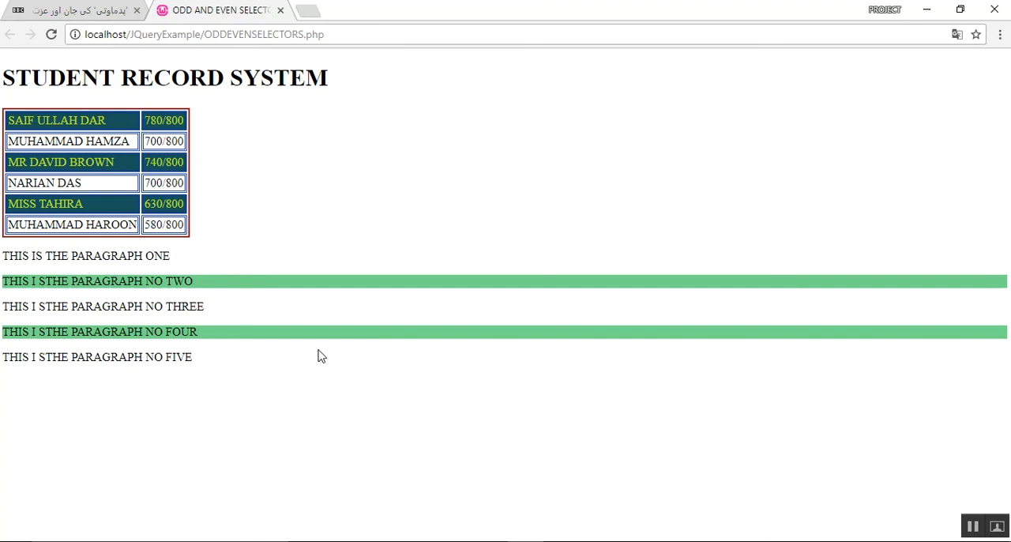
pyautogui.moveTo(441, 368)
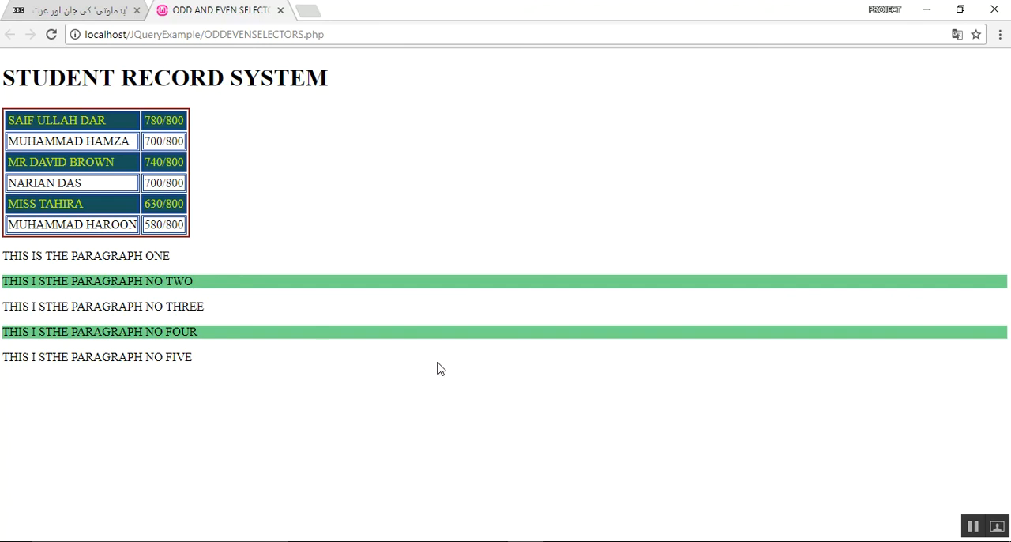
pyautogui.moveTo(576, 534)
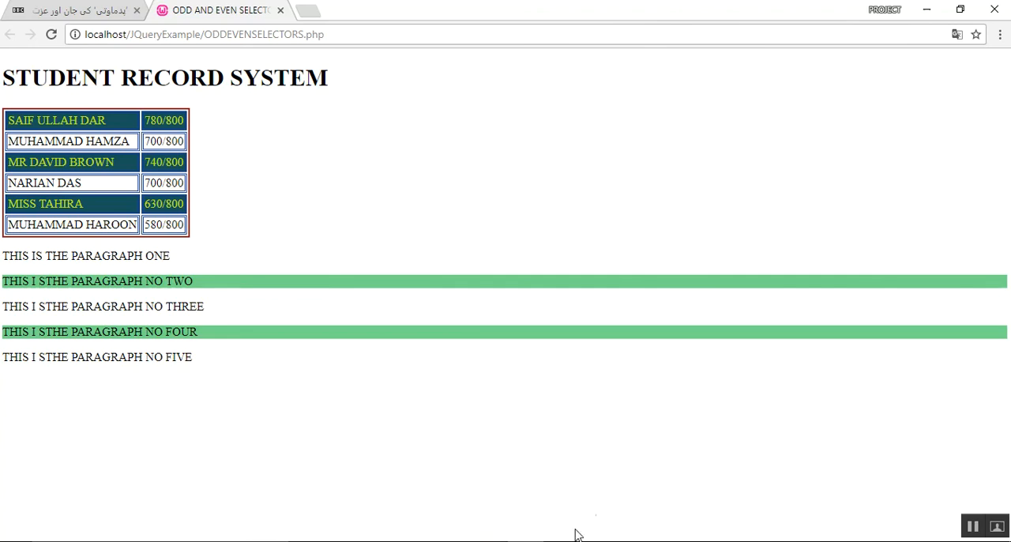
pyautogui.moveTo(786, 537)
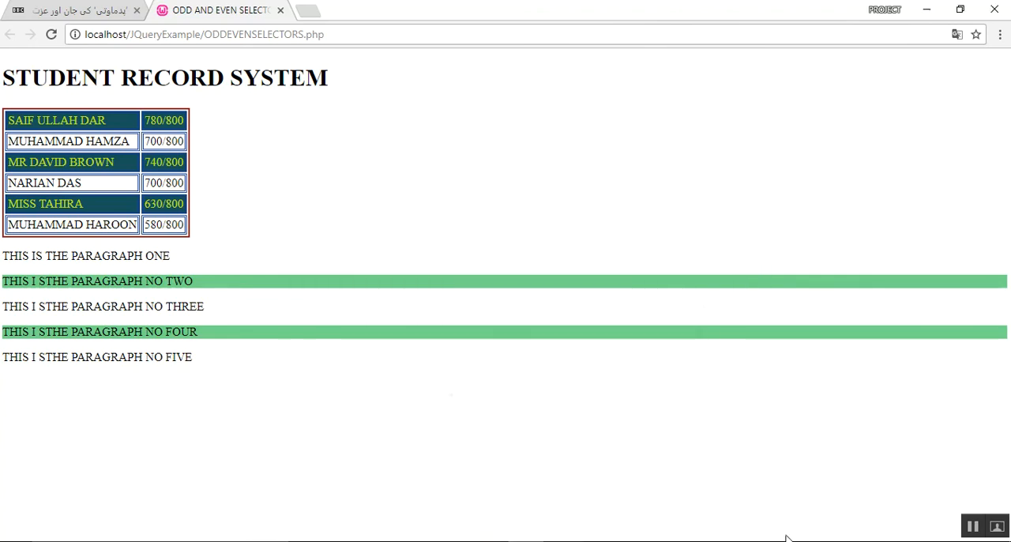